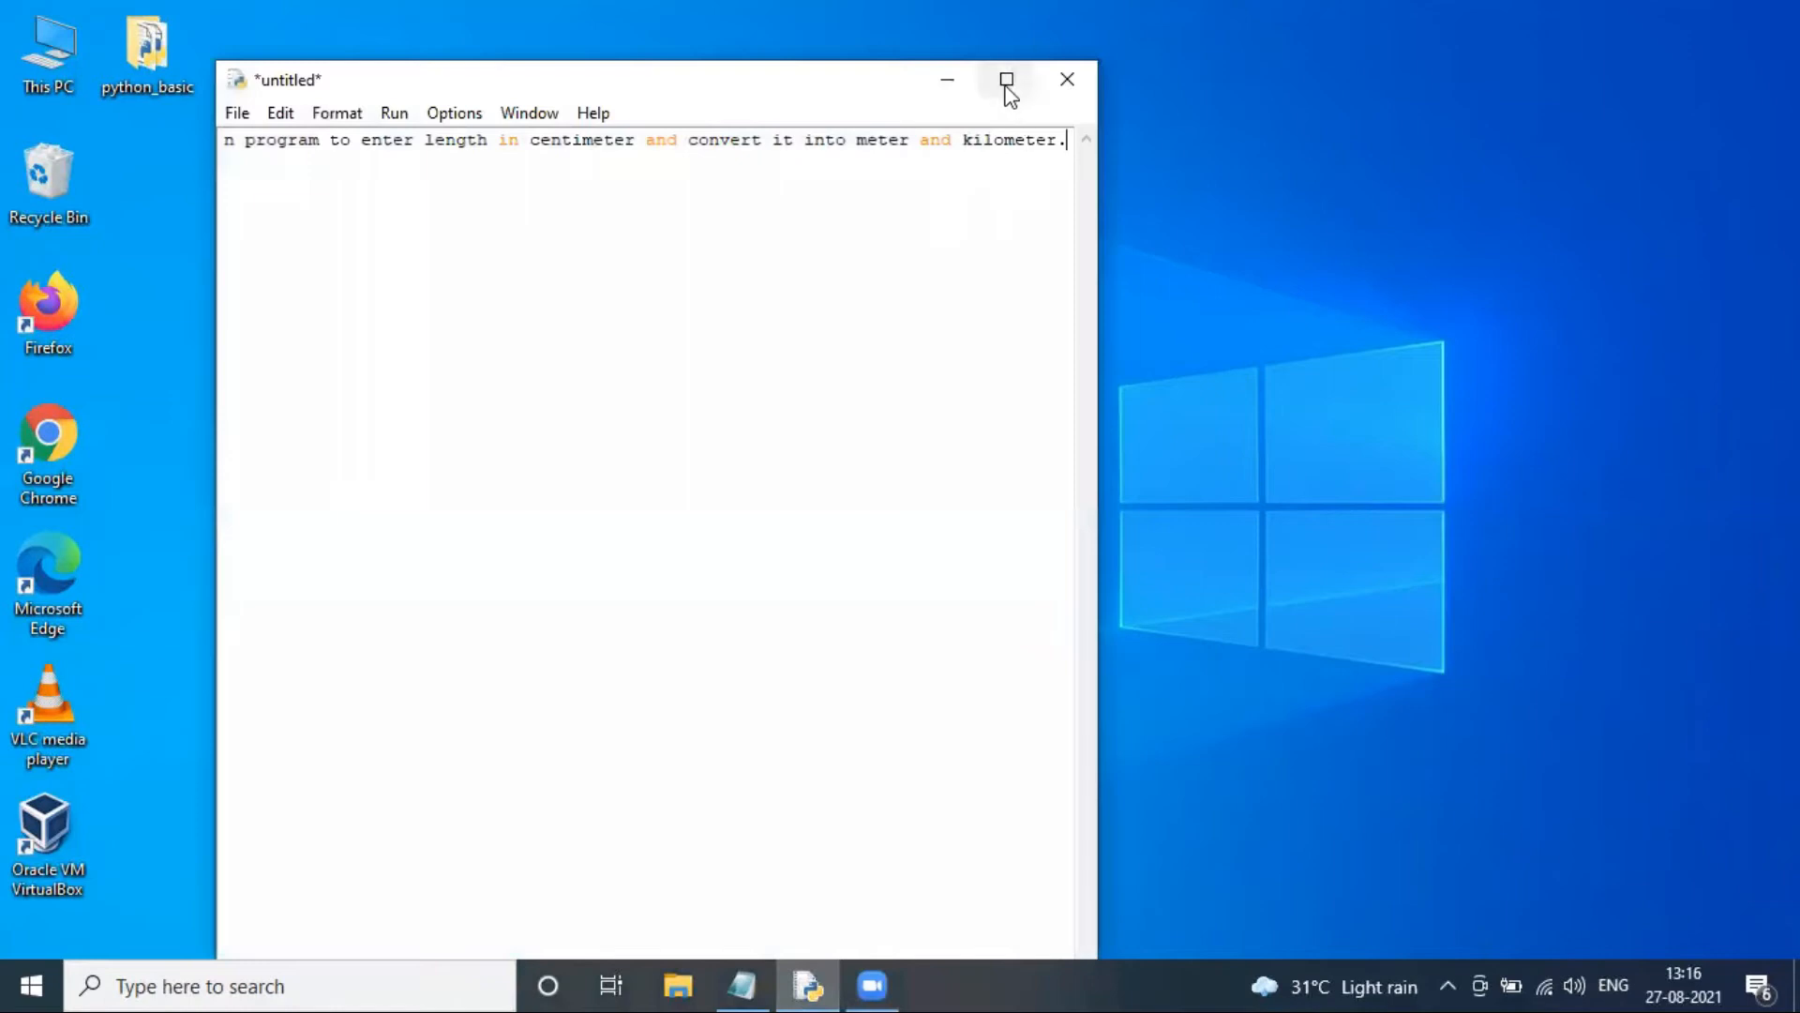
Step: Maximize the untitled IDLE editor window so it fills the screen
{"action": "left_click", "coordinate": [1007, 78]}
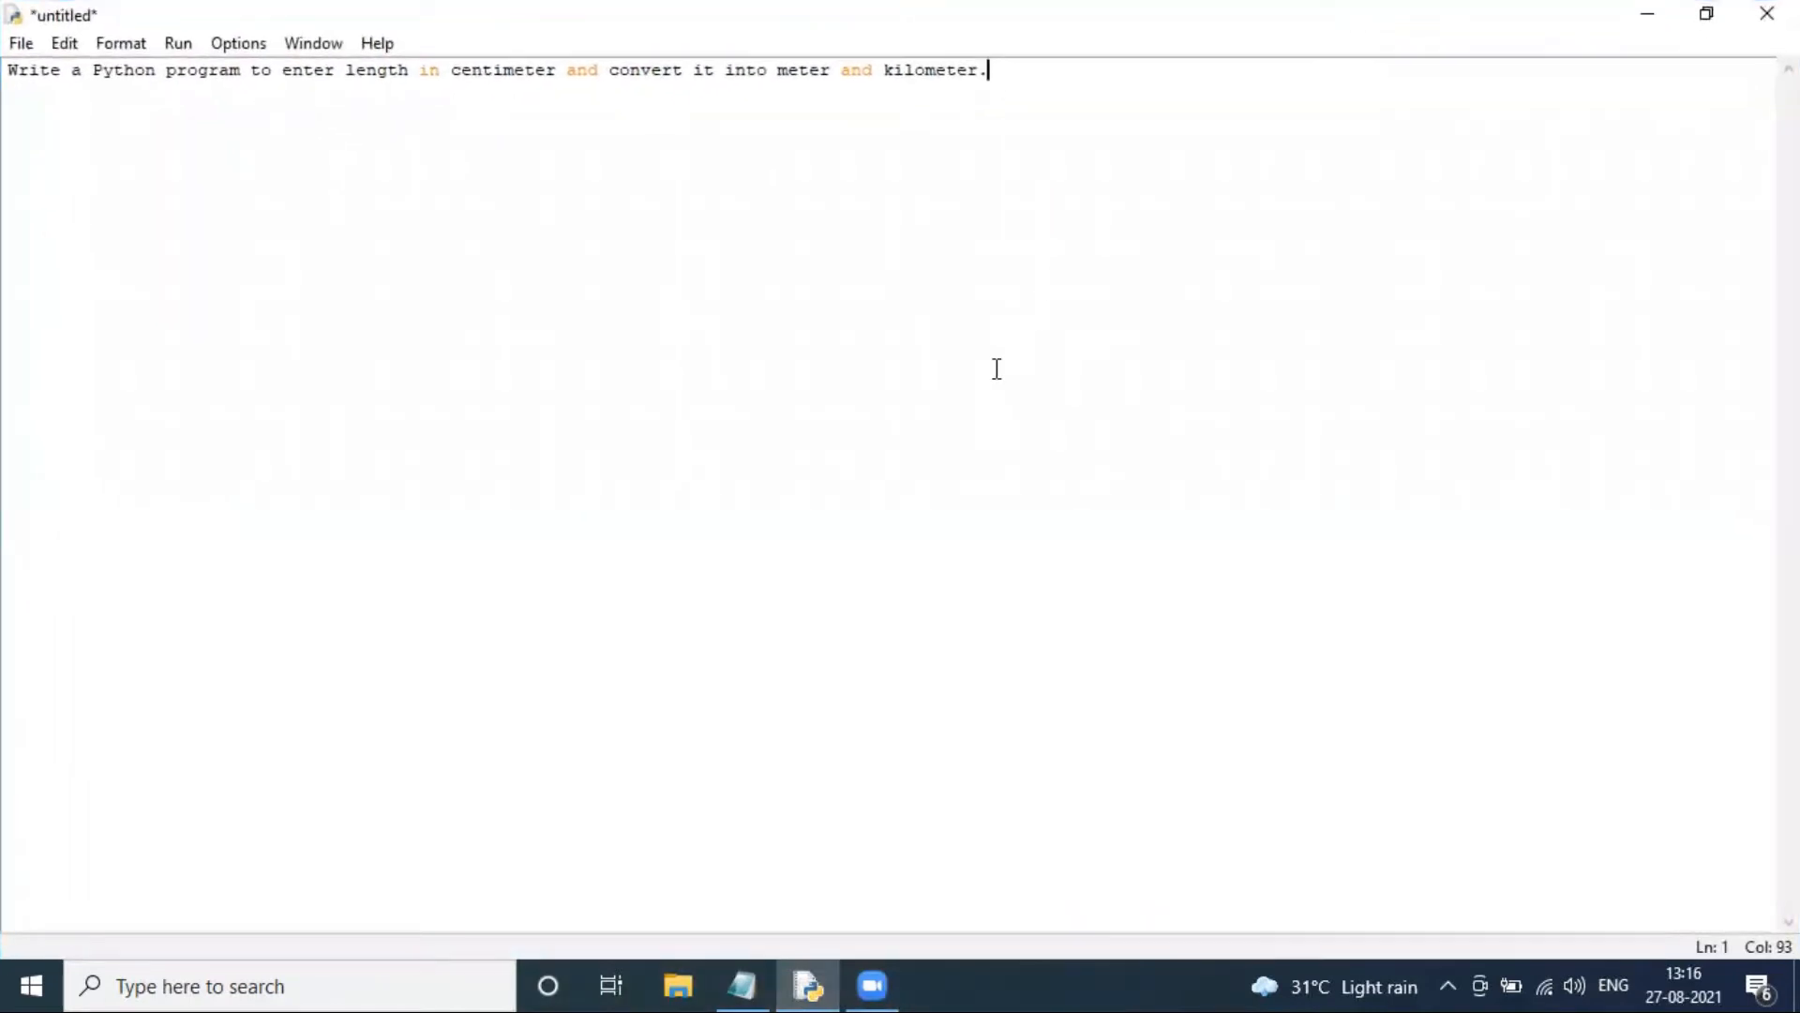
{"action": "mouse_move", "coordinate": [10, 71]}
{"action": "type", "text": "# "}
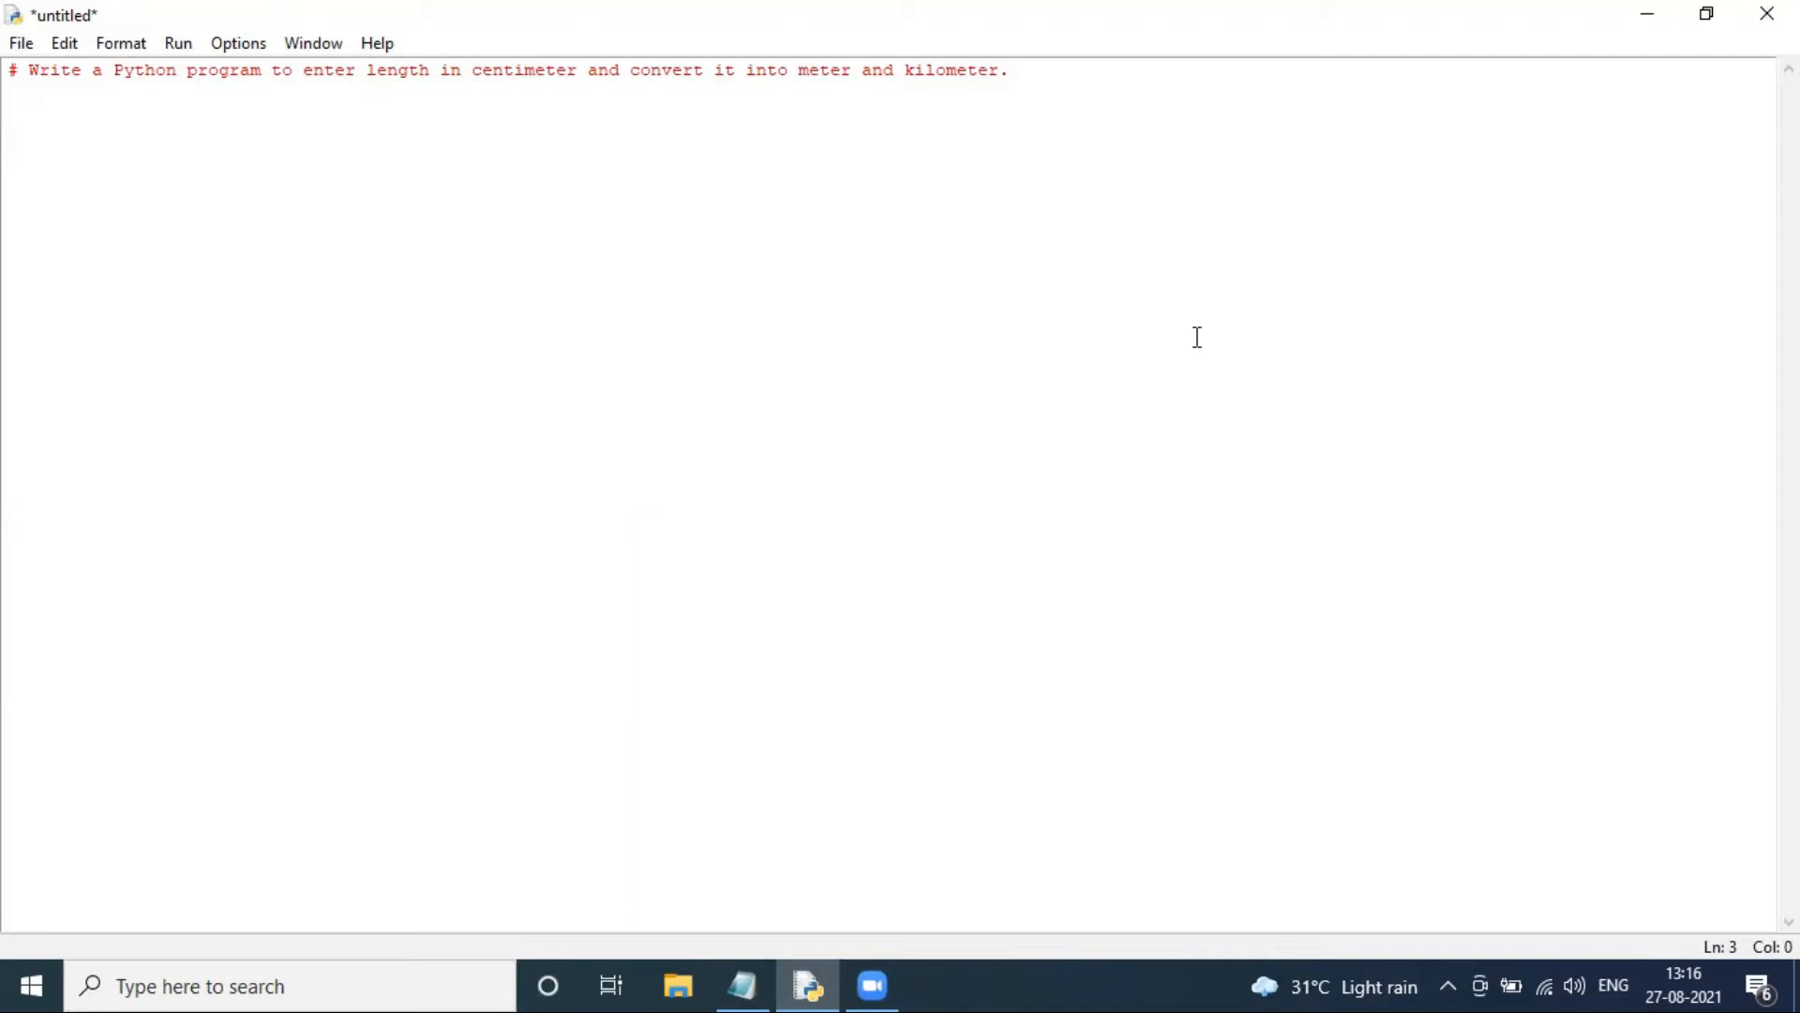
Step: Add the commented formulas #meter = cm/100 and #kilometer = cm/100000 below the task
{"action": "type", "text": "m"}
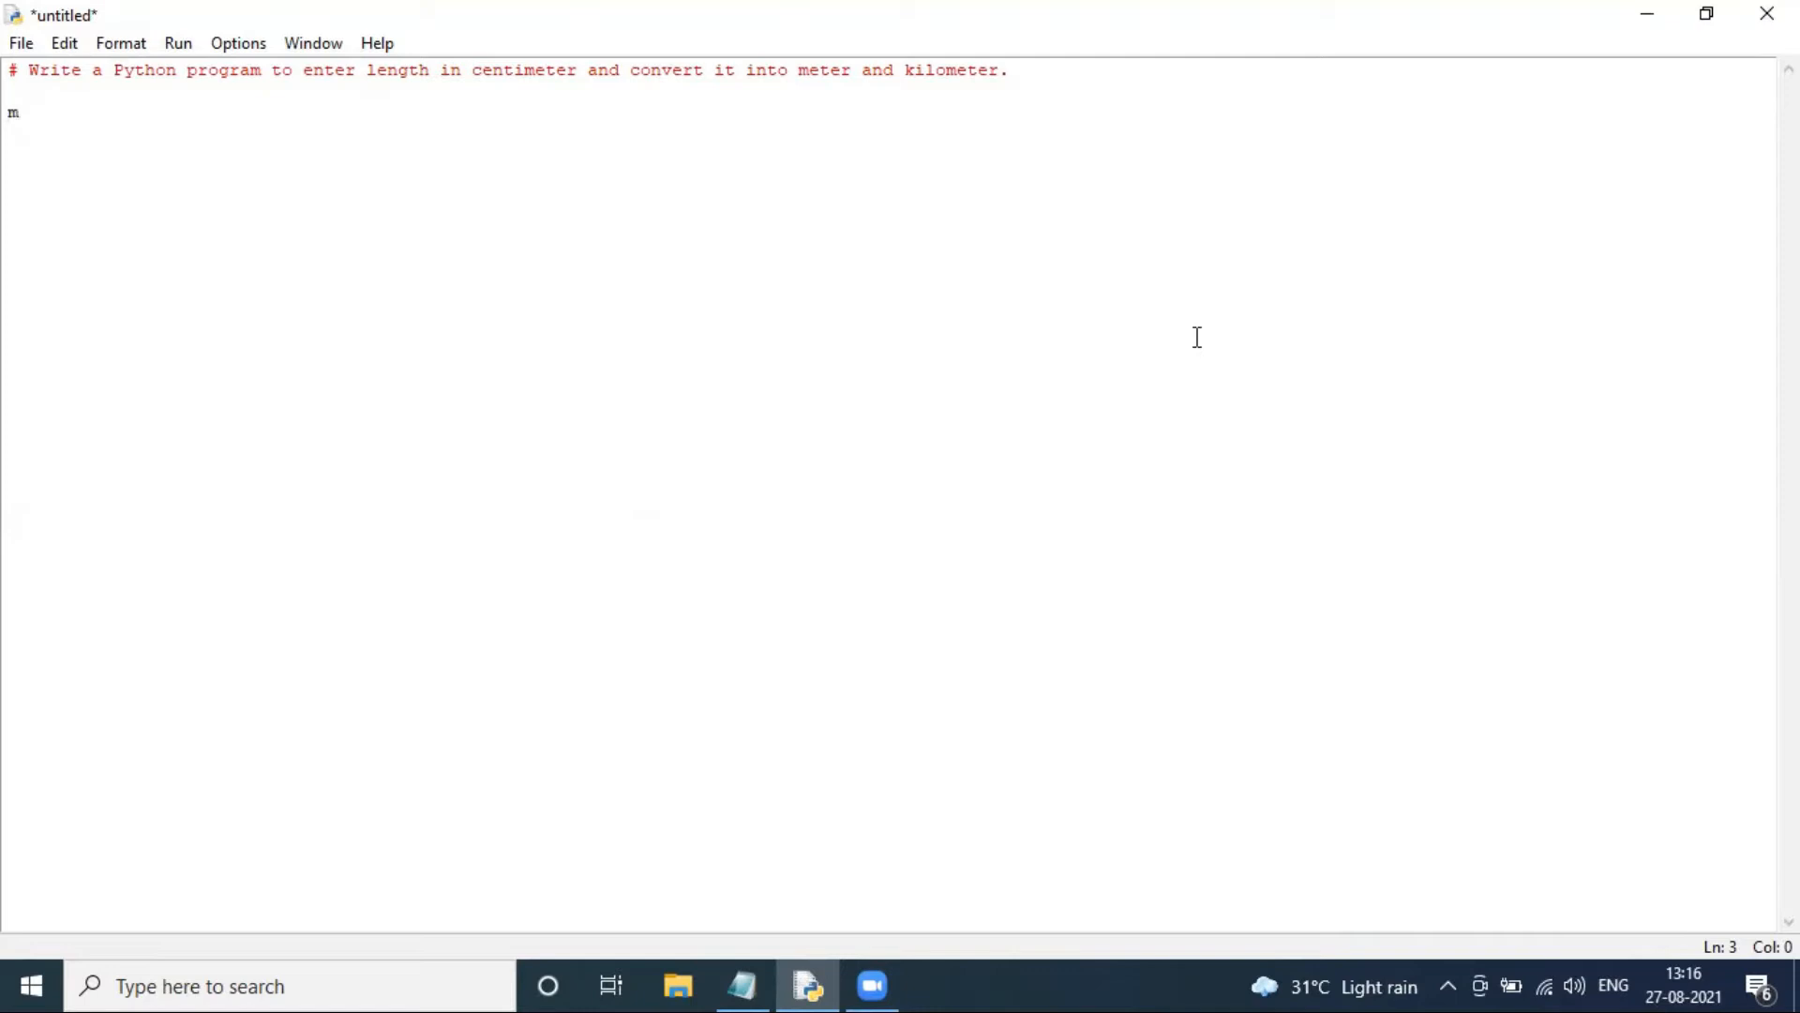
{"action": "type", "text": "eter ="}
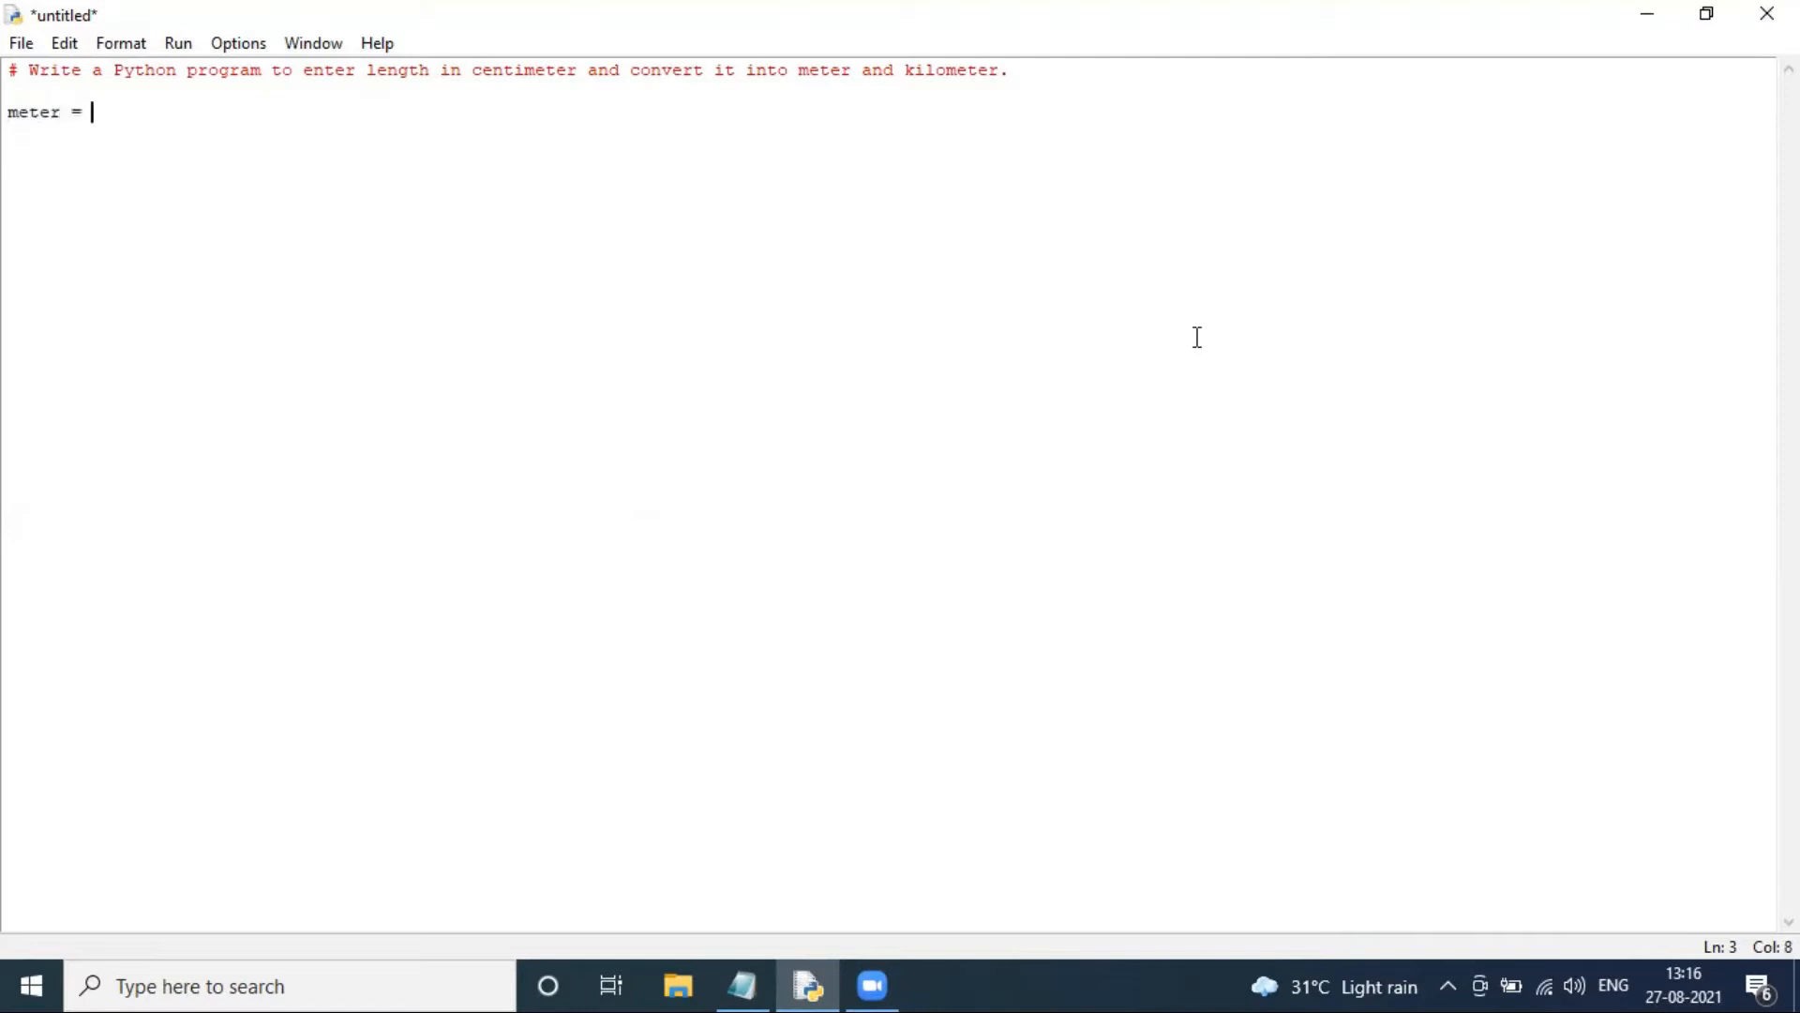
{"action": "type", "text": "cm/100"}
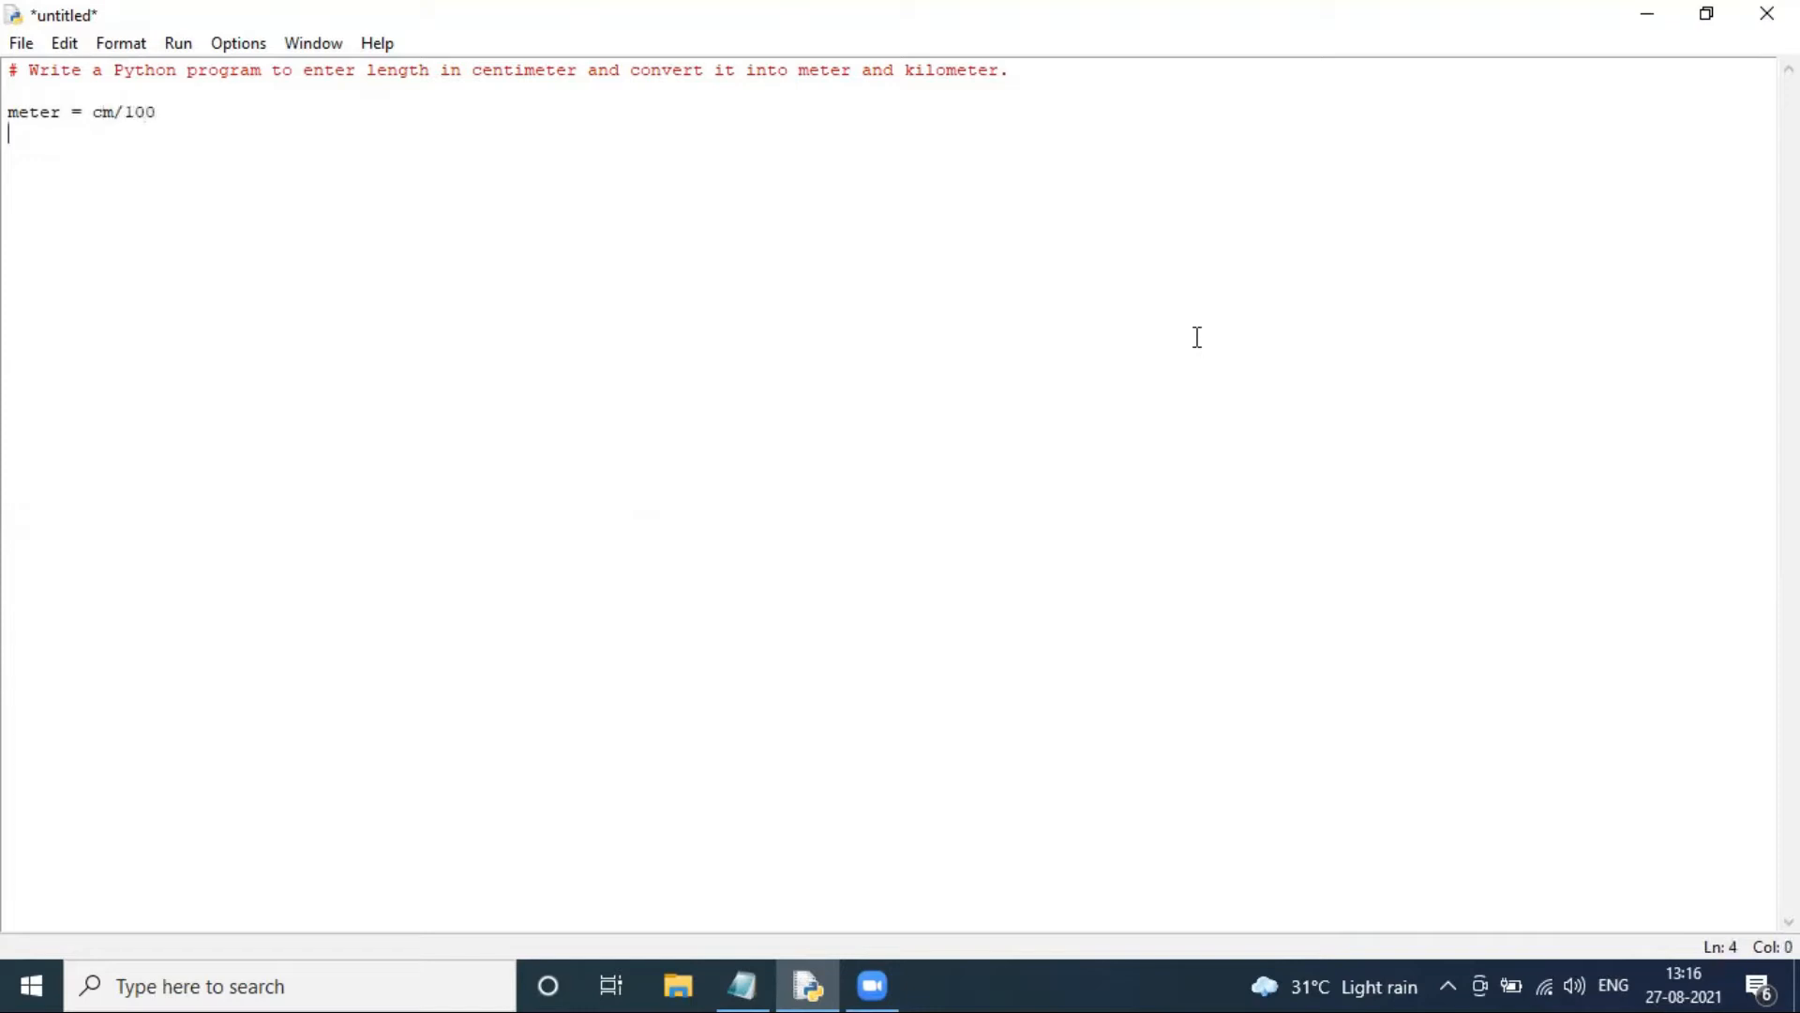
{"action": "type", "text": "kilometer = cm/100000"}
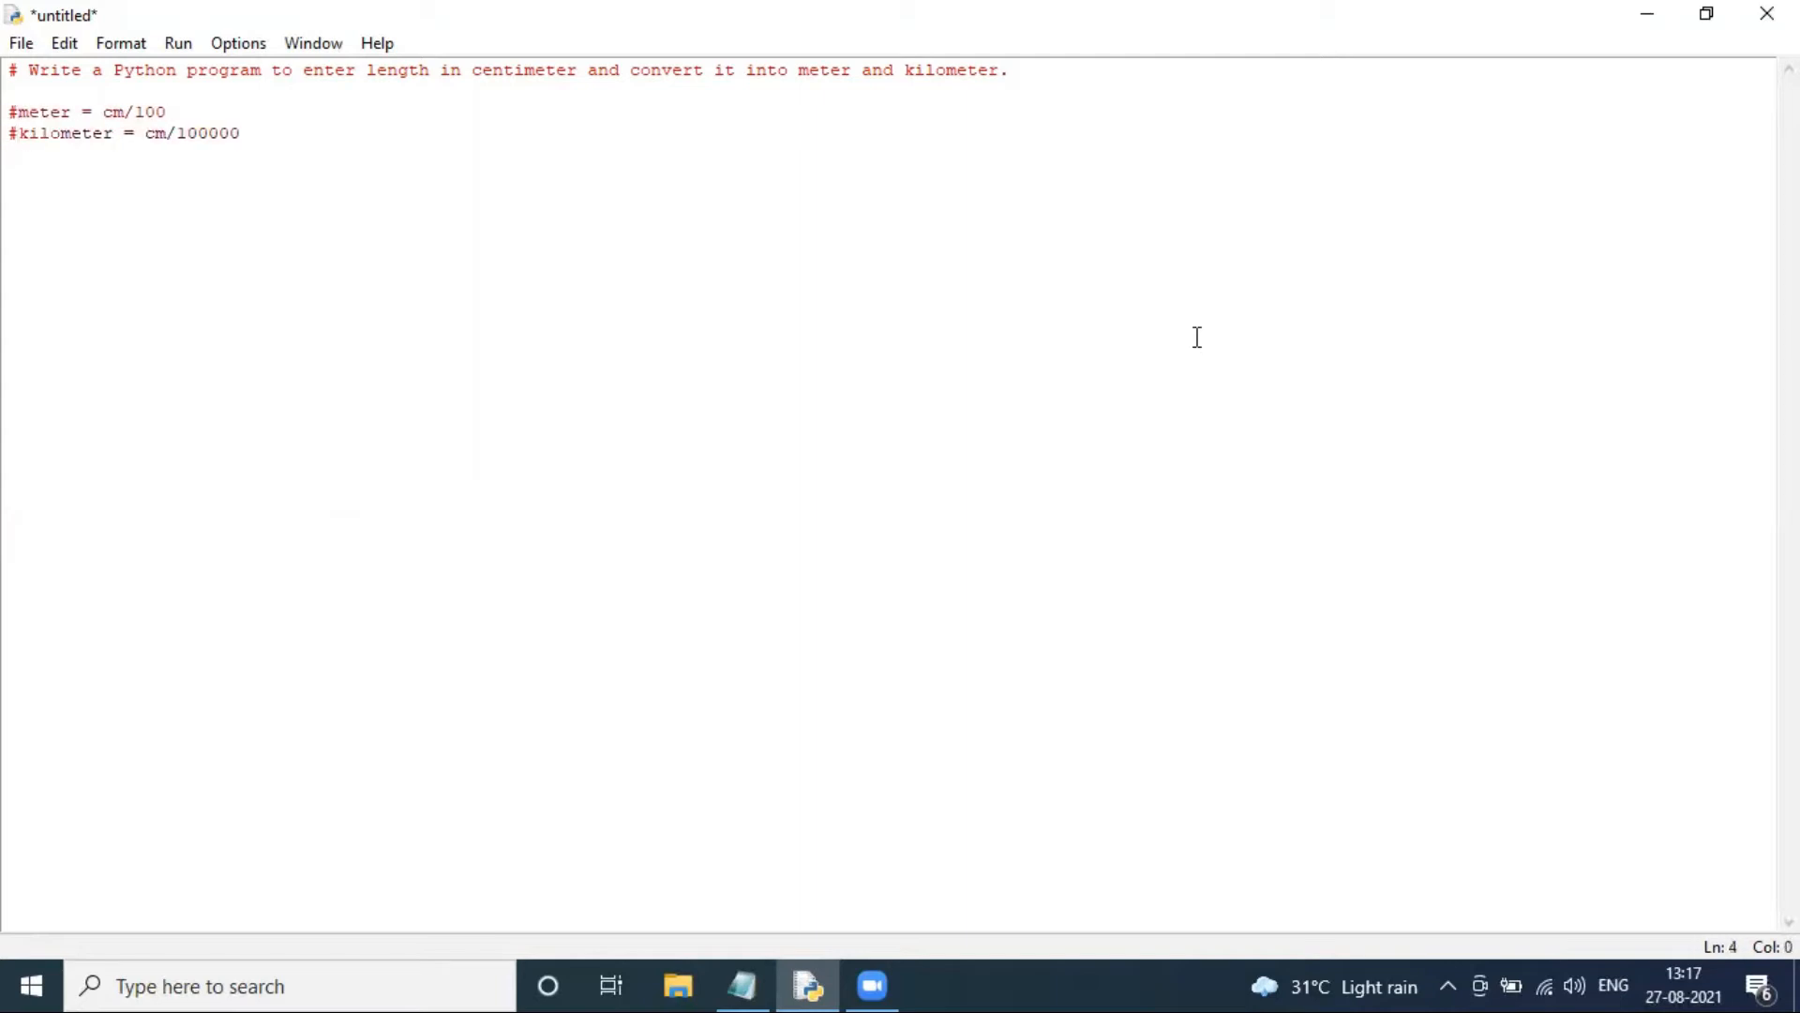
{"action": "mouse_move", "coordinate": [421, 185]}
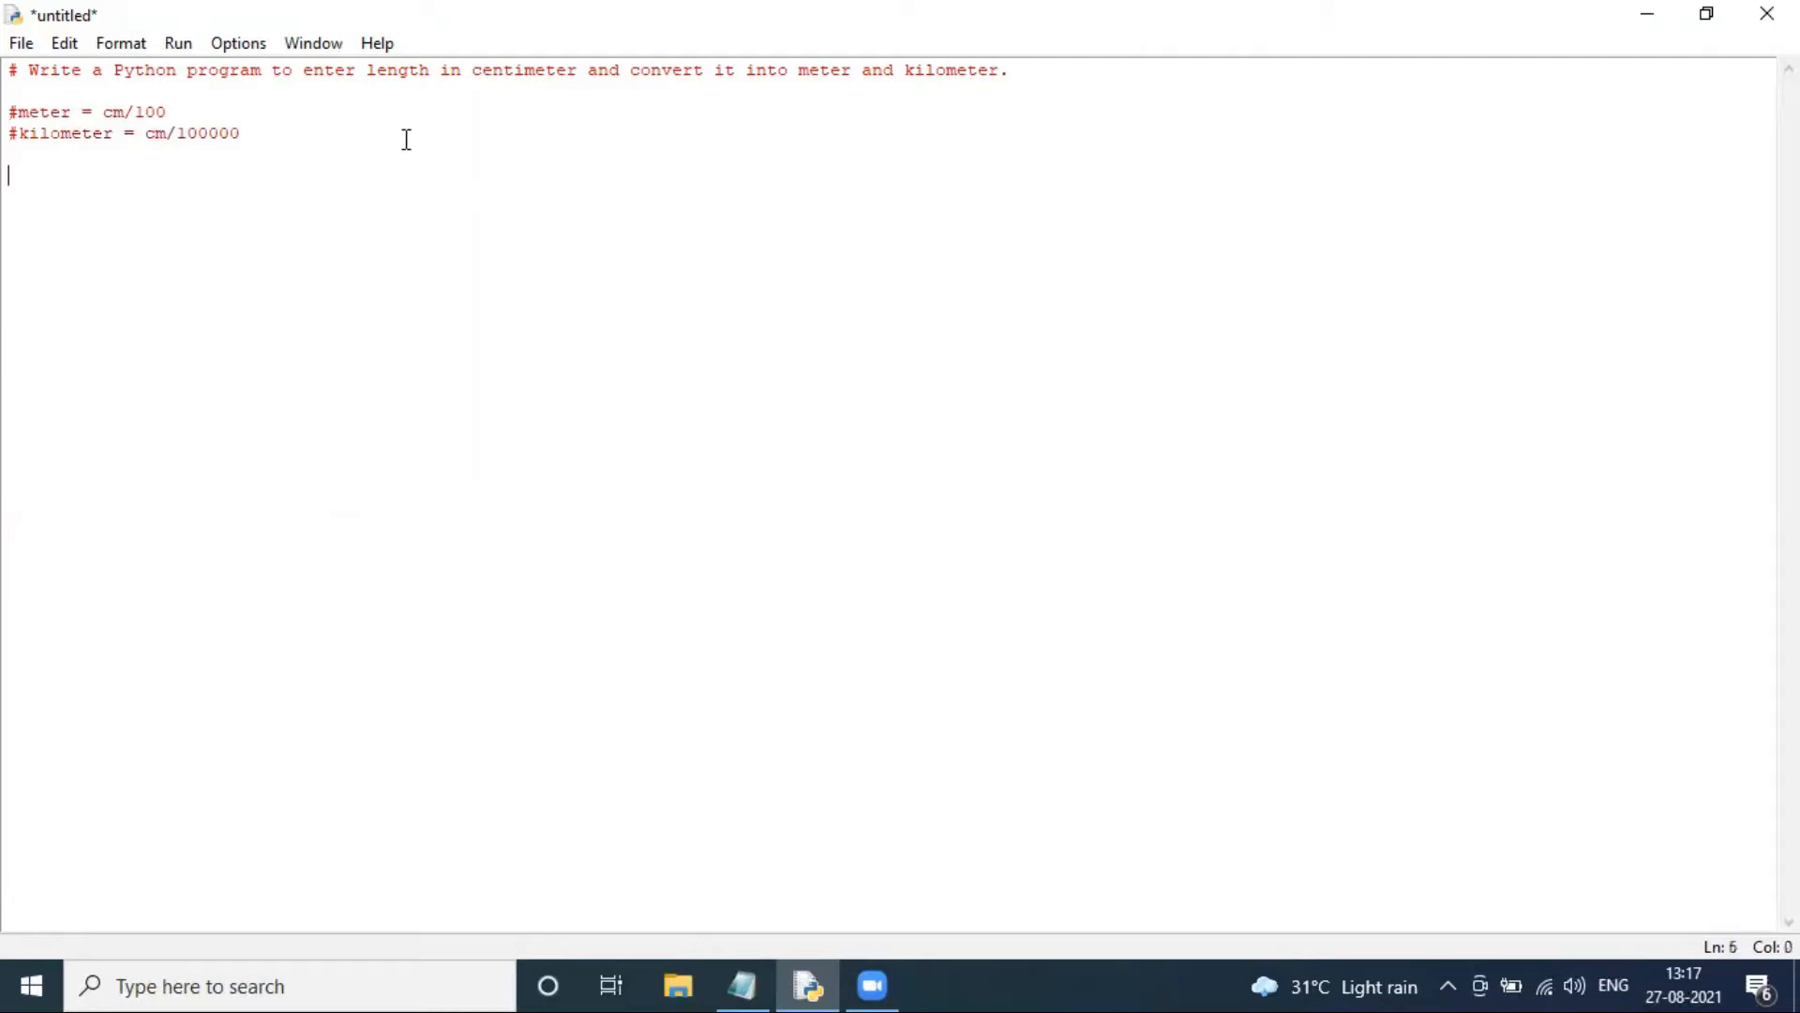
Step: Write a '# Static' comment, centimeter = 50, and meter = centimeter / 100.0
{"action": "type", "text": "#"}
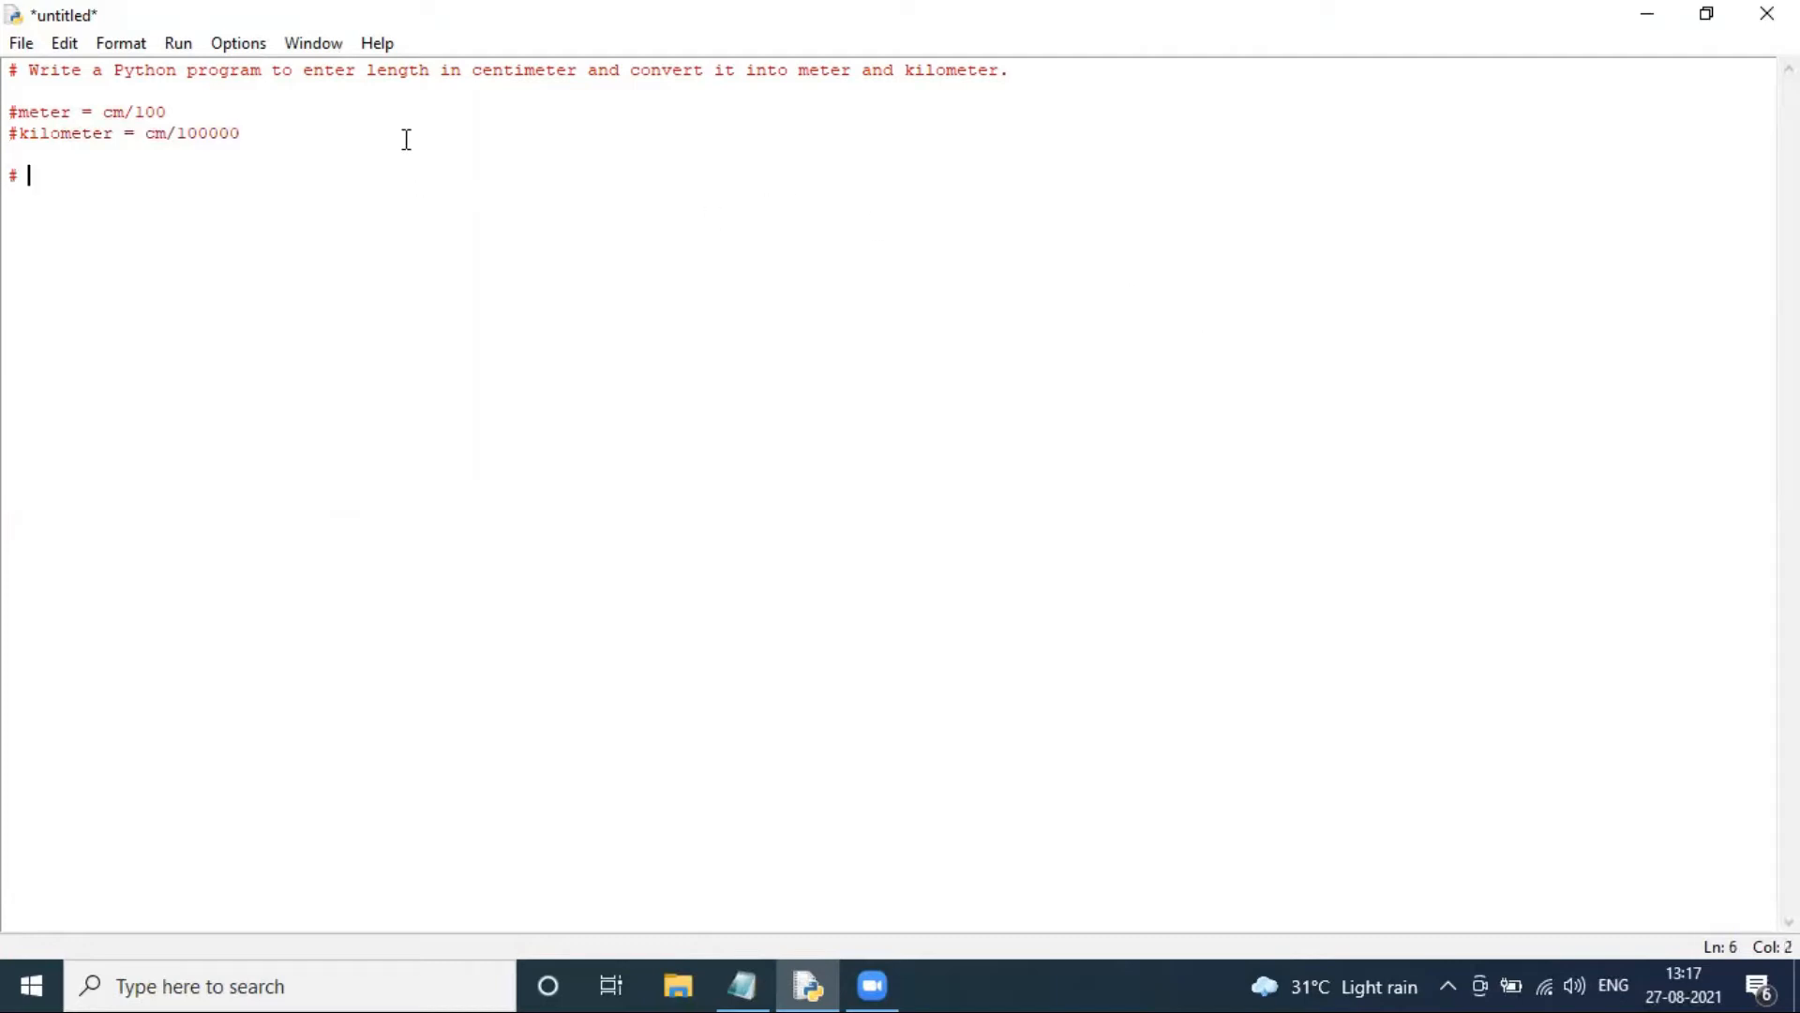
{"action": "type", "text": "Static"}
{"action": "type", "text": "centimeter ="}
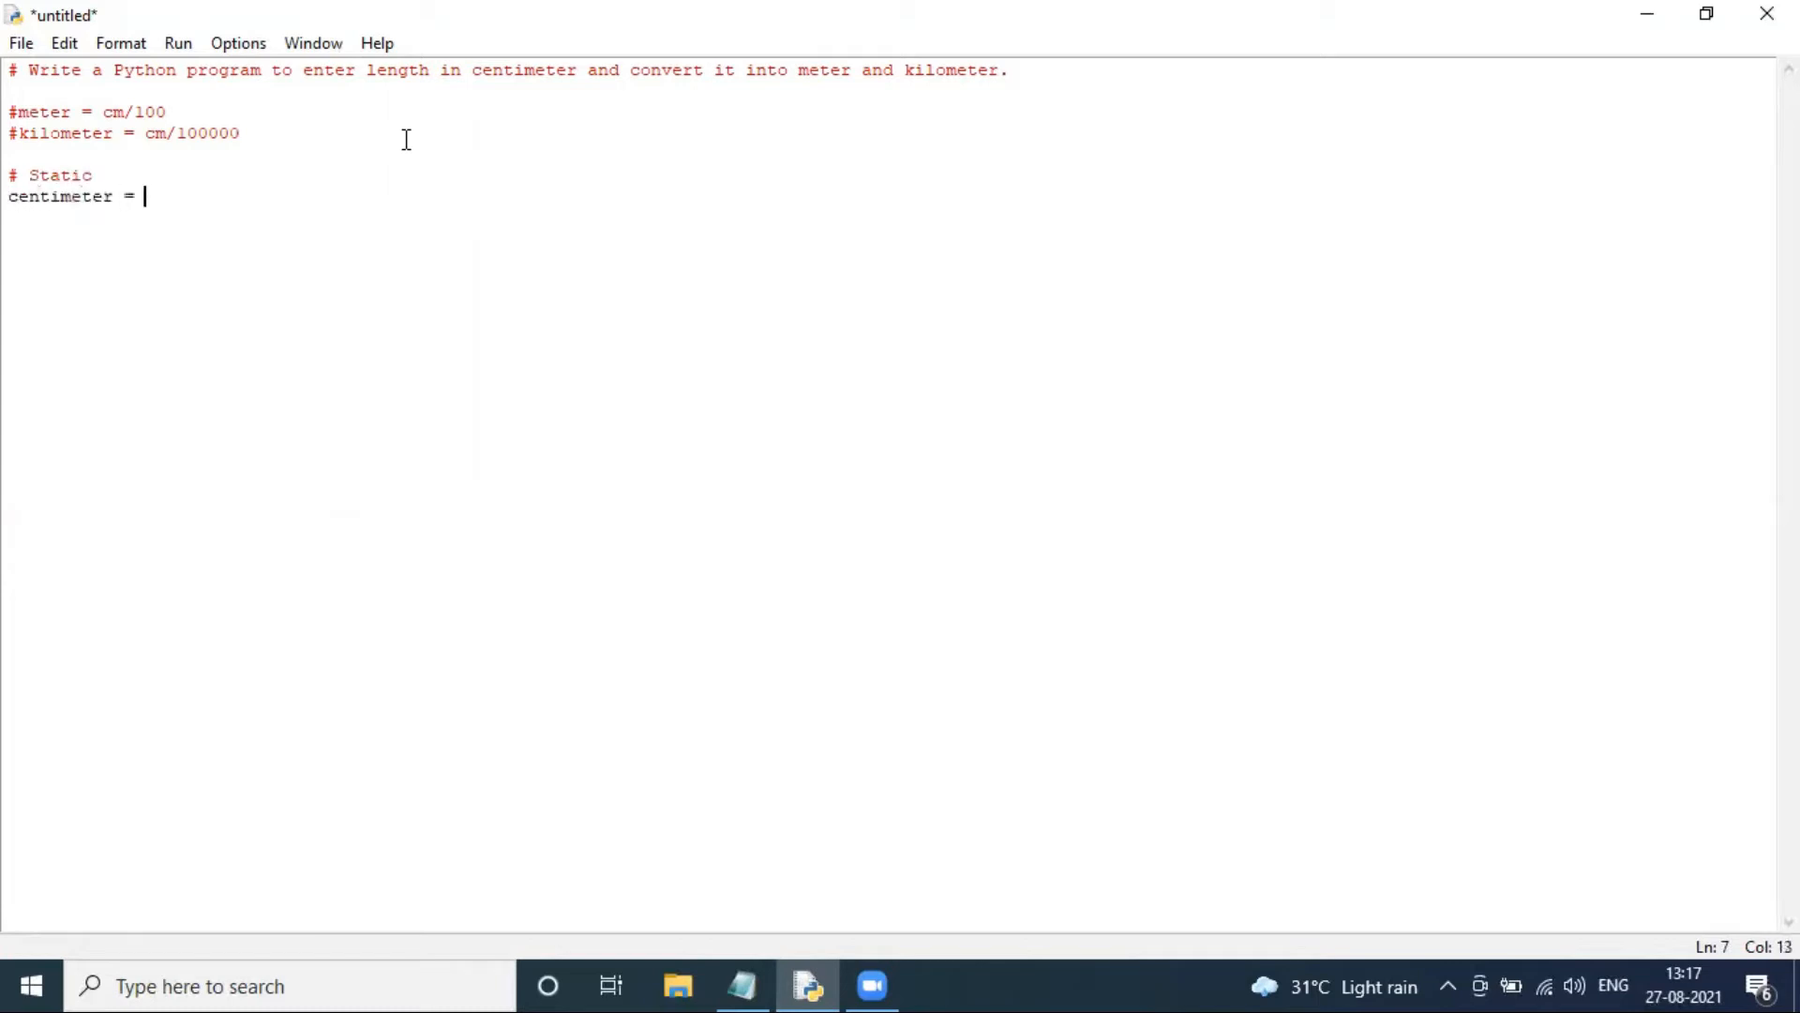
{"action": "type", "text": "50"}
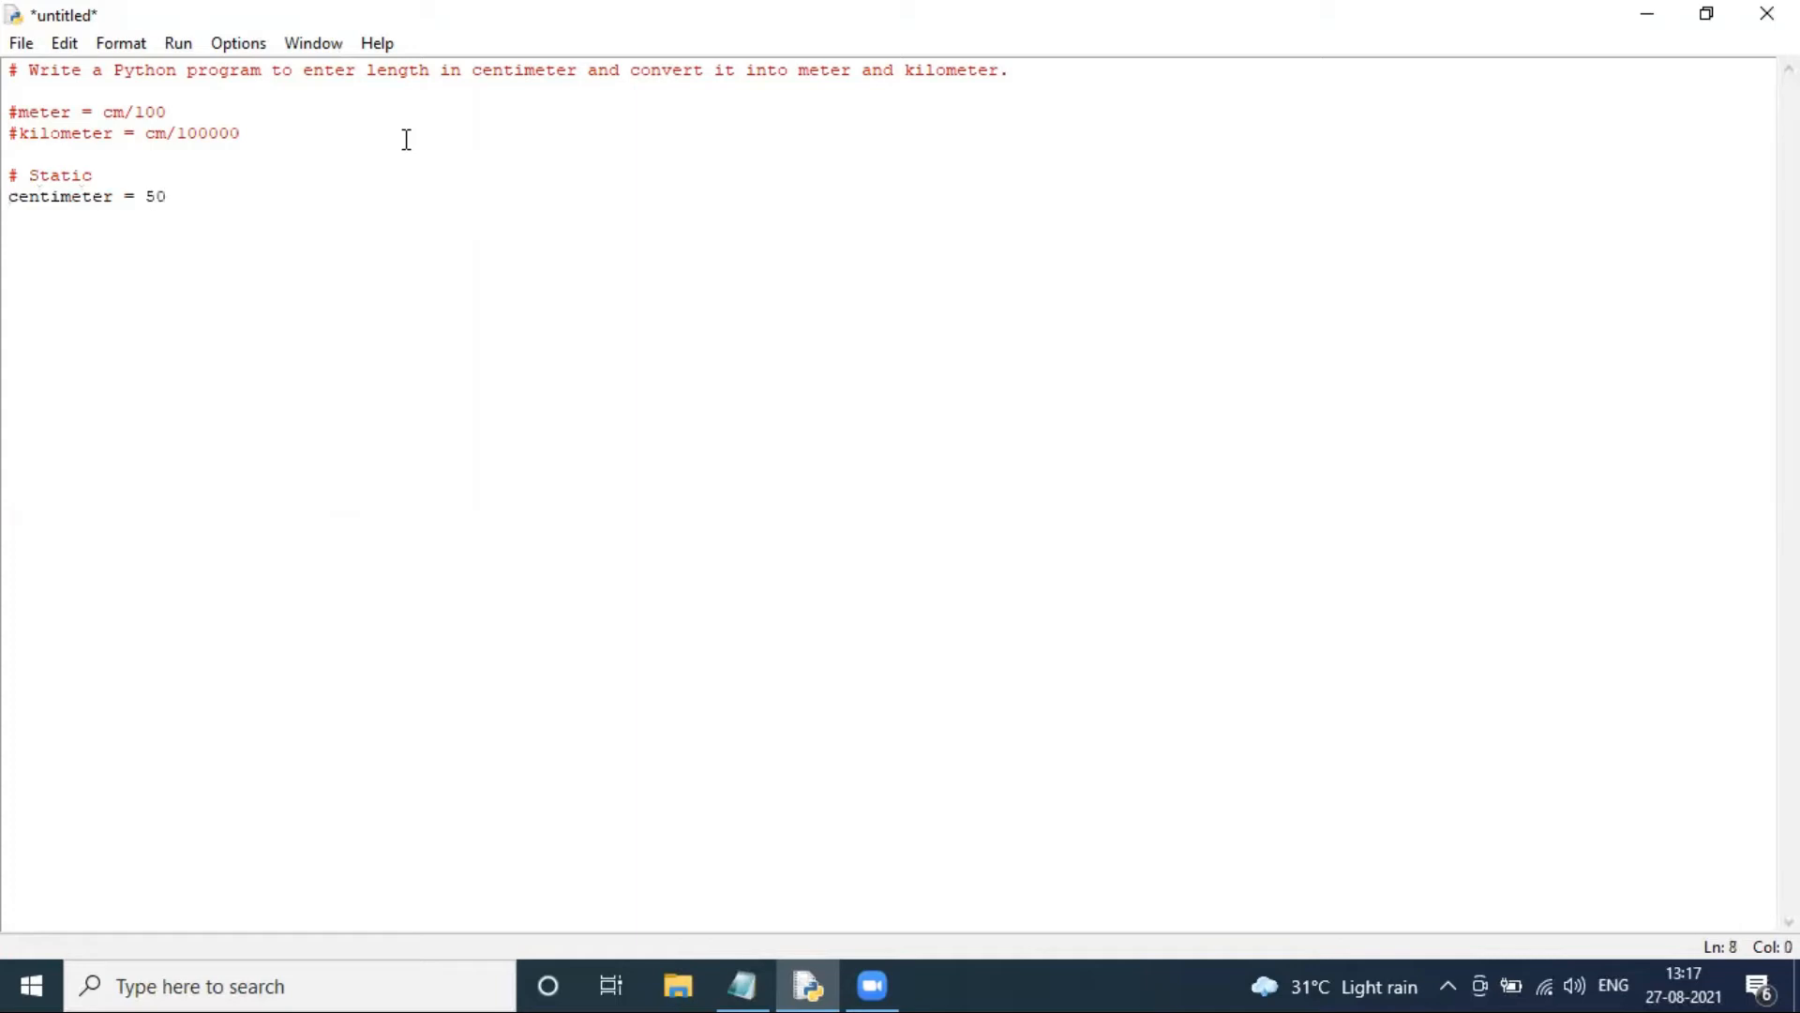
{"action": "type", "text": "metr"}
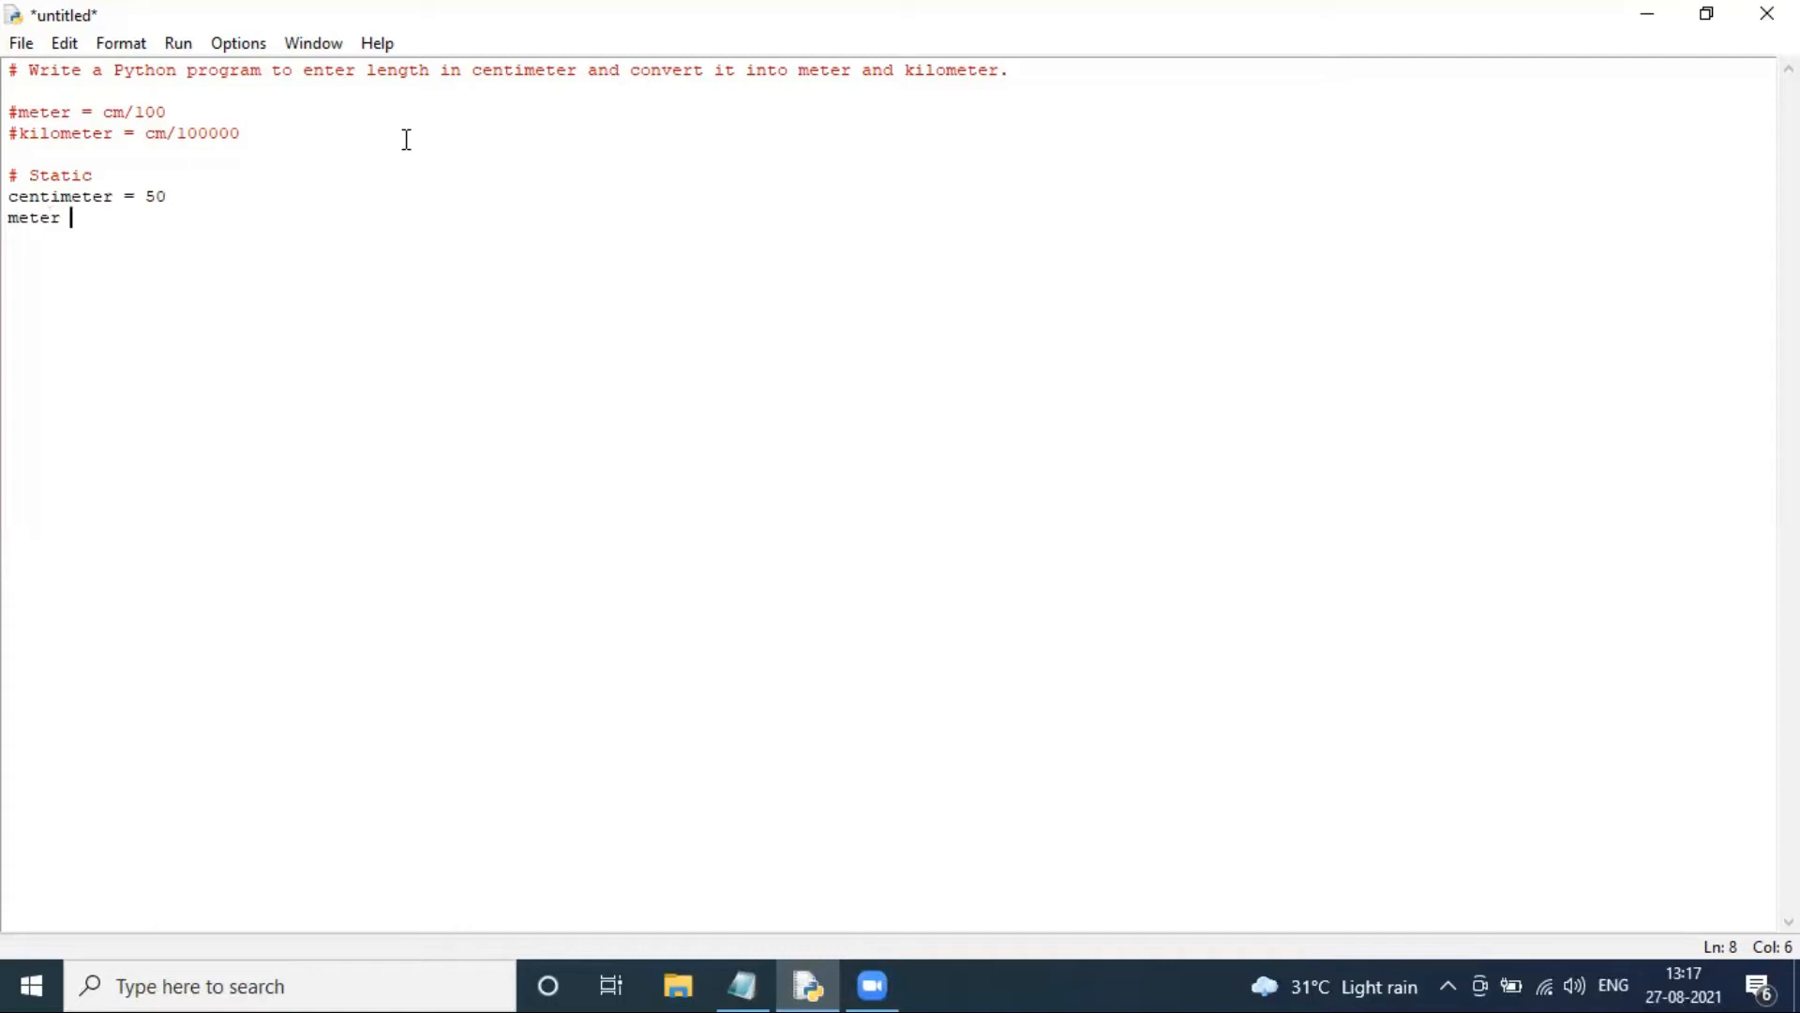
{"action": "type", "text": "="}
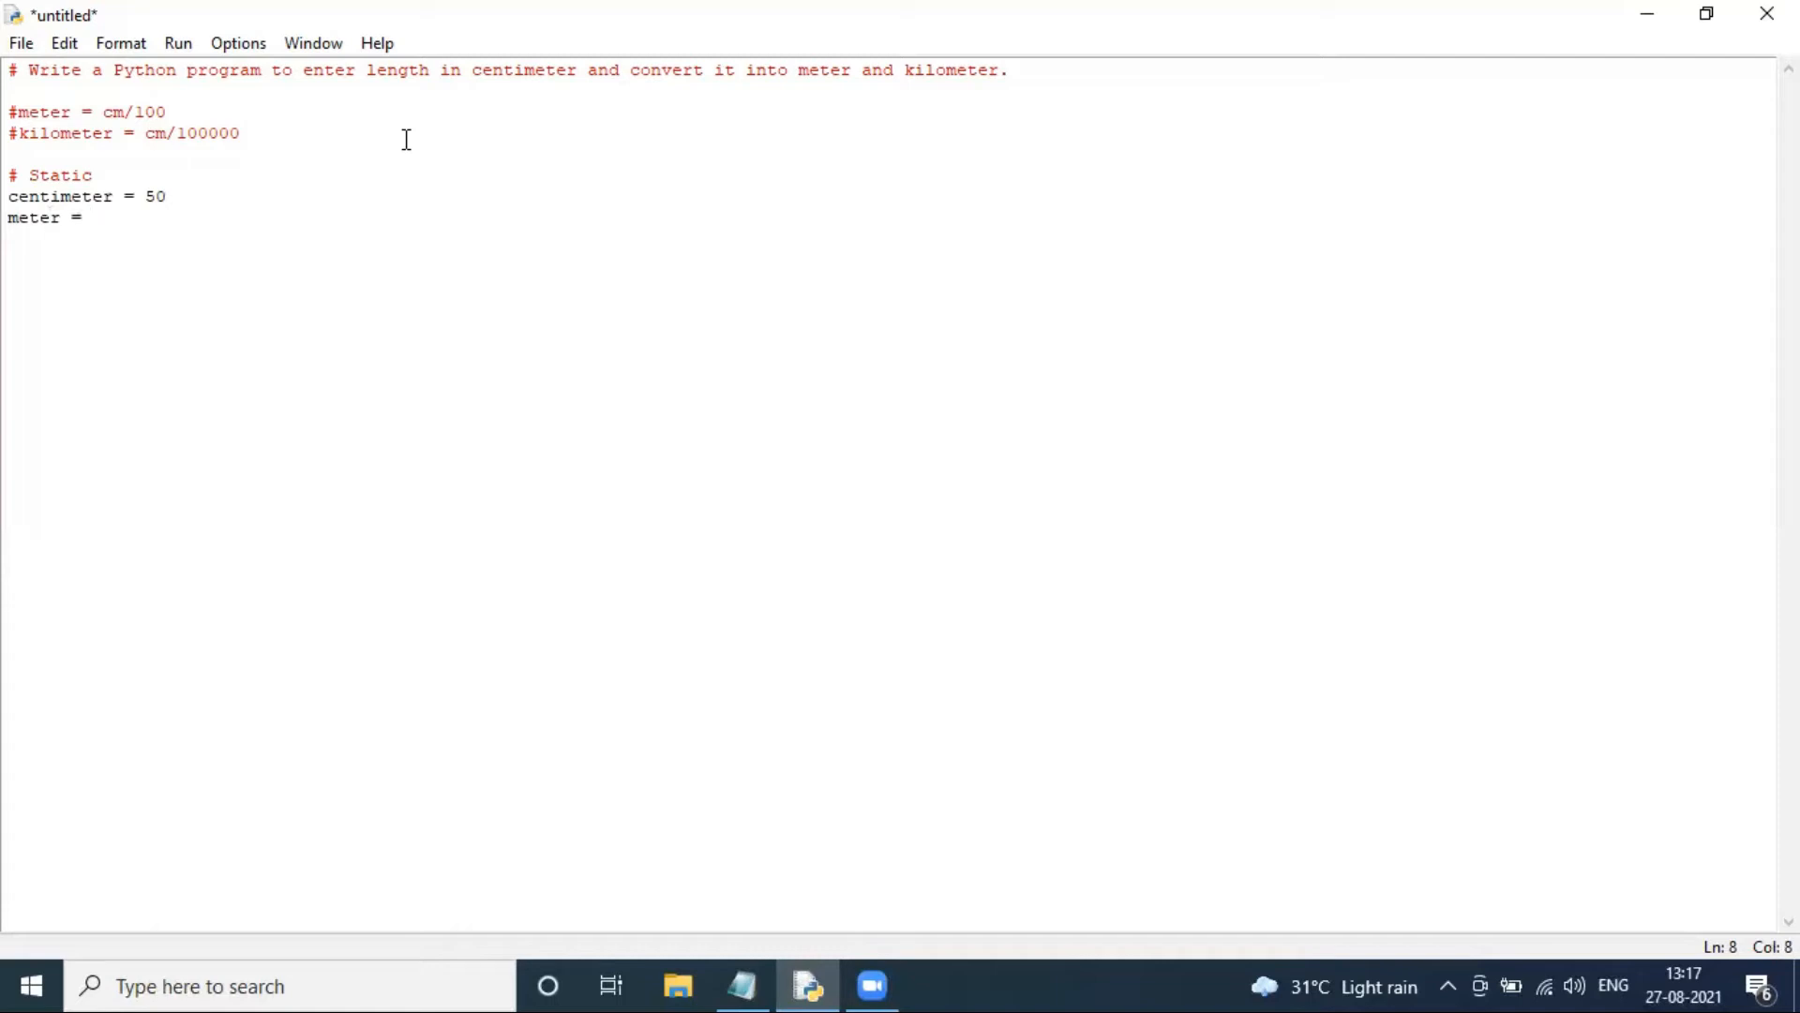
{"action": "type", "text": "centime"}
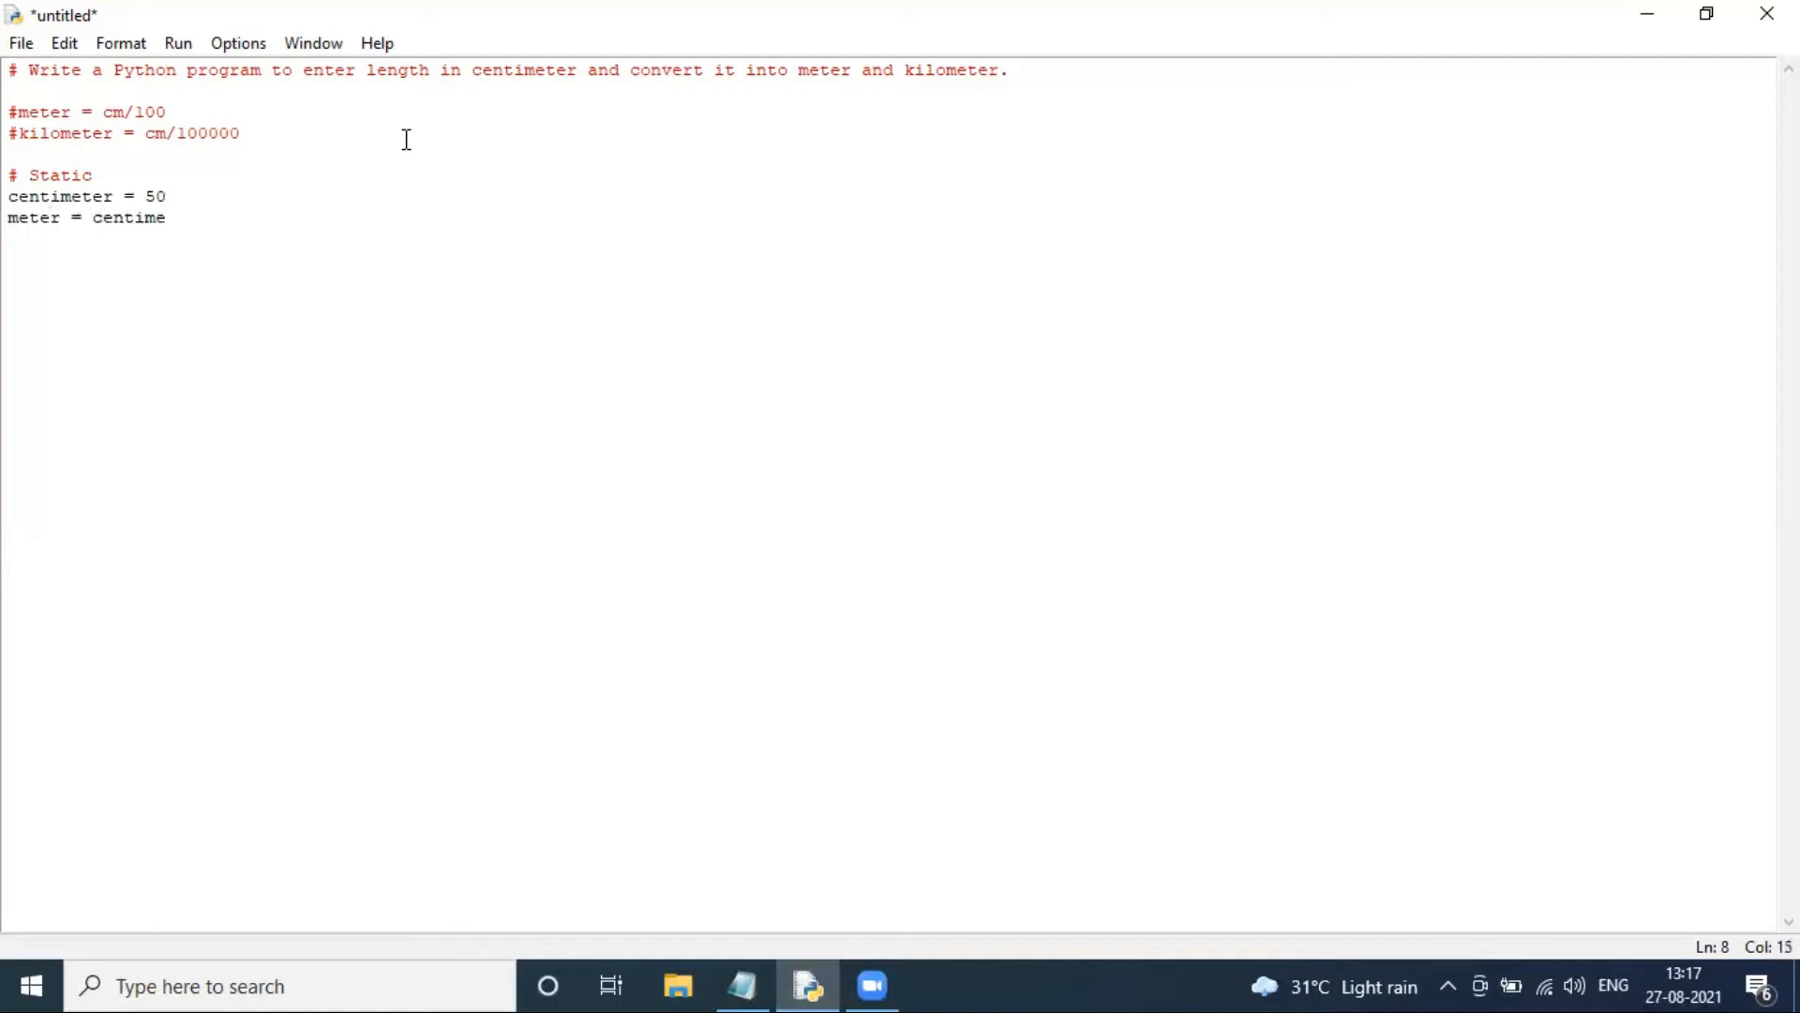
{"action": "type", "text": "ter"}
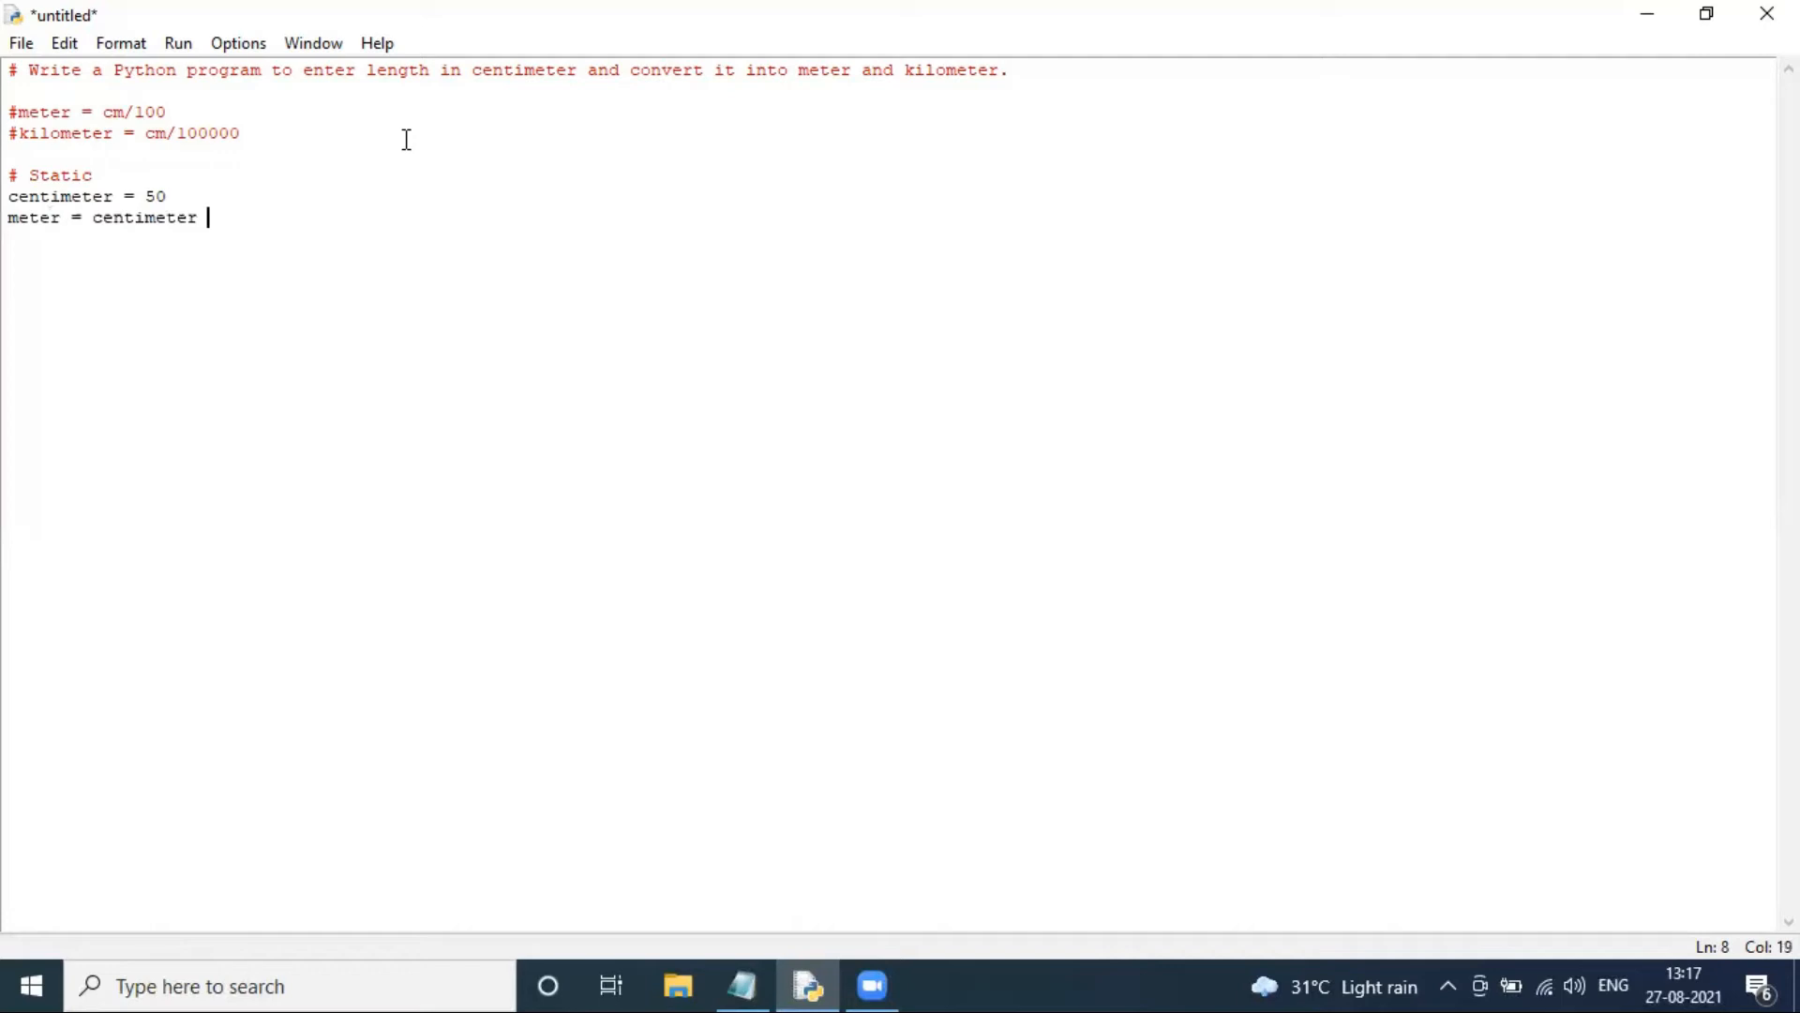
{"action": "type", "text": "/100"}
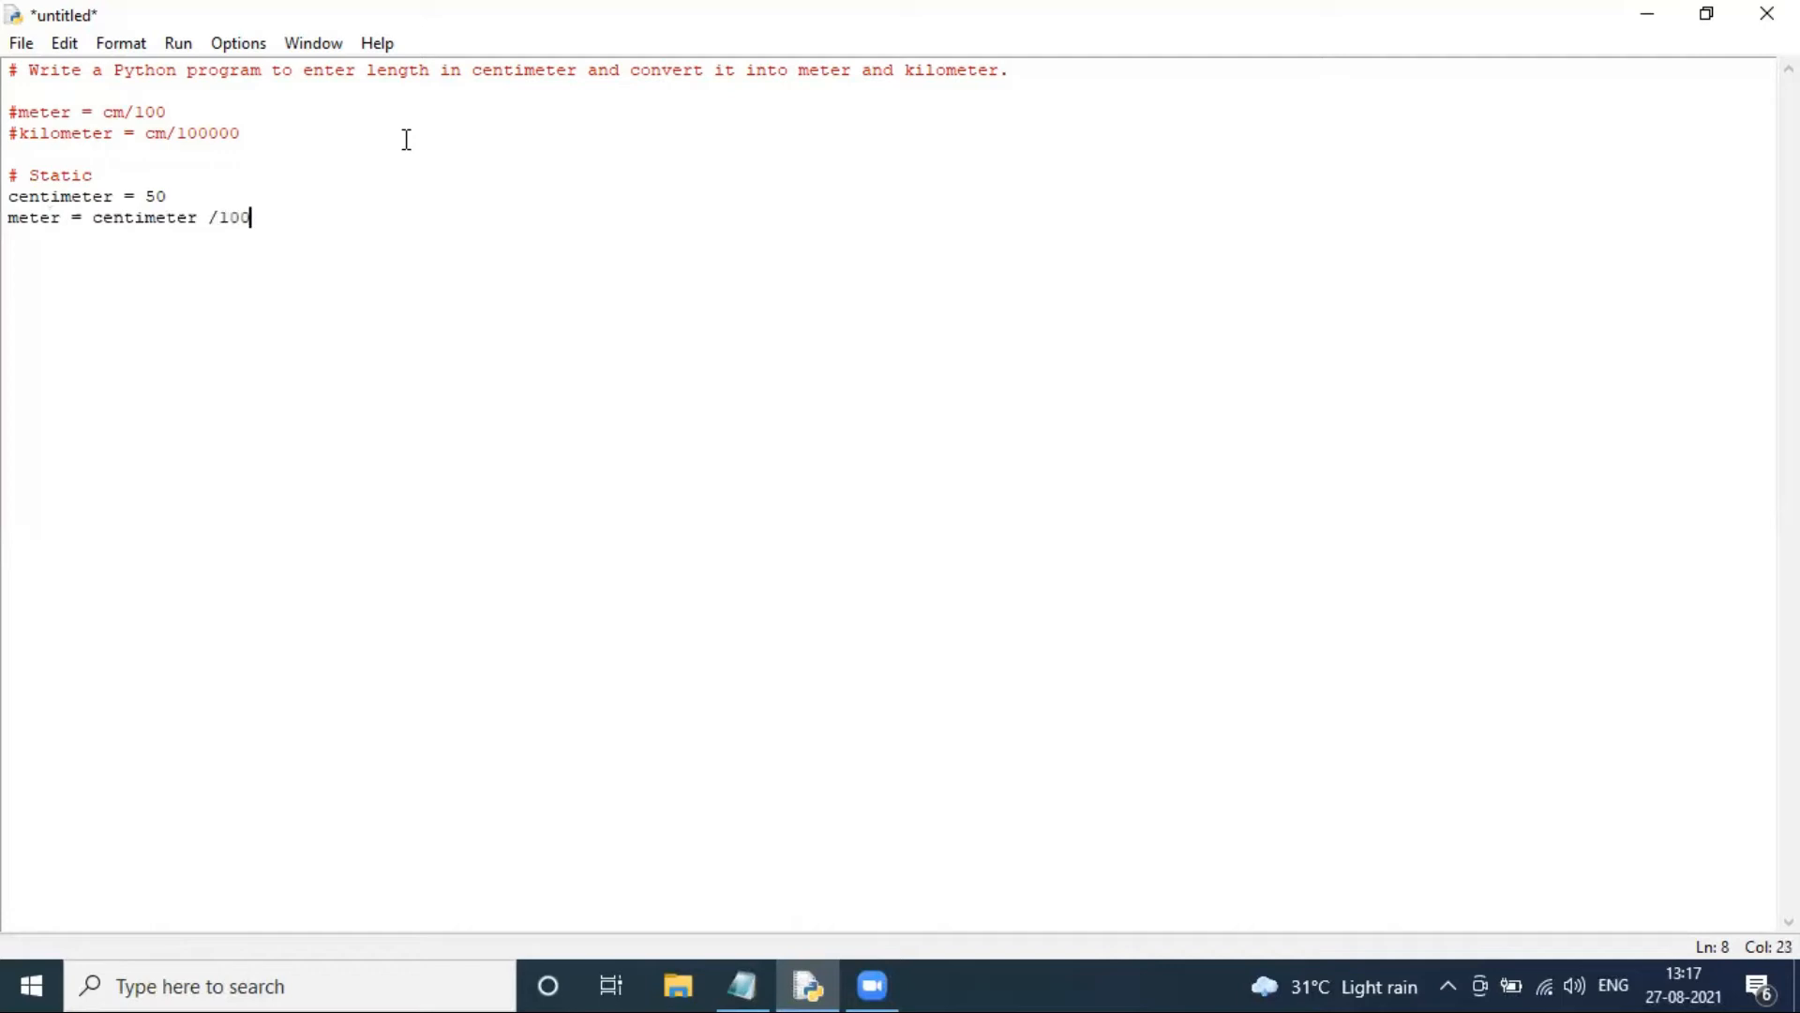
{"action": "type", "text": ".0"}
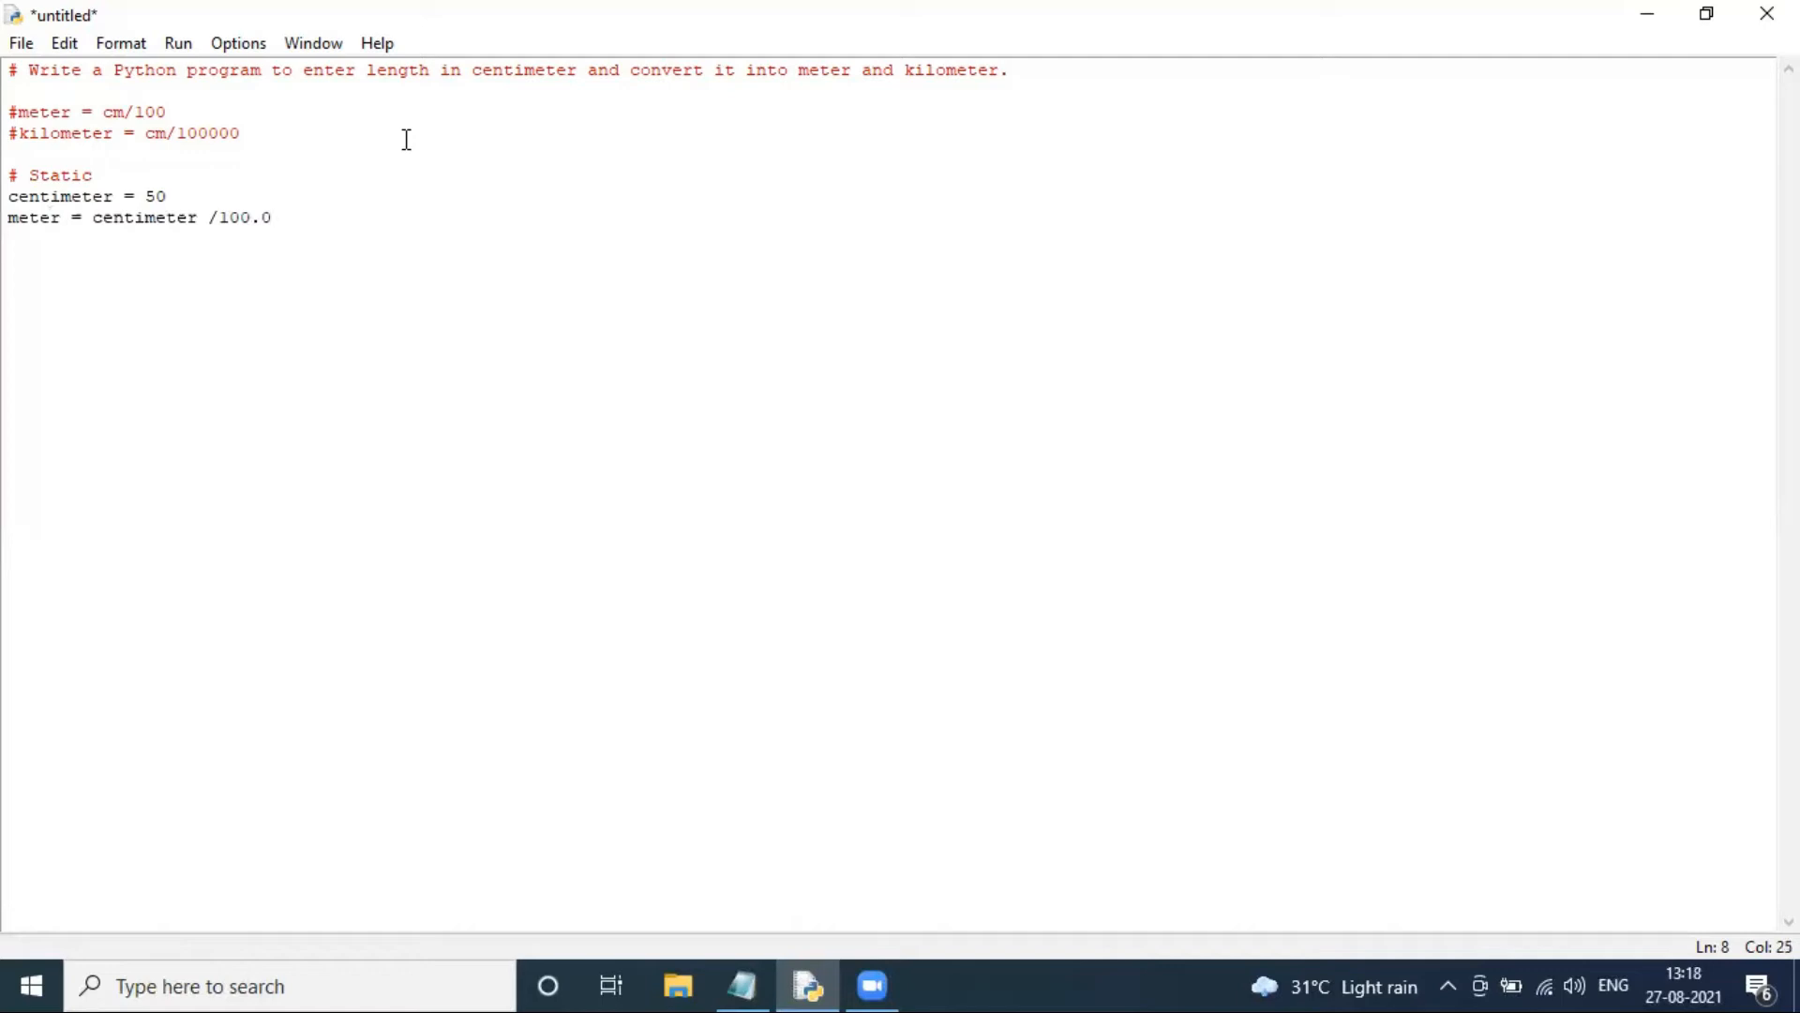
Step: Add the line kilometer = centimeter / 100000.0
{"action": "type", "text": "kilometer = centi"}
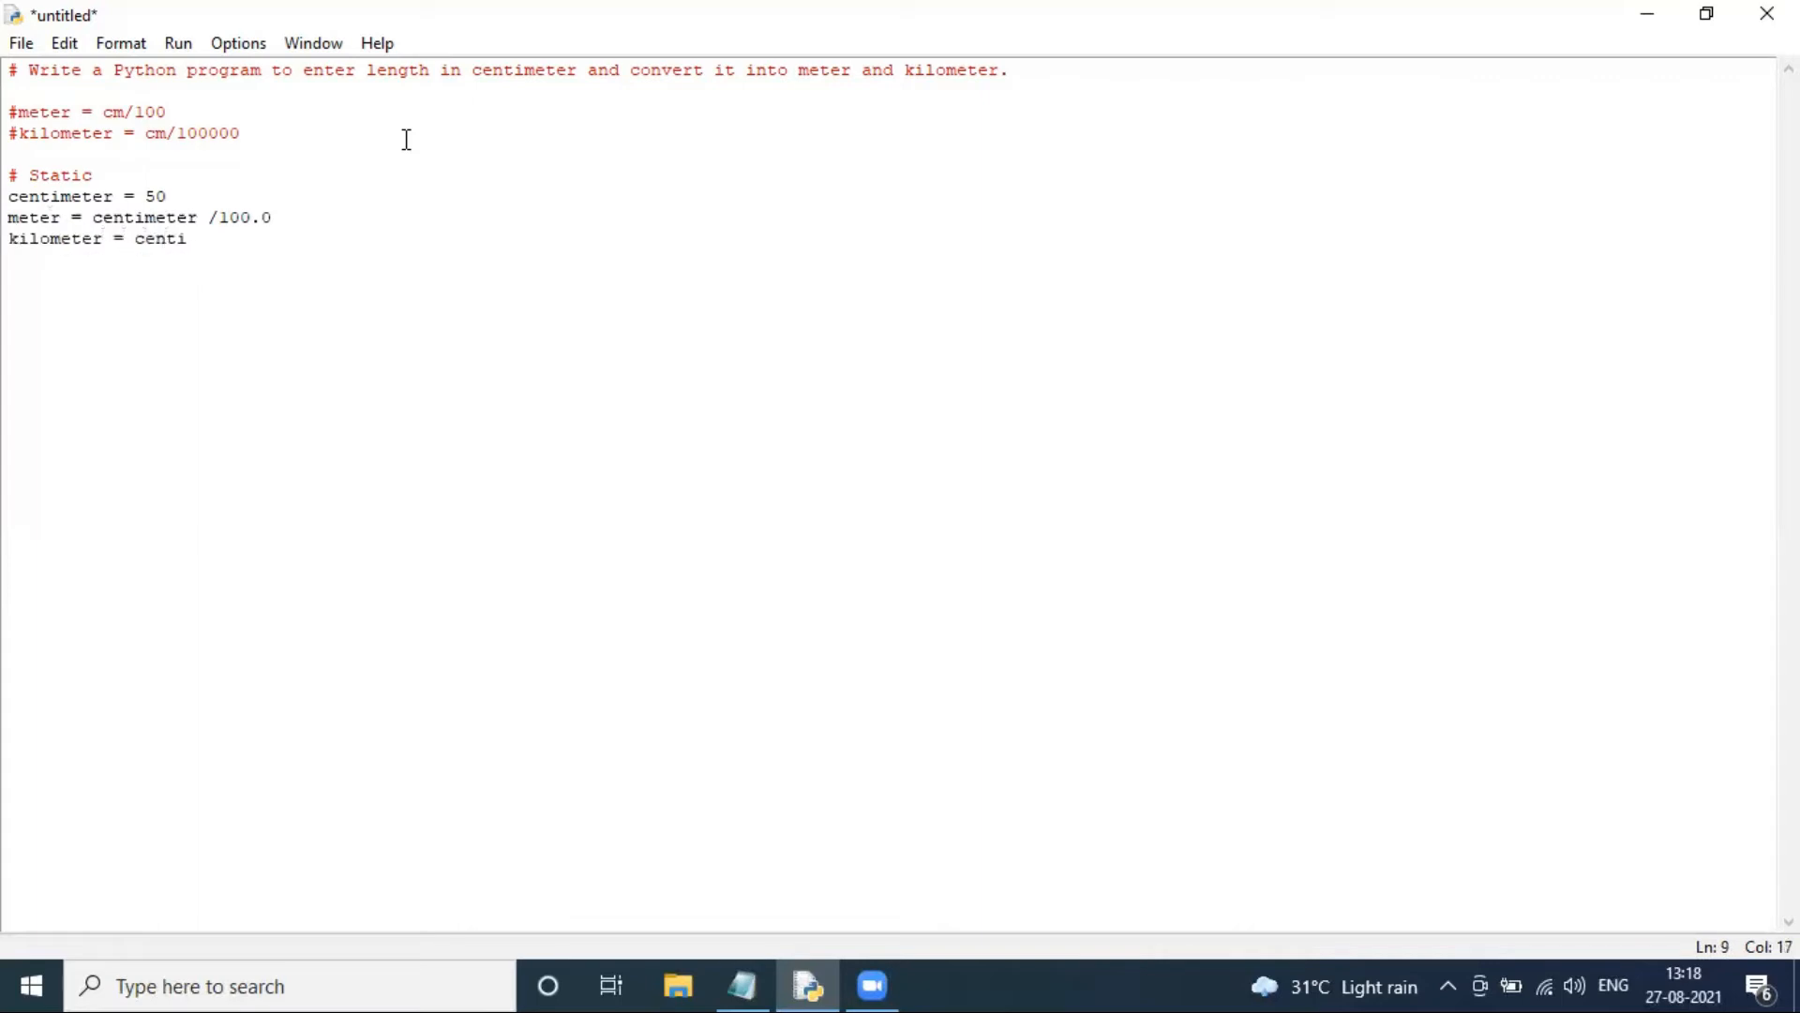
{"action": "type", "text": "me"}
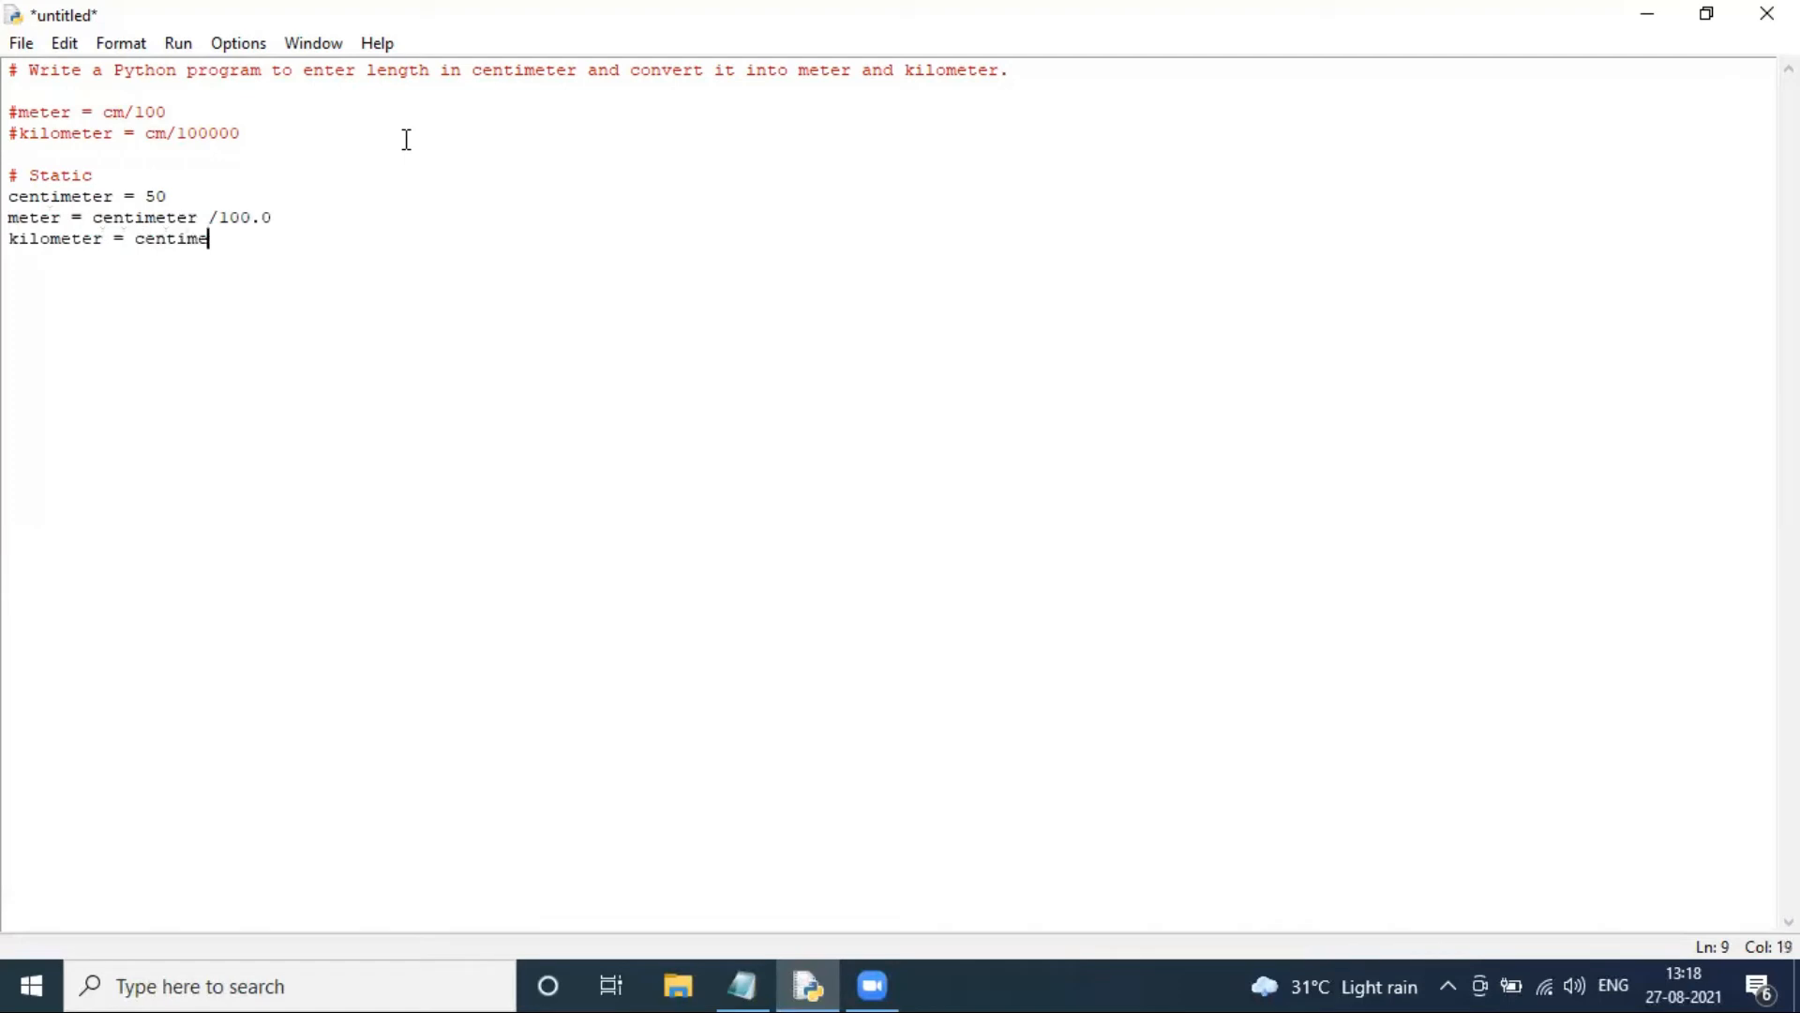
{"action": "type", "text": "ter /"}
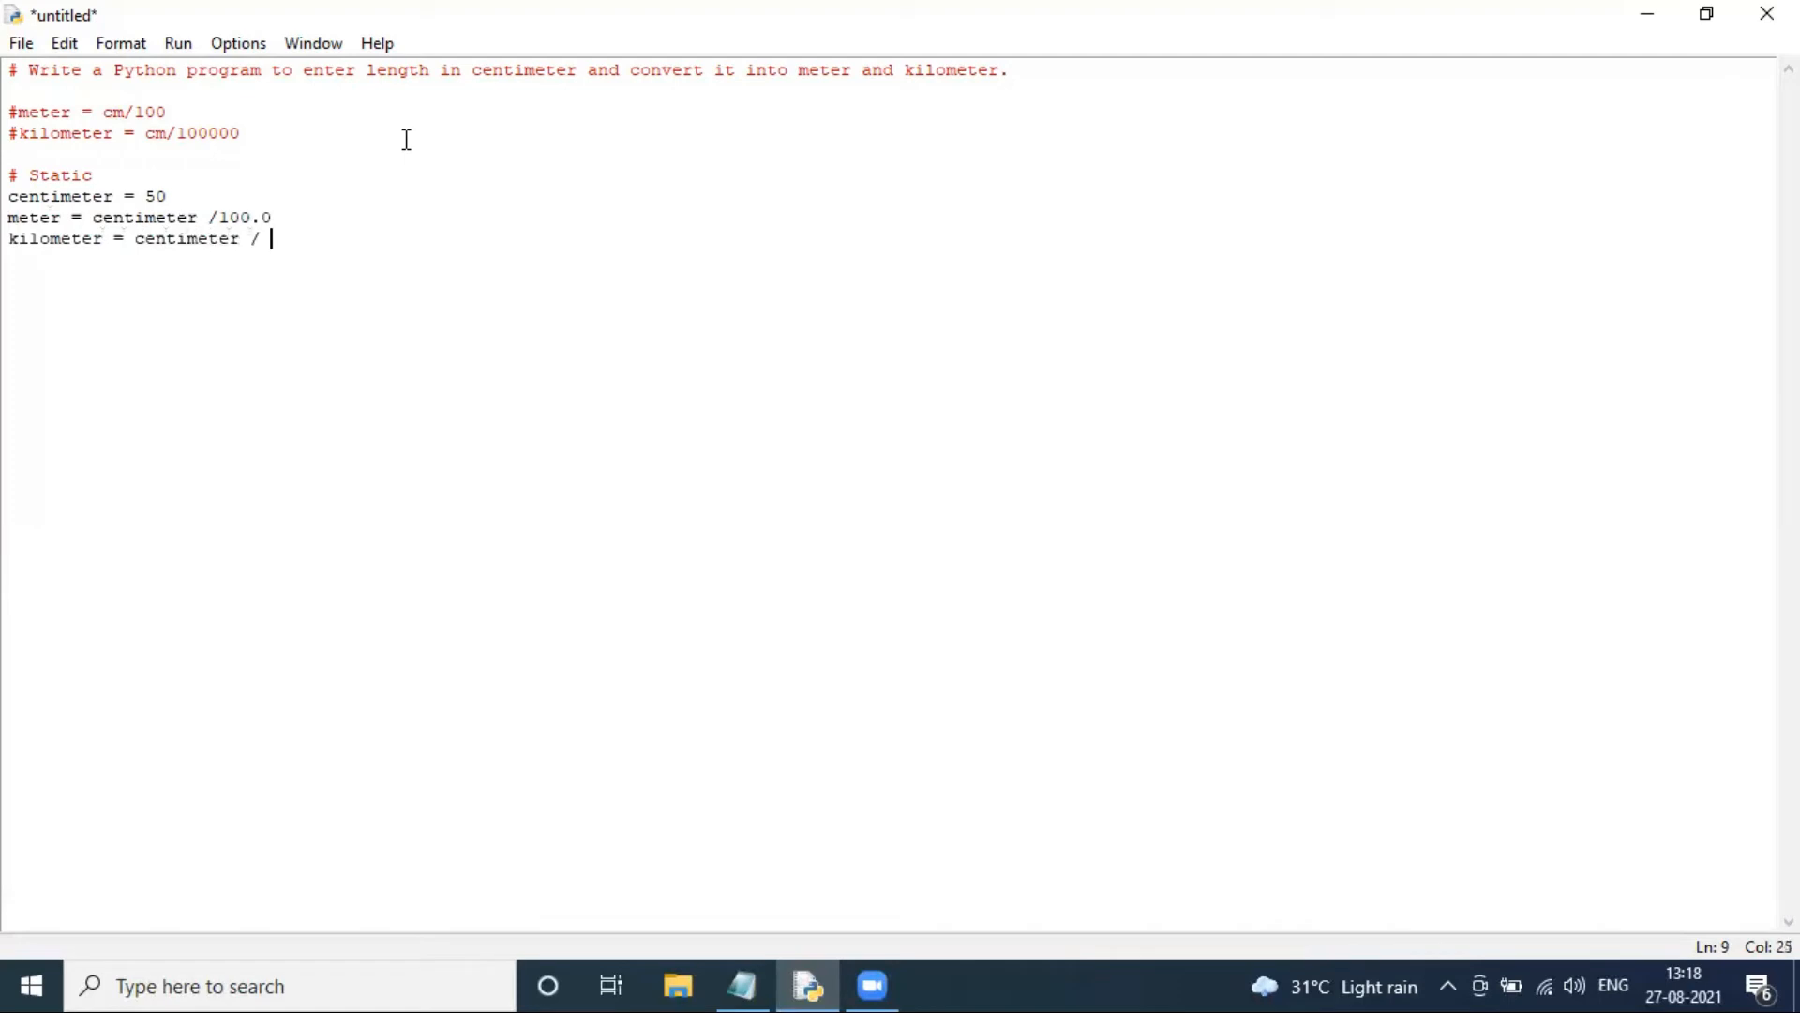
{"action": "type", "text": "1"}
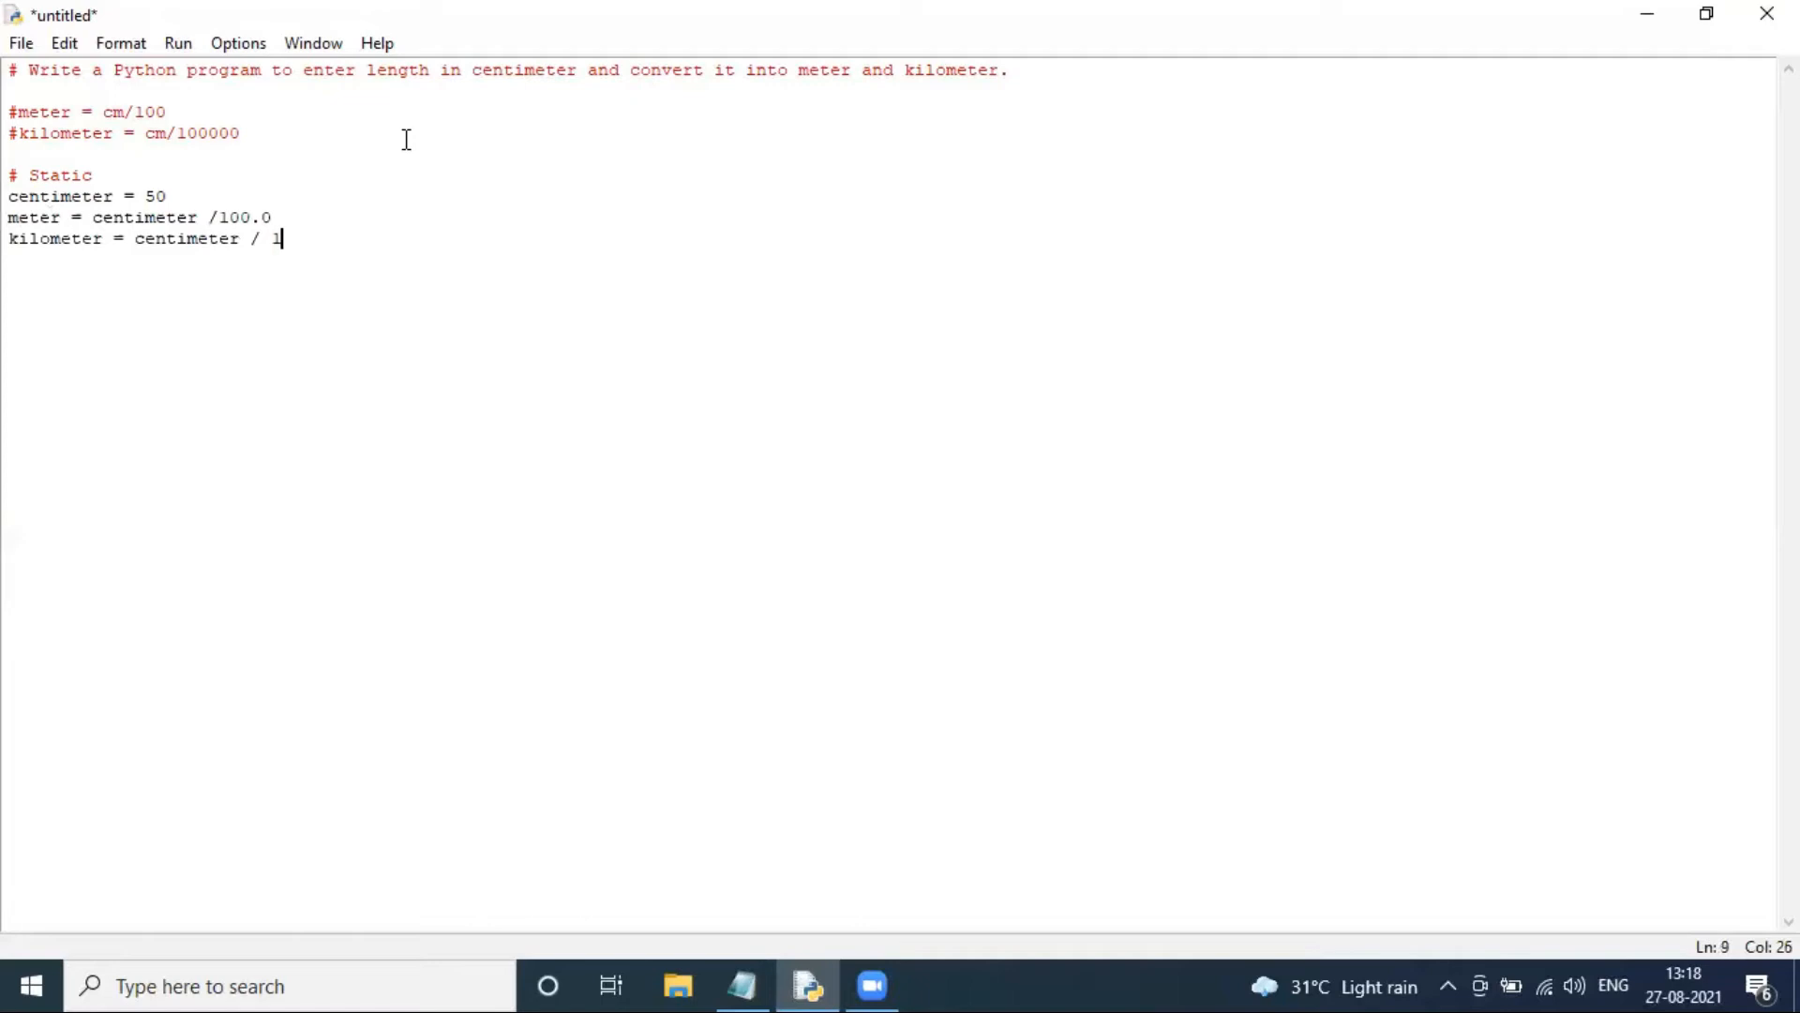
{"action": "type", "text": "00000"}
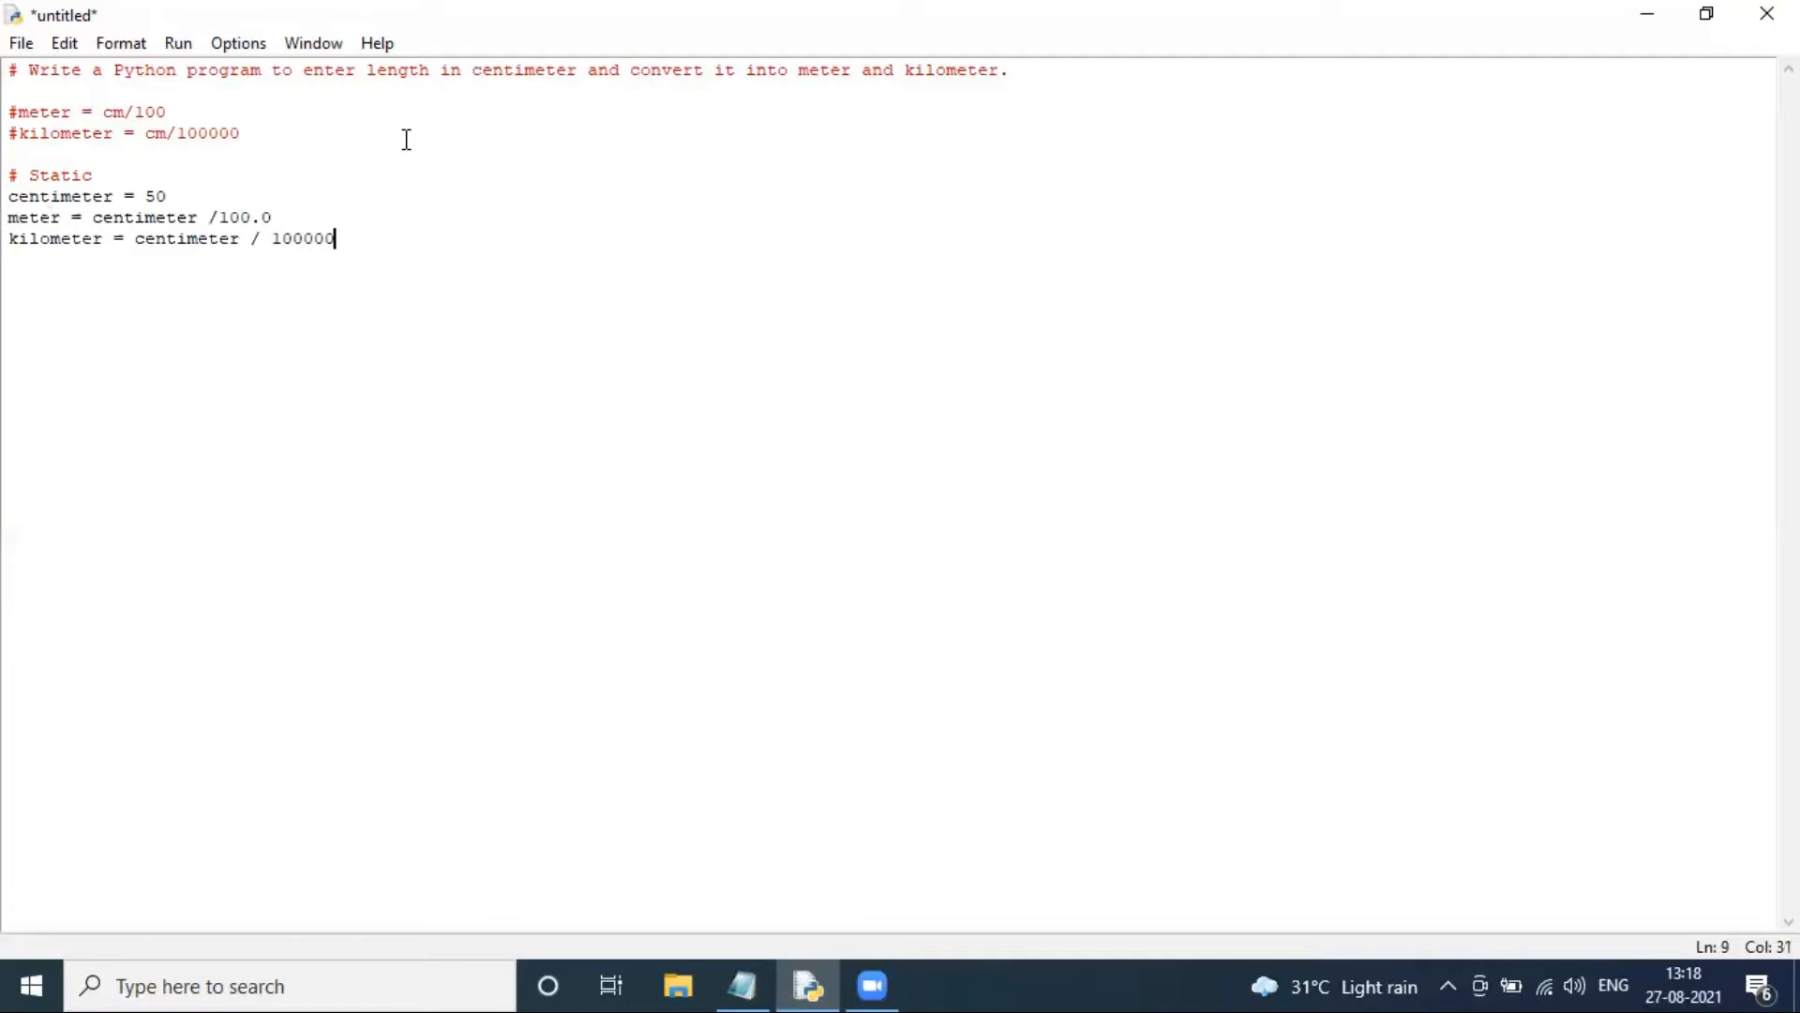
{"action": "type", "text": ".0"}
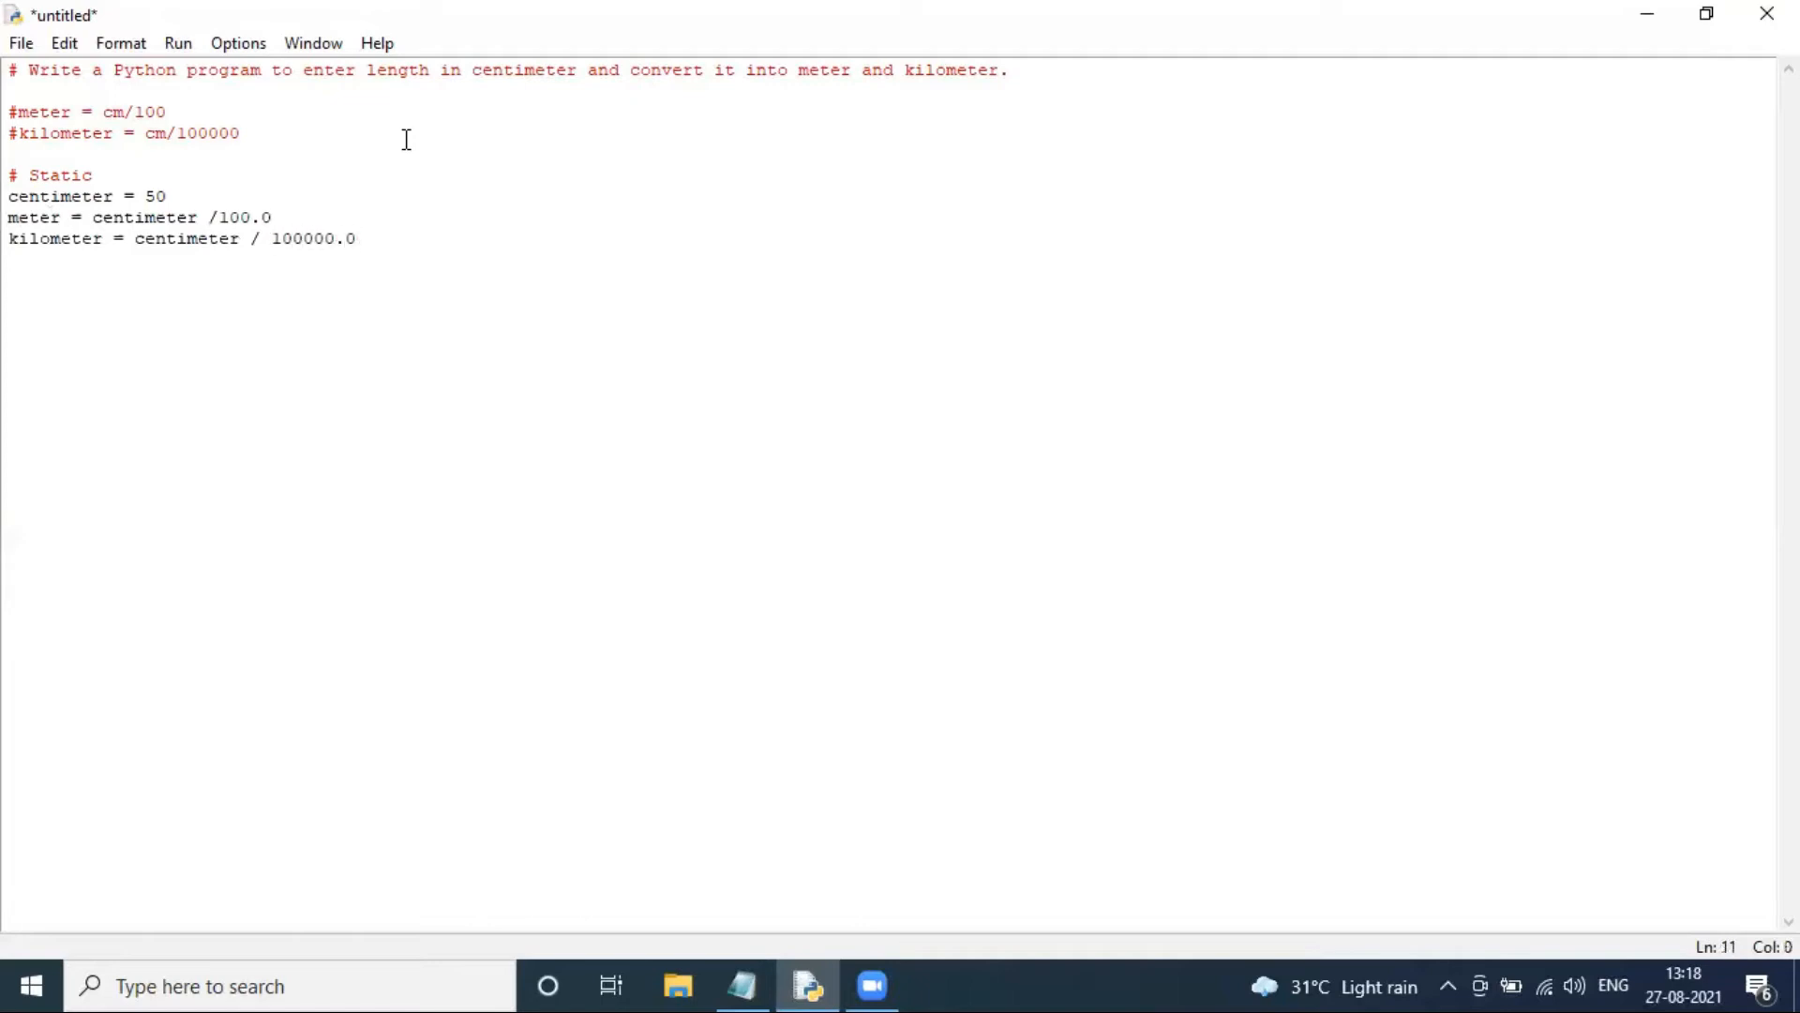
Step: Add print("The length in Meter :- ", meter) after the calculations
{"action": "type", "text": "print()"}
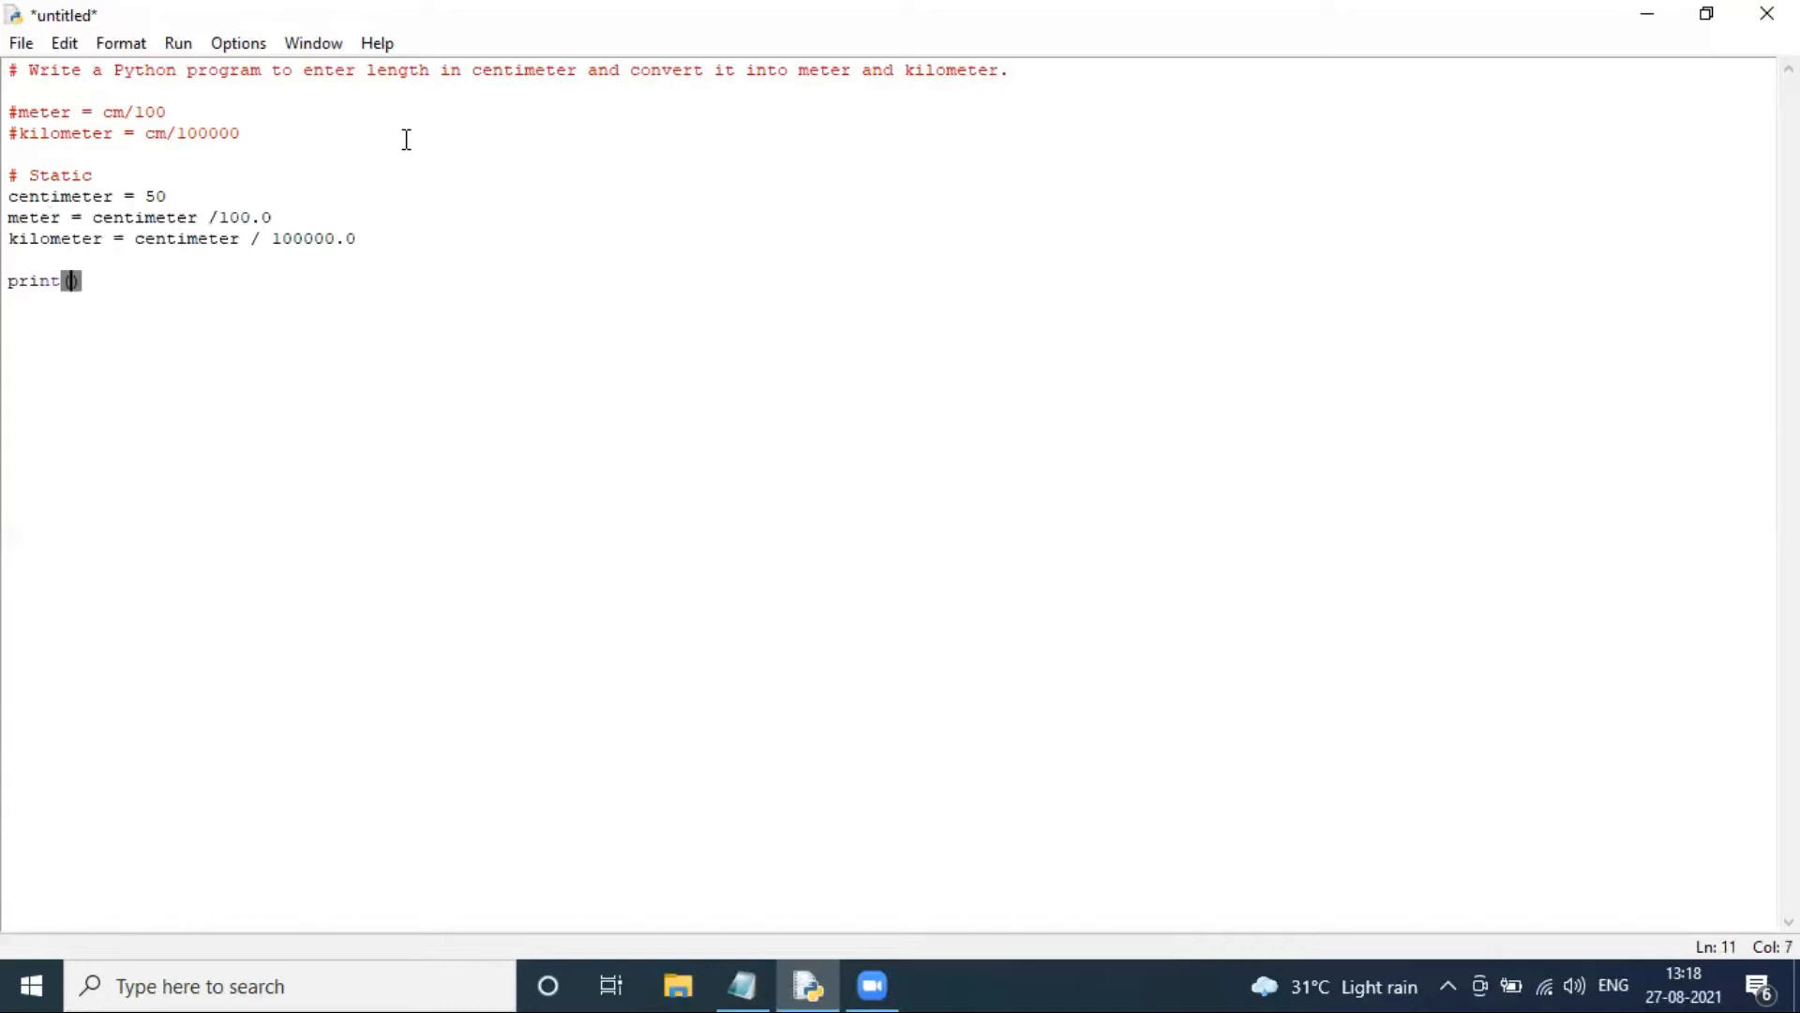
{"action": "type", "text": "\"The \""}
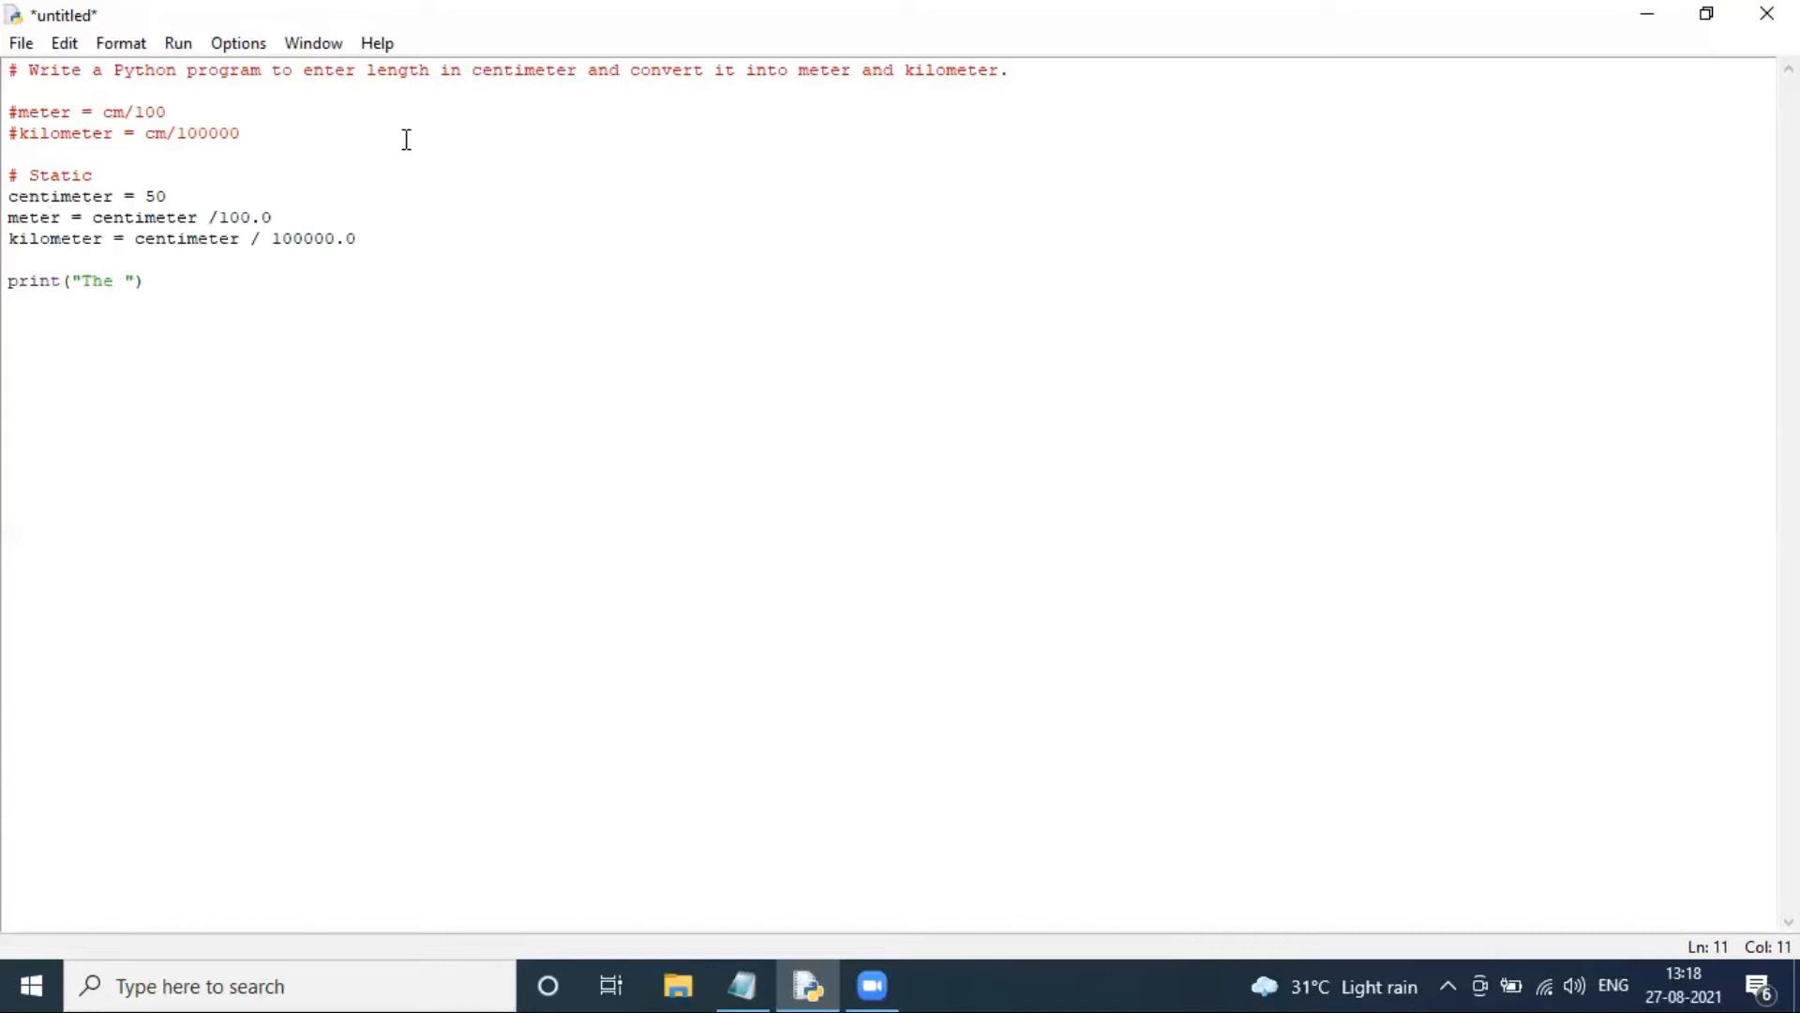
{"action": "type", "text": "length in"}
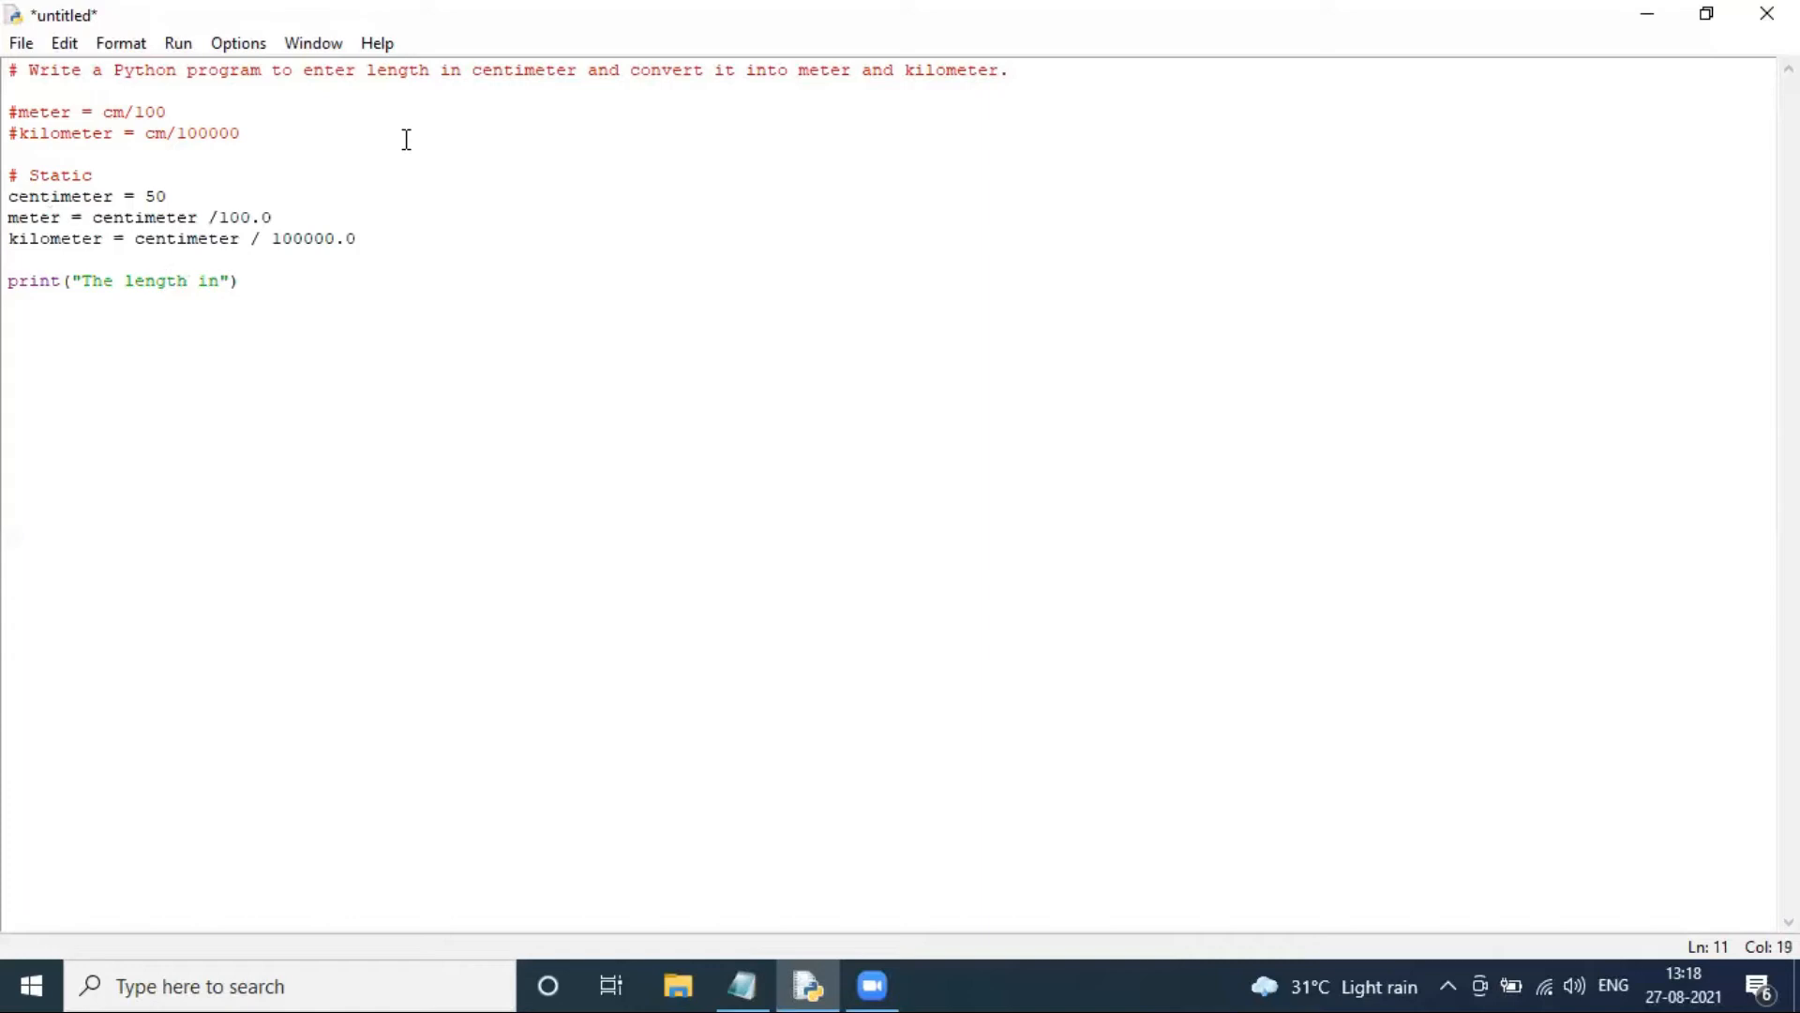
{"action": "type", "text": "Meter :-"}
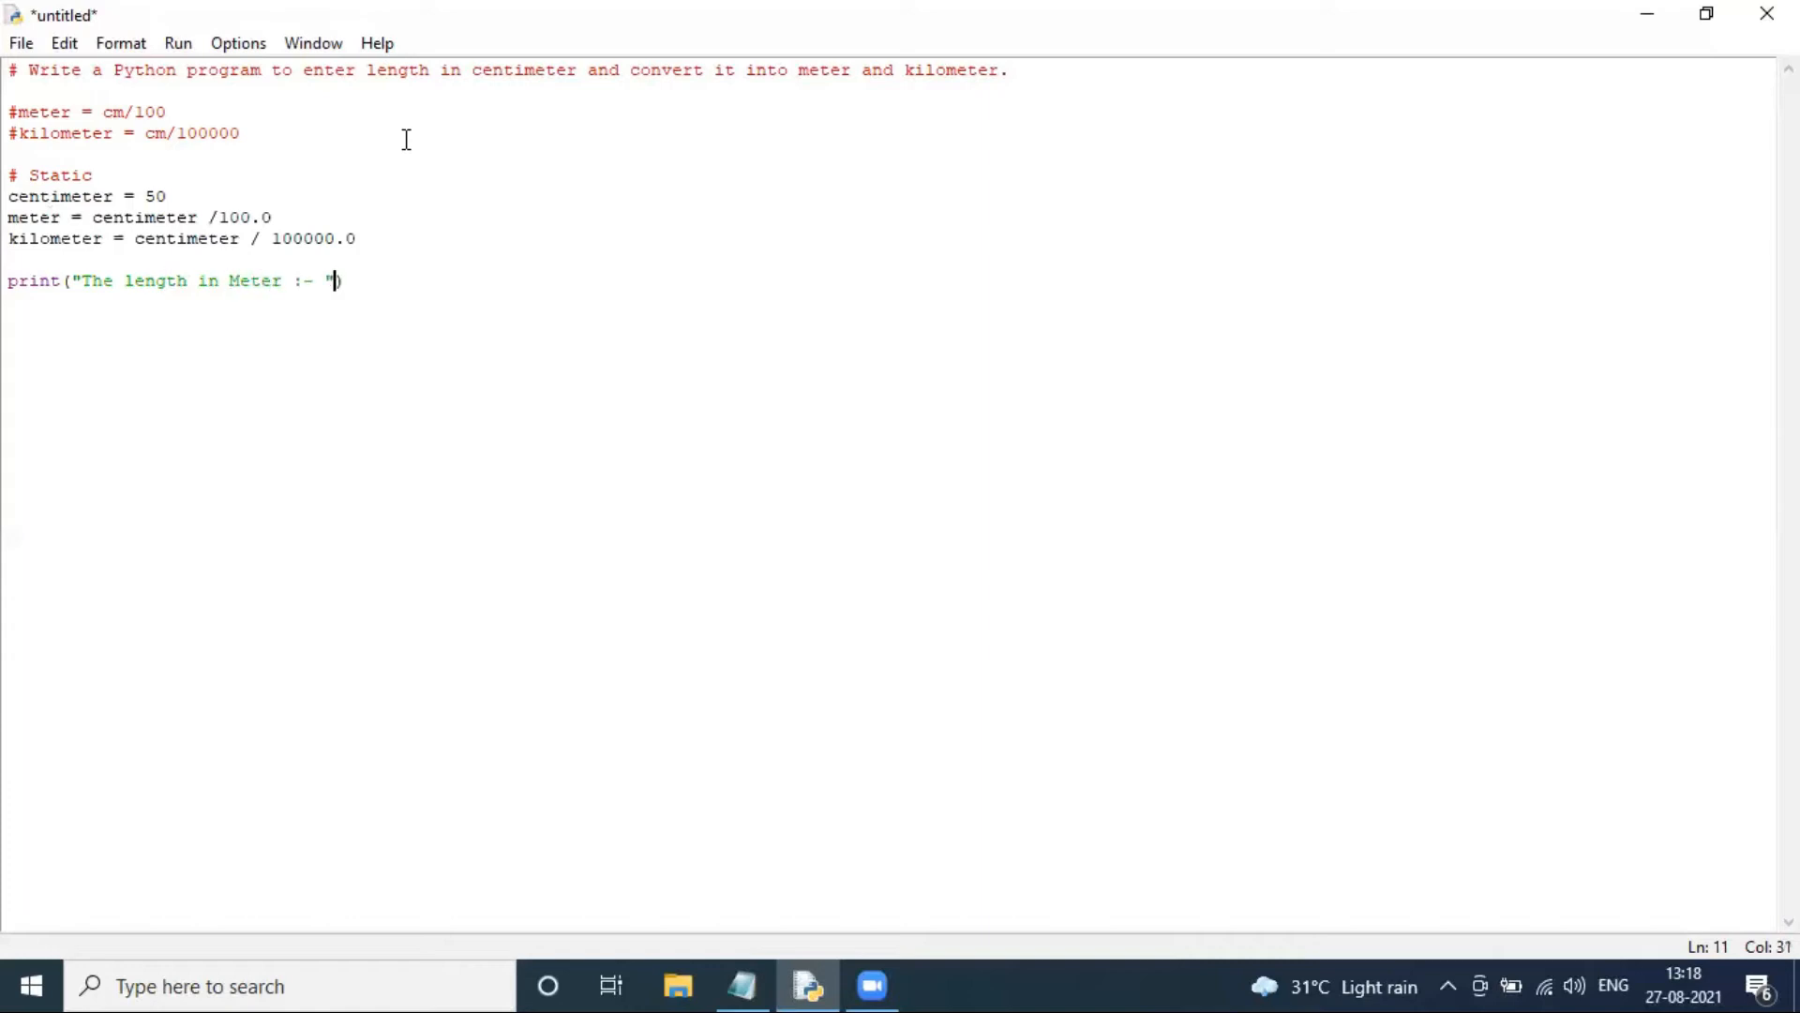
{"action": "type", "text": ",meter"}
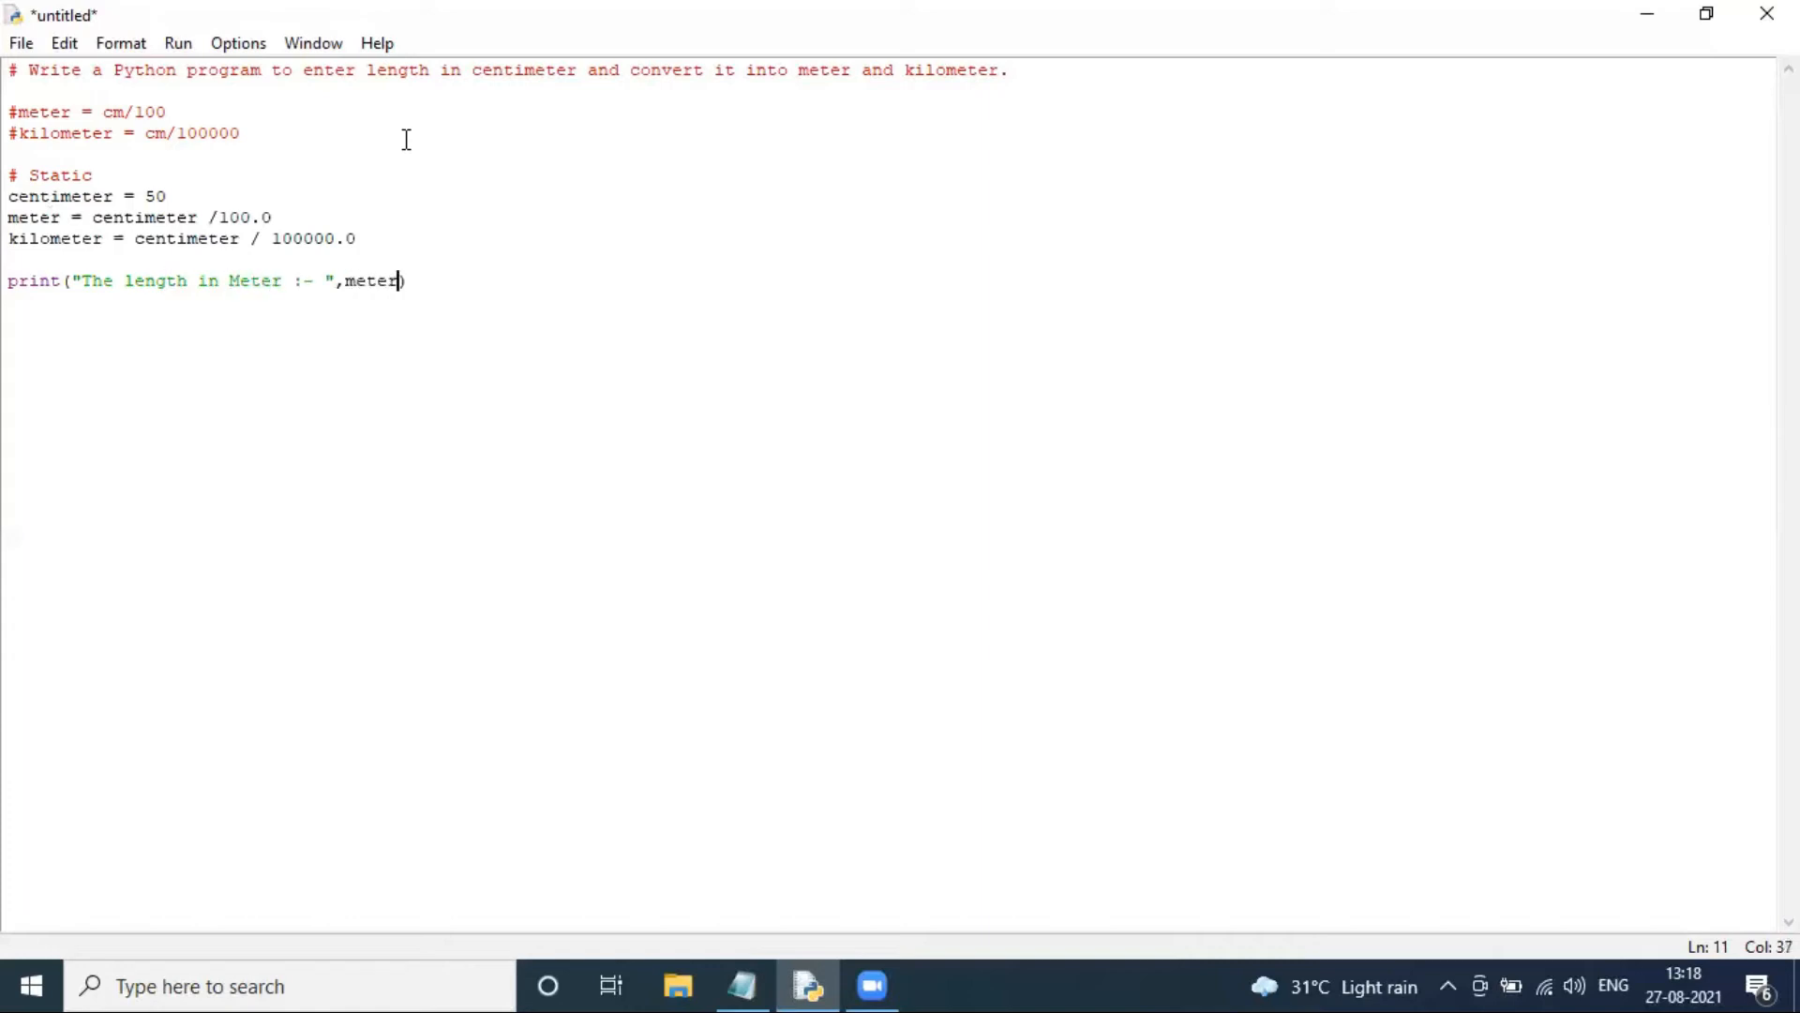
Step: Add print("The length in Kilometer :- ", kilometer) as the next line
{"action": "type", "text": "print"}
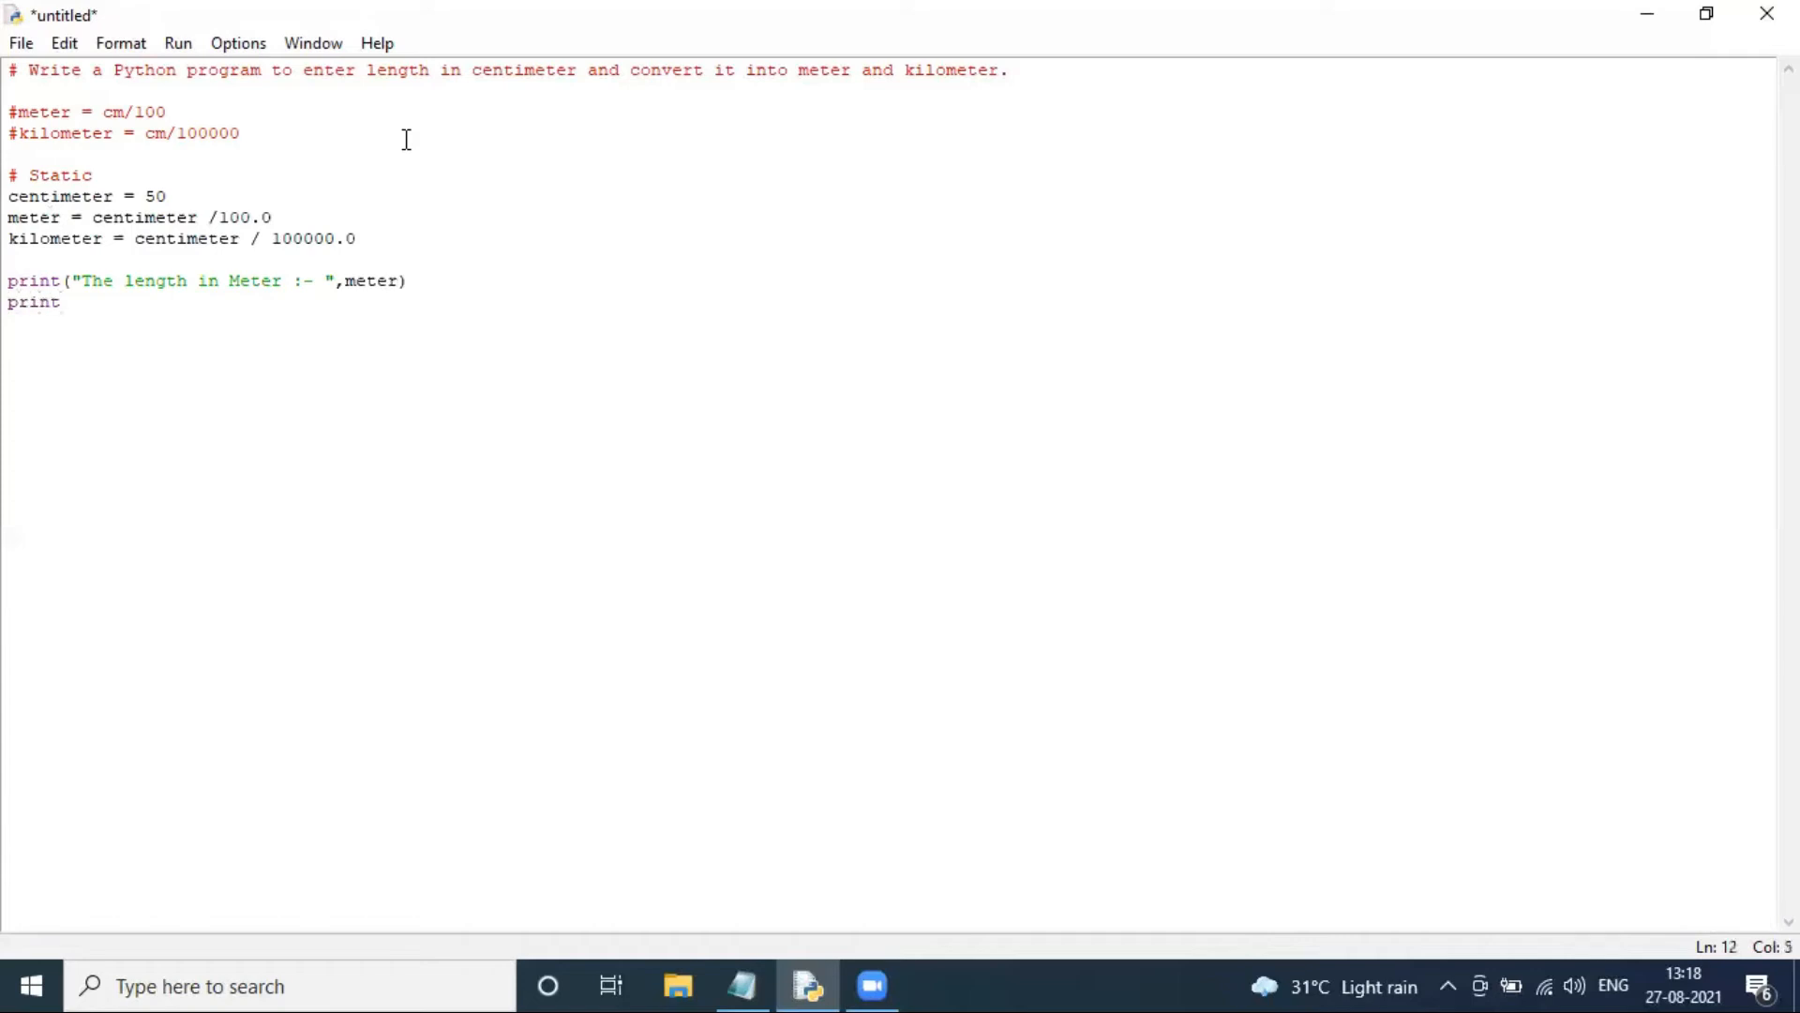
{"action": "type", "text": "(\"\")"}
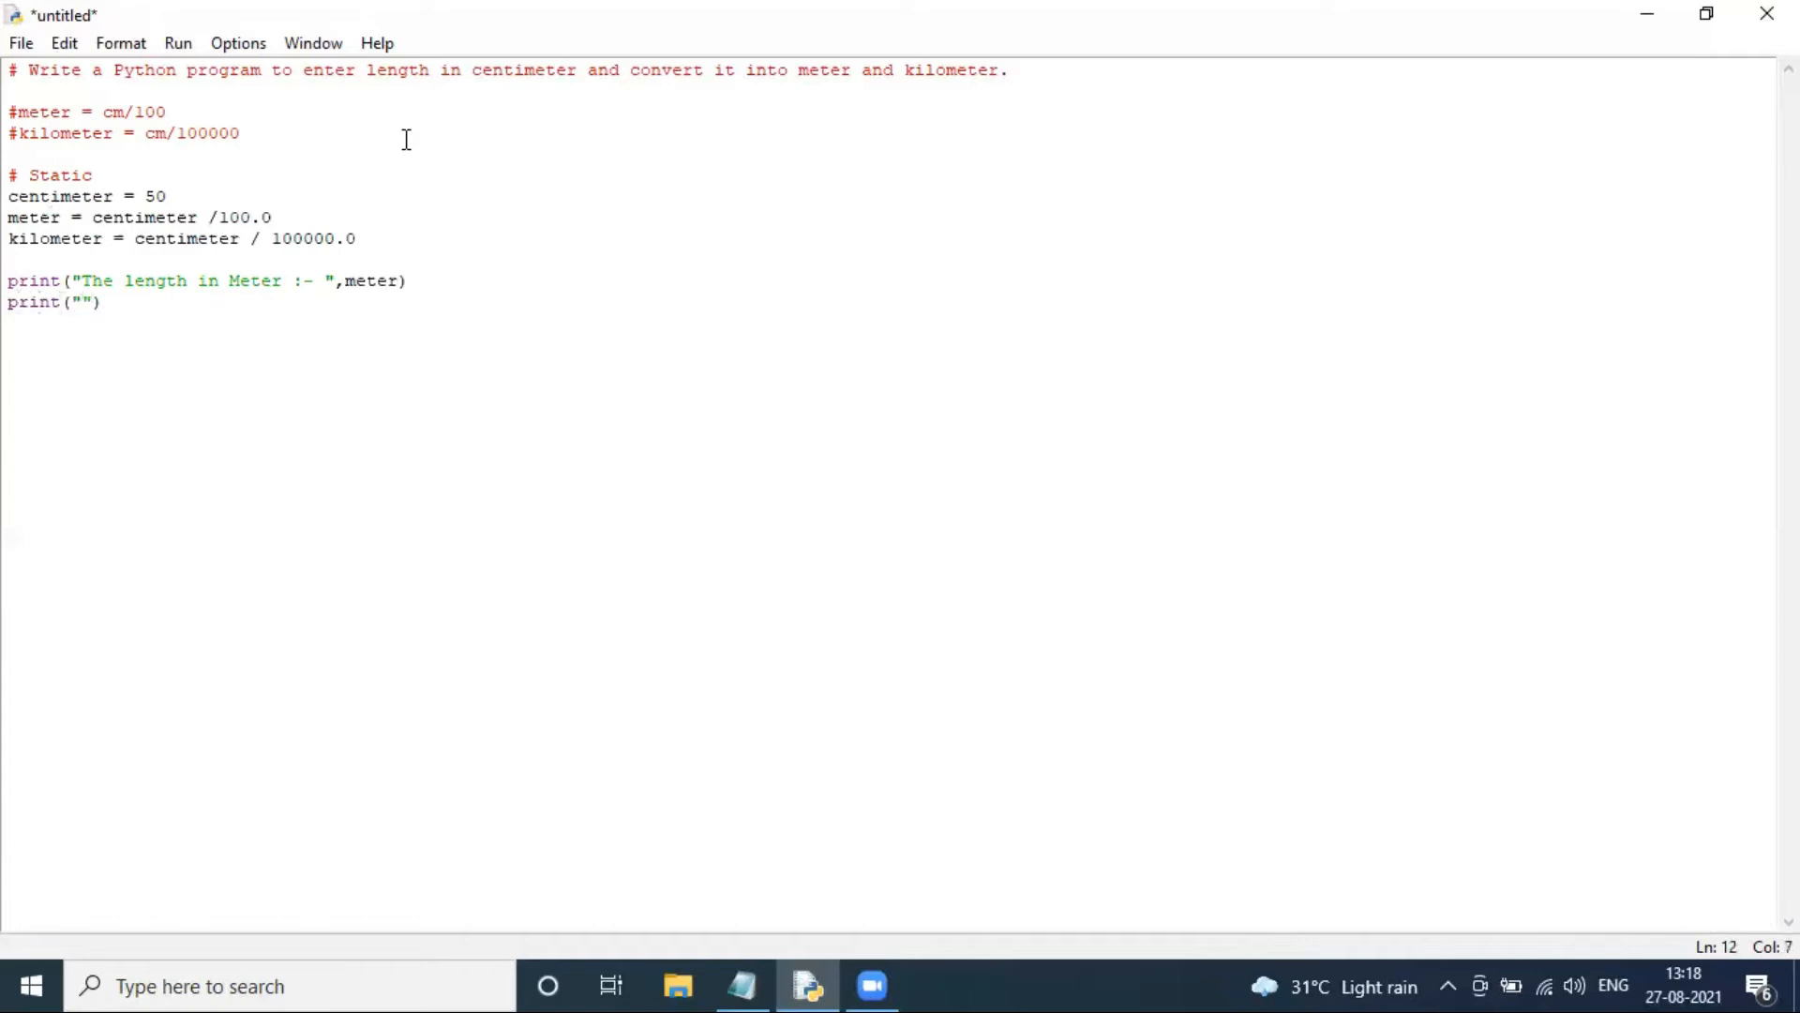
{"action": "type", "text": "The length in Kilometer"}
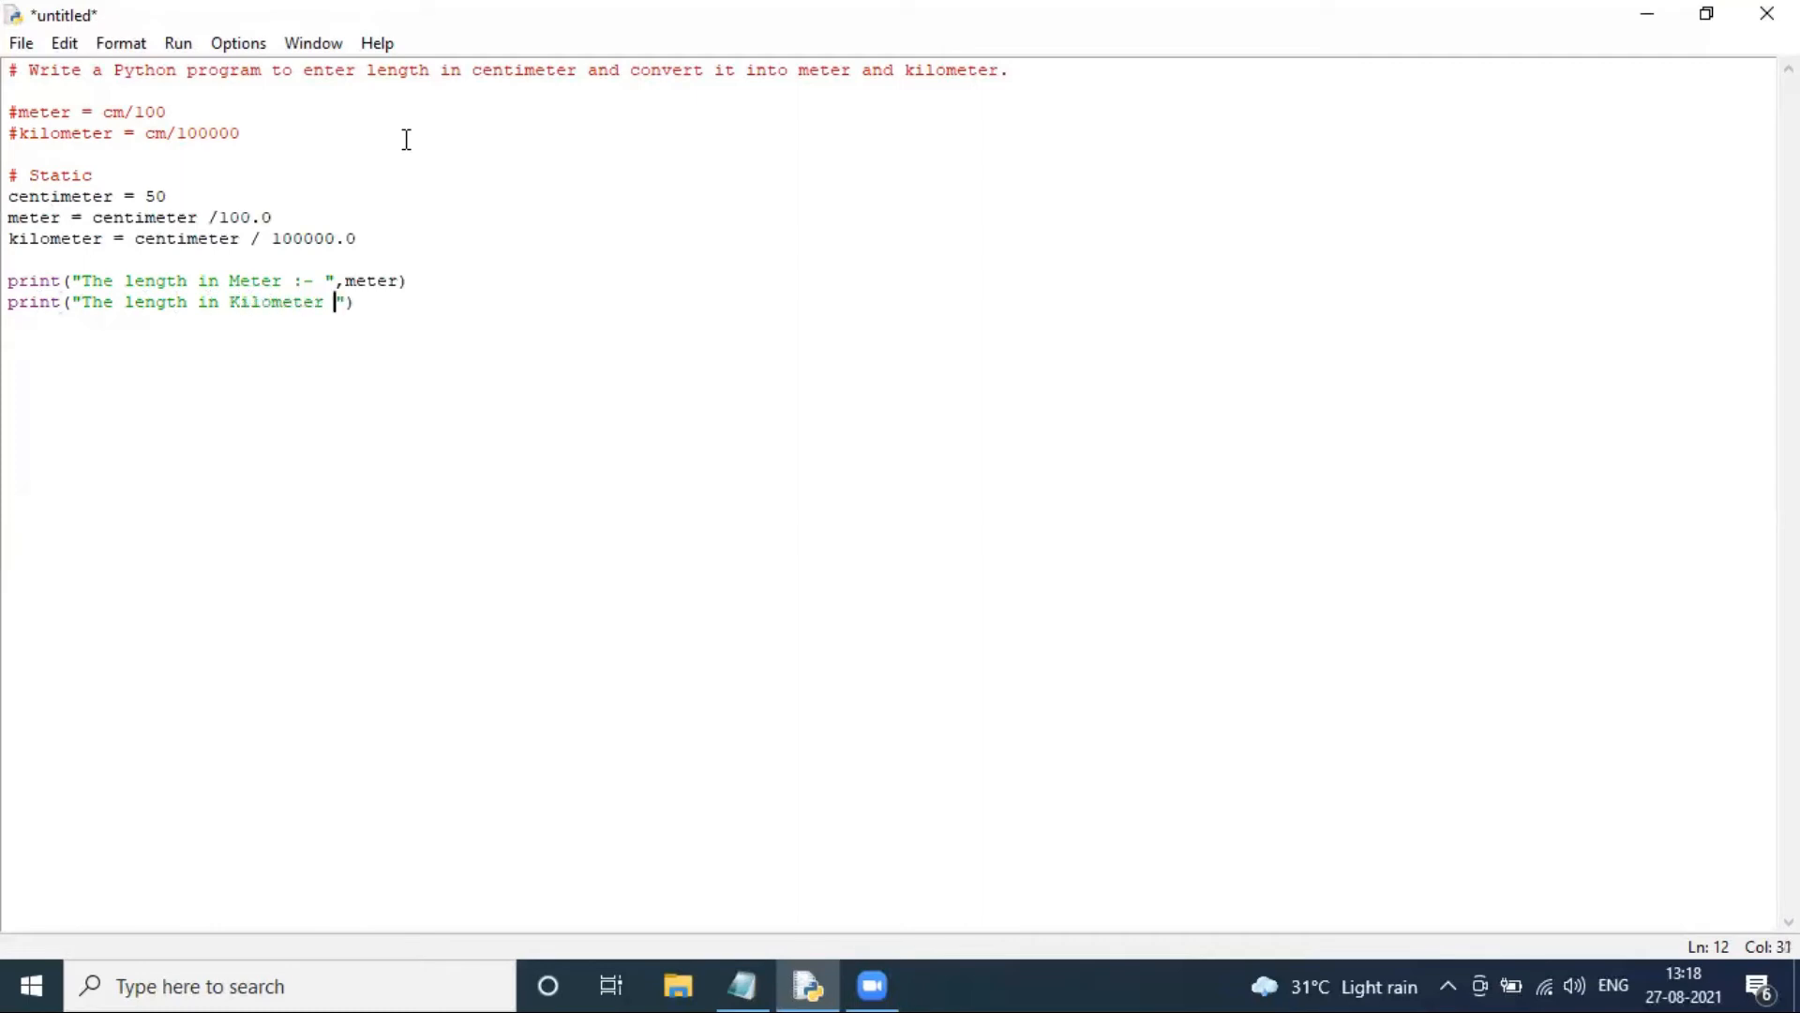
{"action": "type", "text": ":- \",kilometer"}
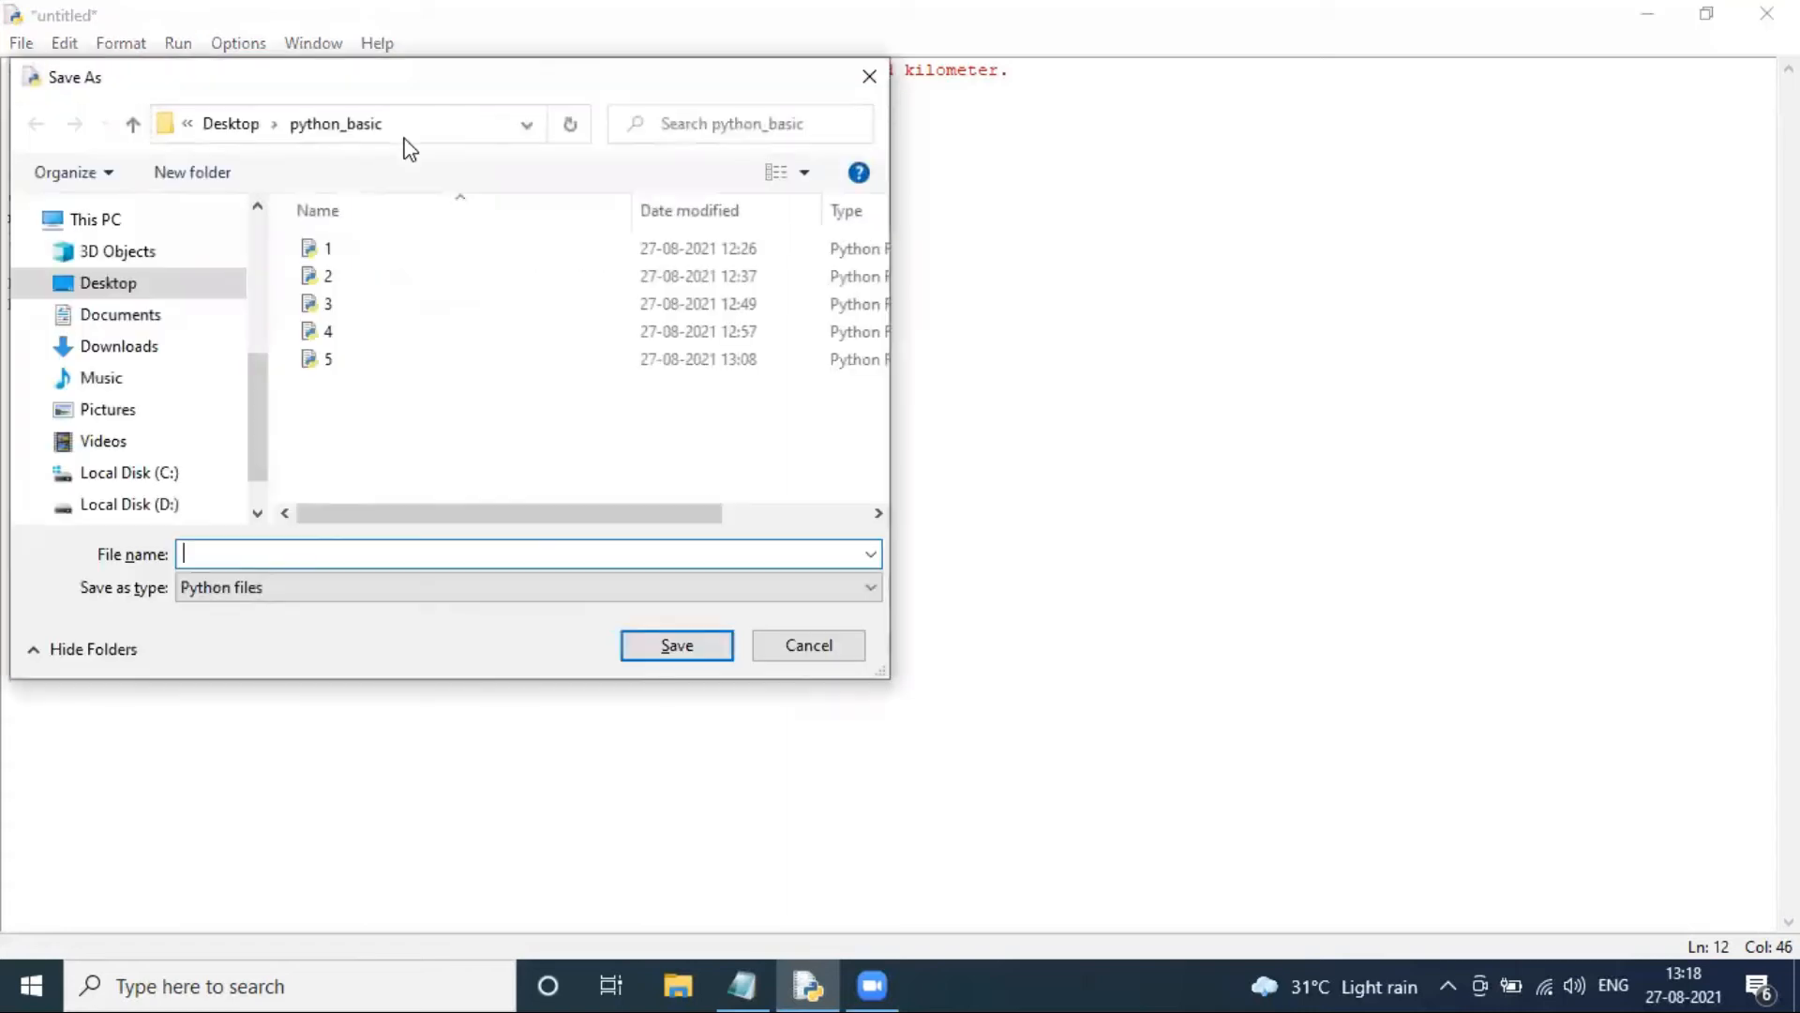
Step: Save the script under the file name 6.py in python_basic
{"action": "type", "text": "6.py"}
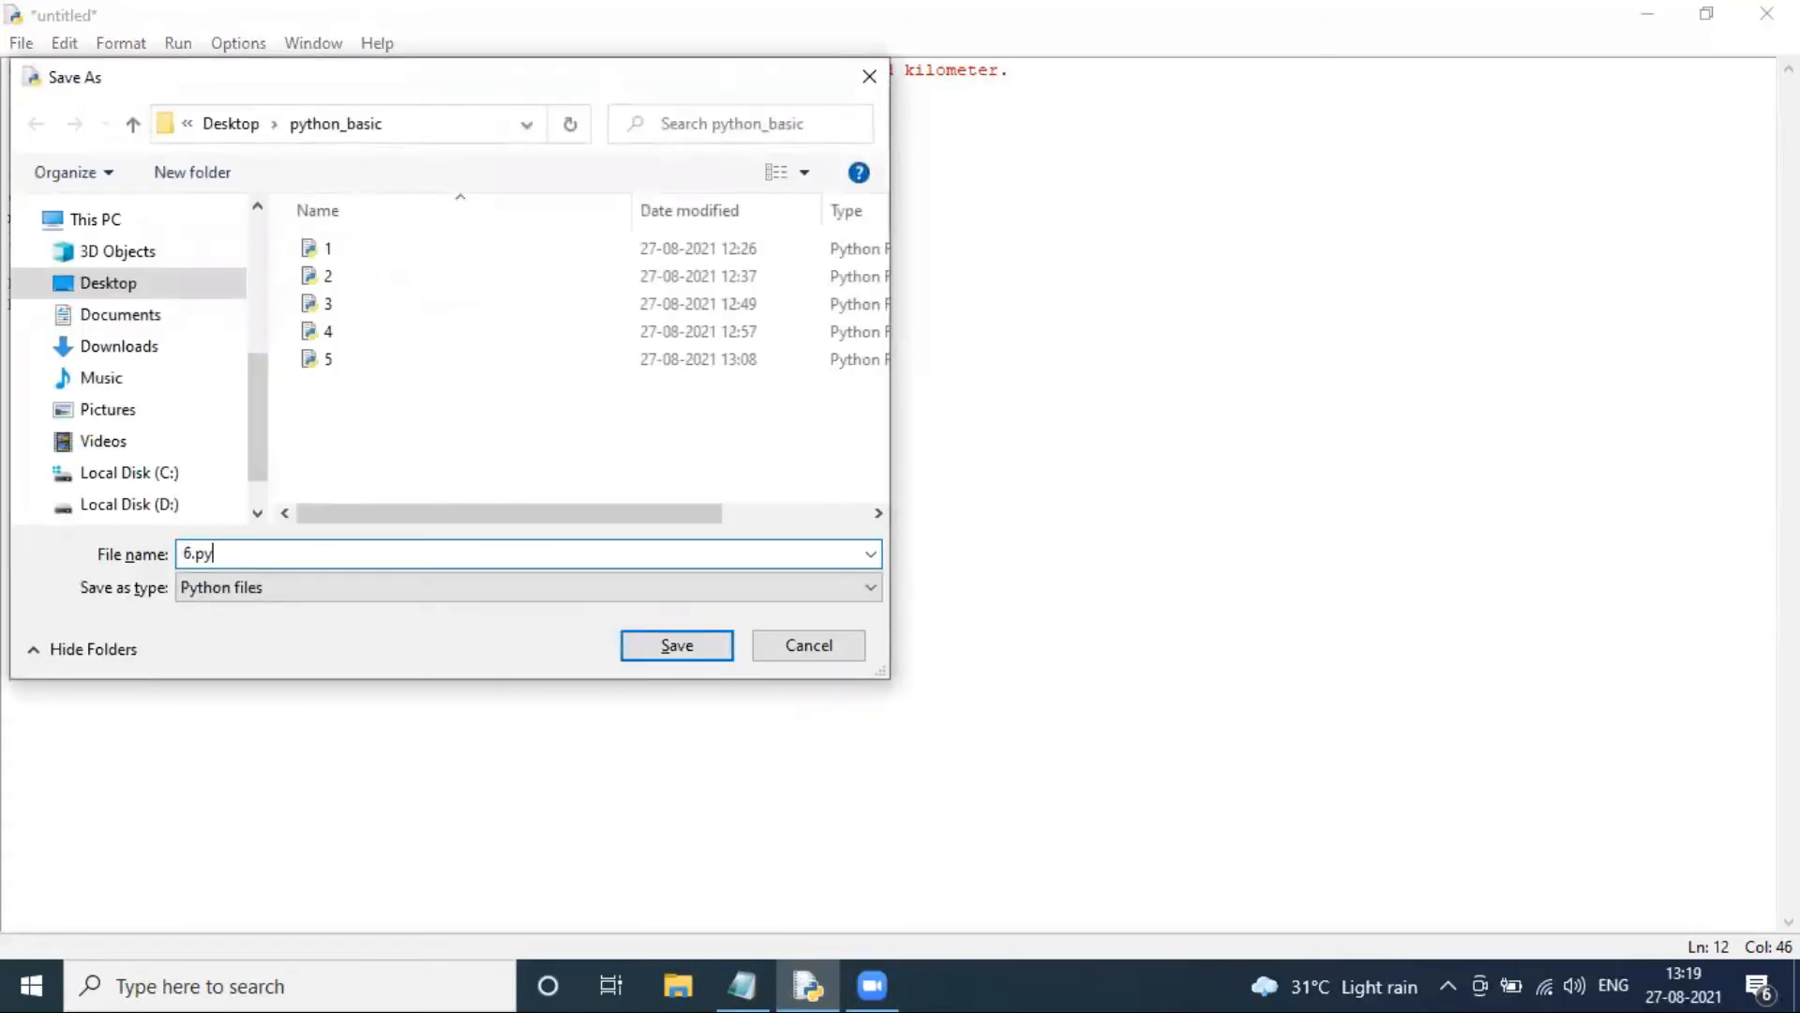
{"action": "left_click", "coordinate": [676, 644]}
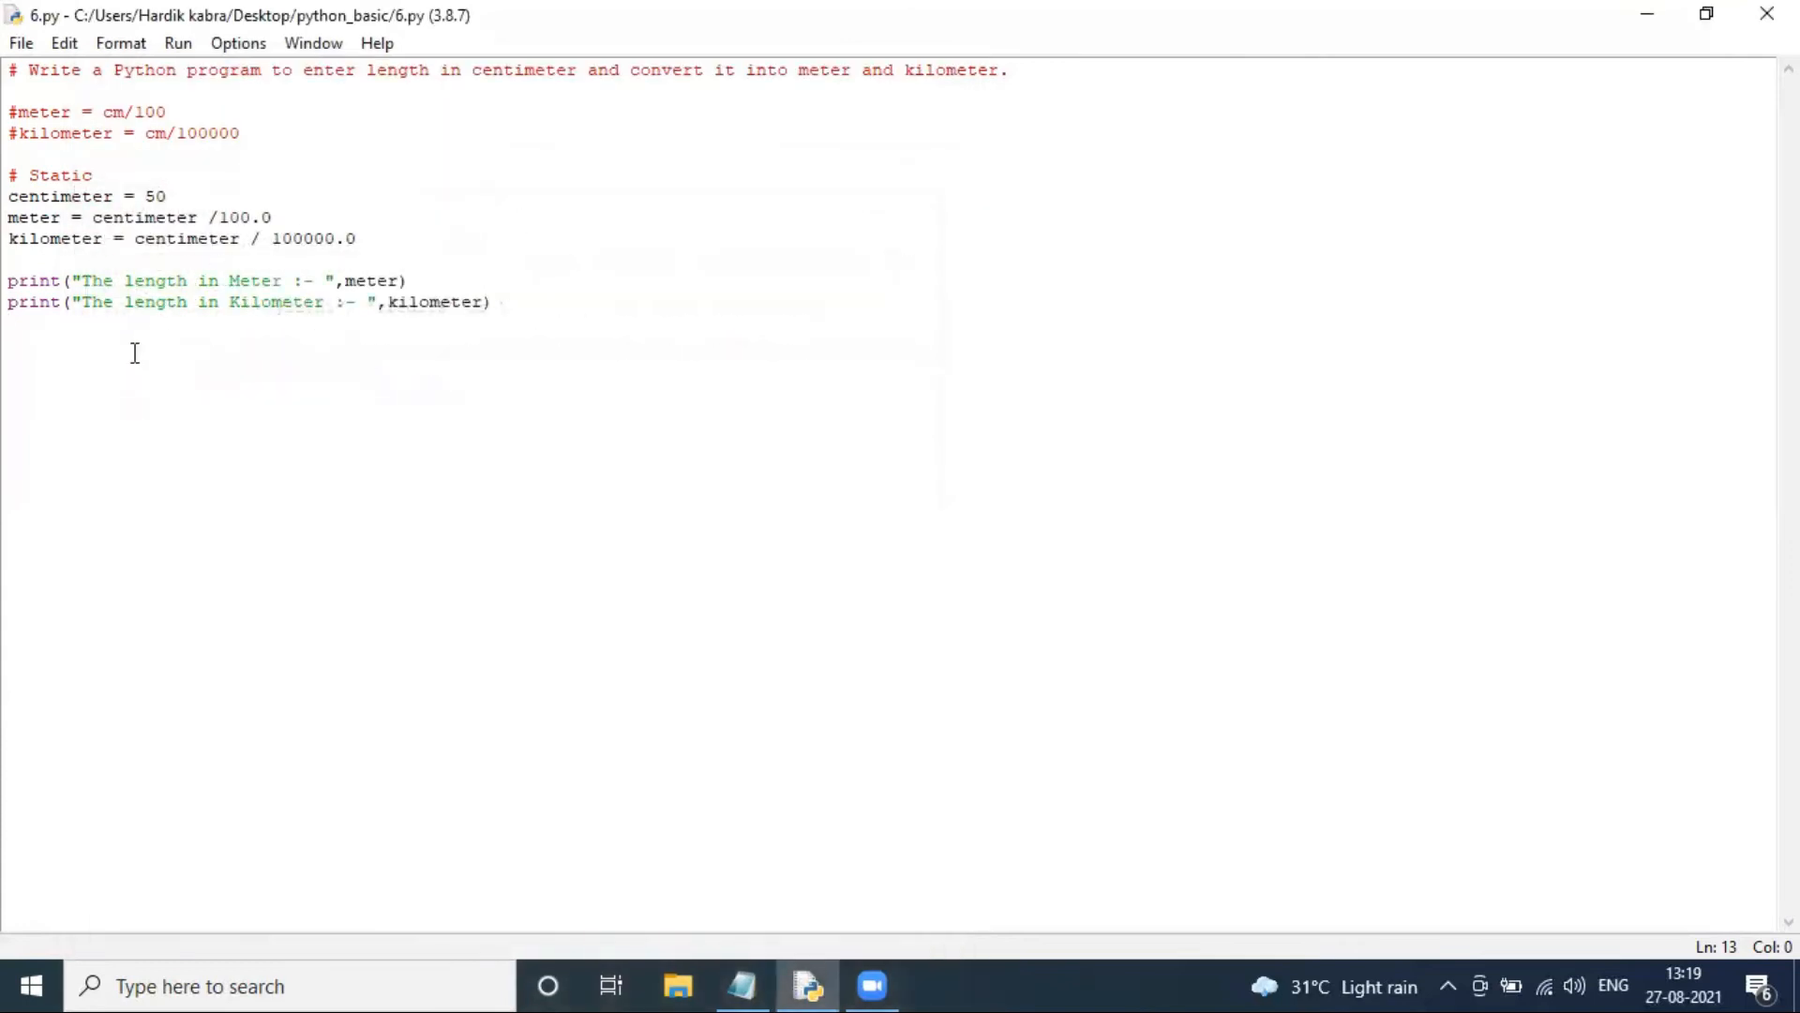
Step: Add '# Dynamic' and cen = float(input("Enter the length in Centimeter :- "))
{"action": "type", "text": "# Dynamic"}
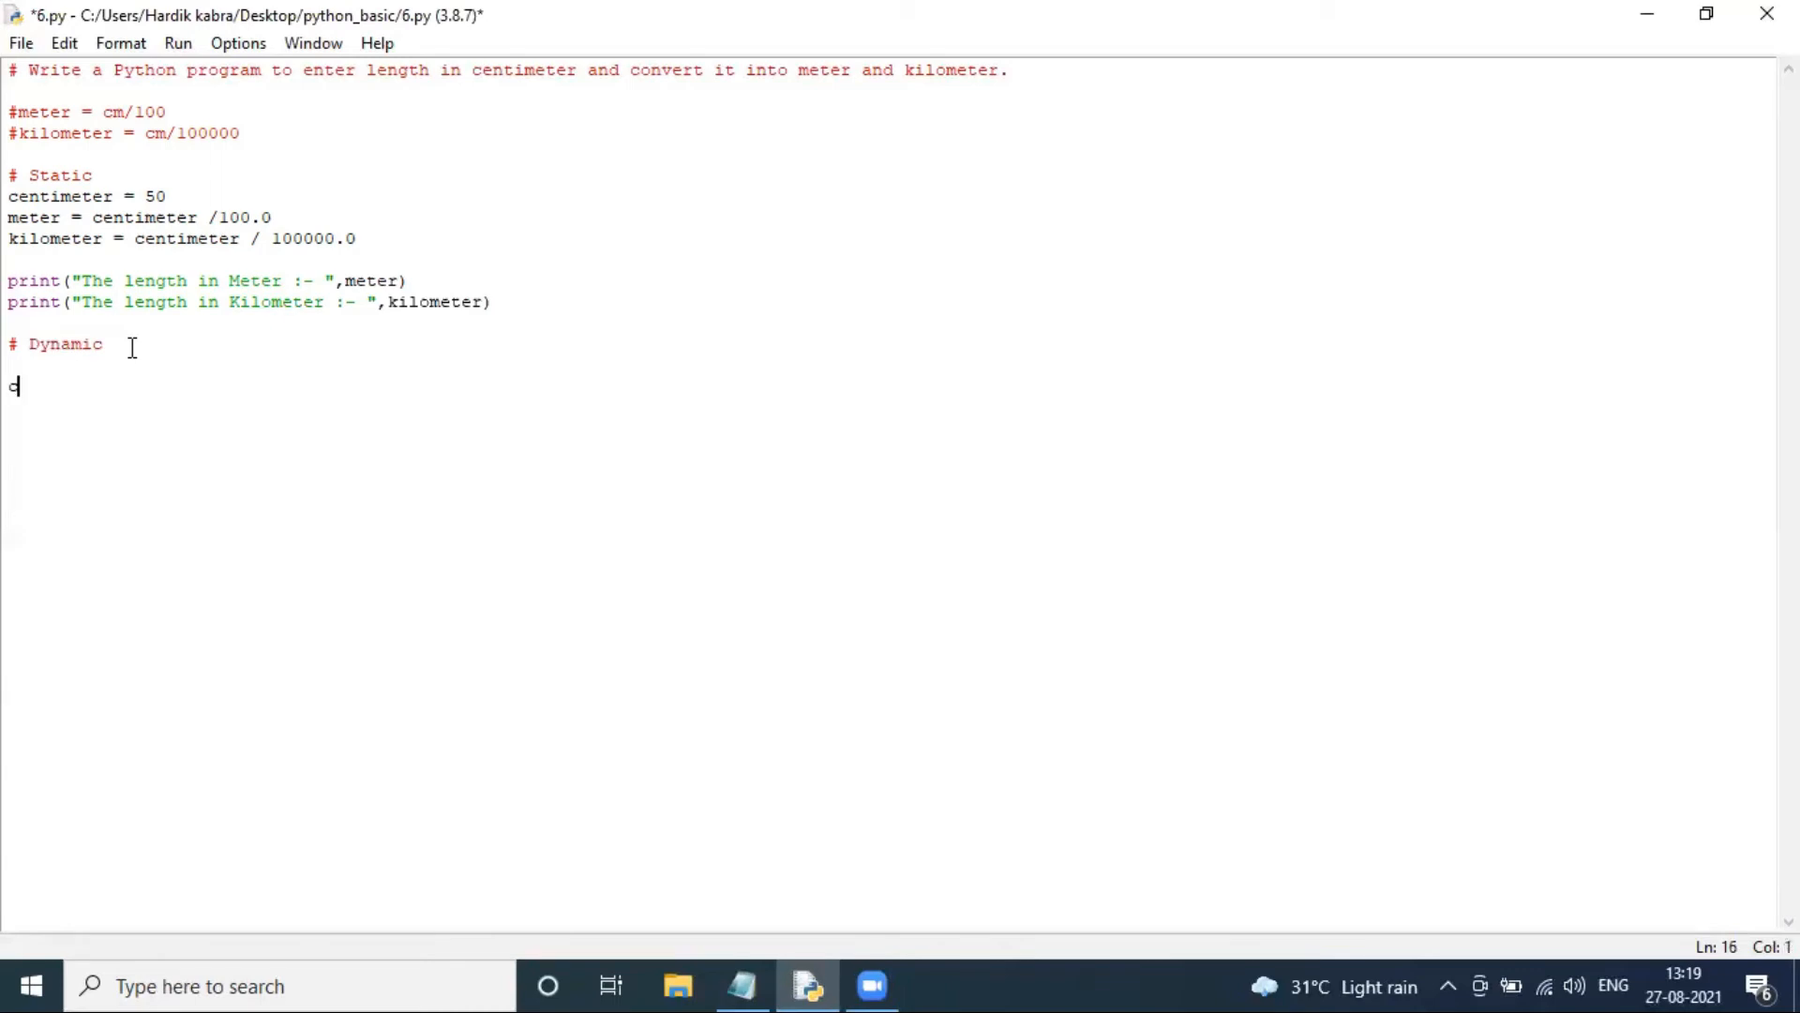
{"action": "type", "text": "en ="}
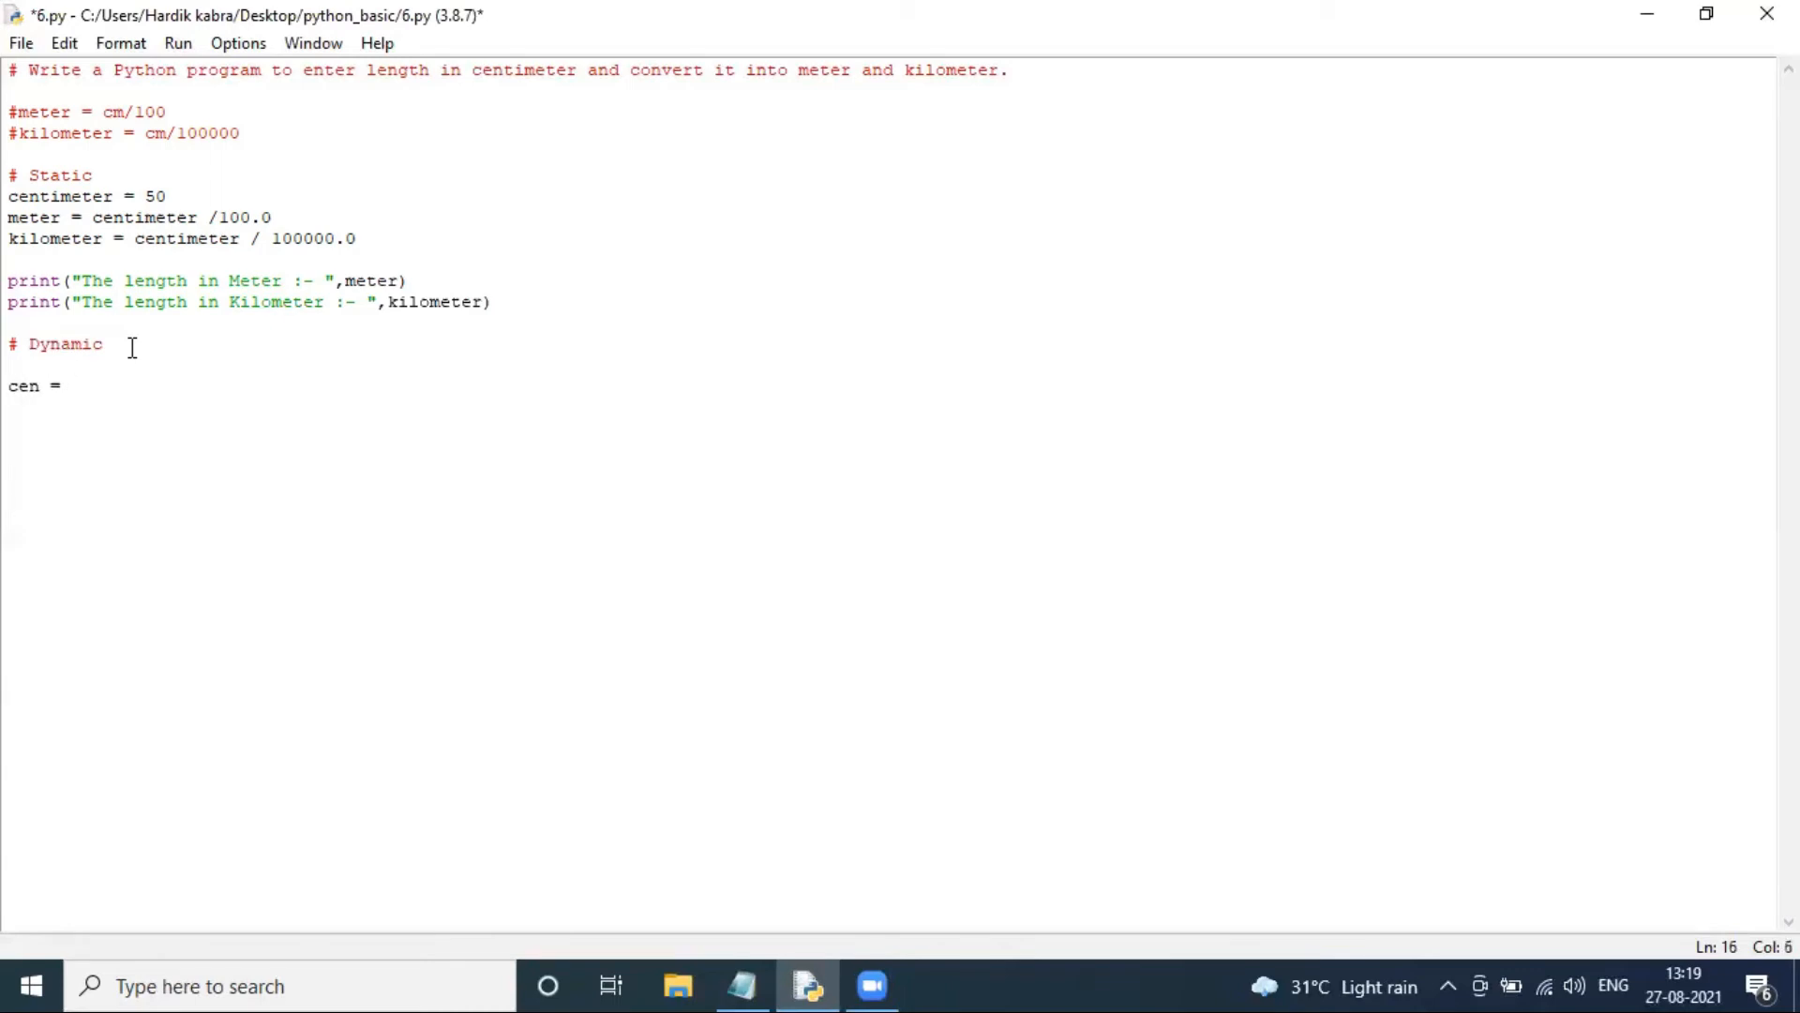
{"action": "type", "text": "float()"}
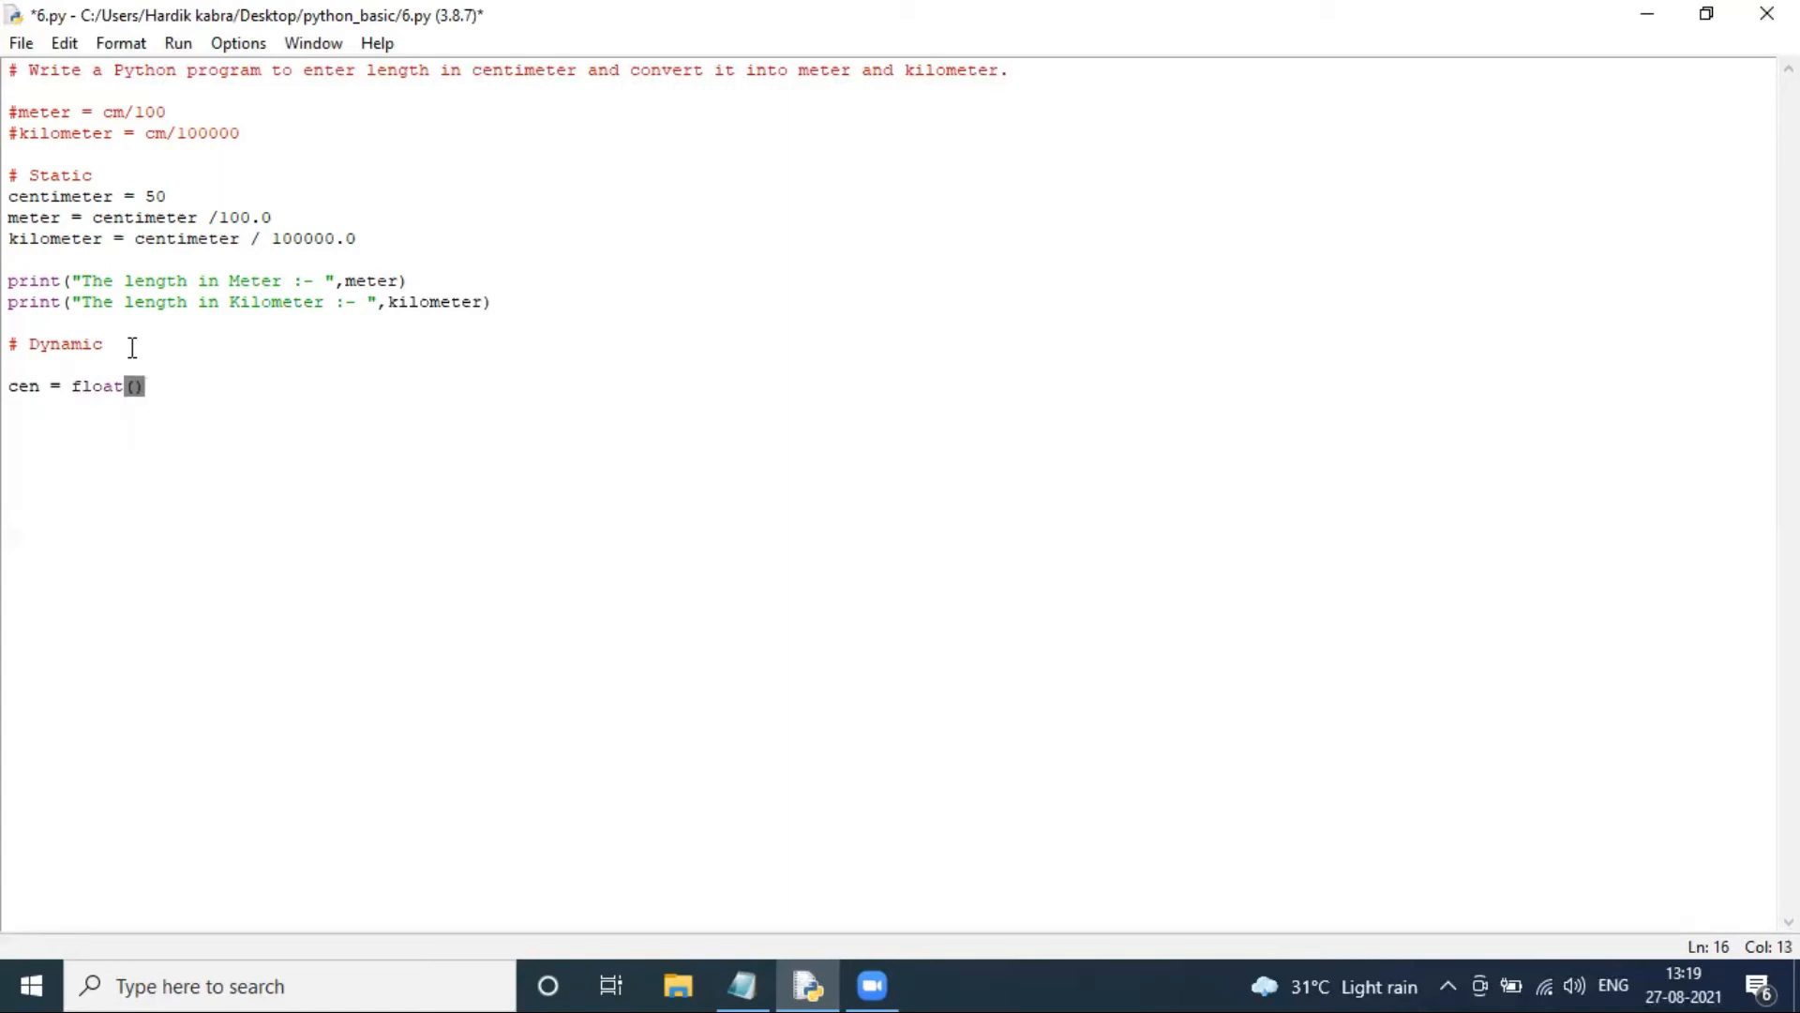
{"action": "type", "text": "input(\""}
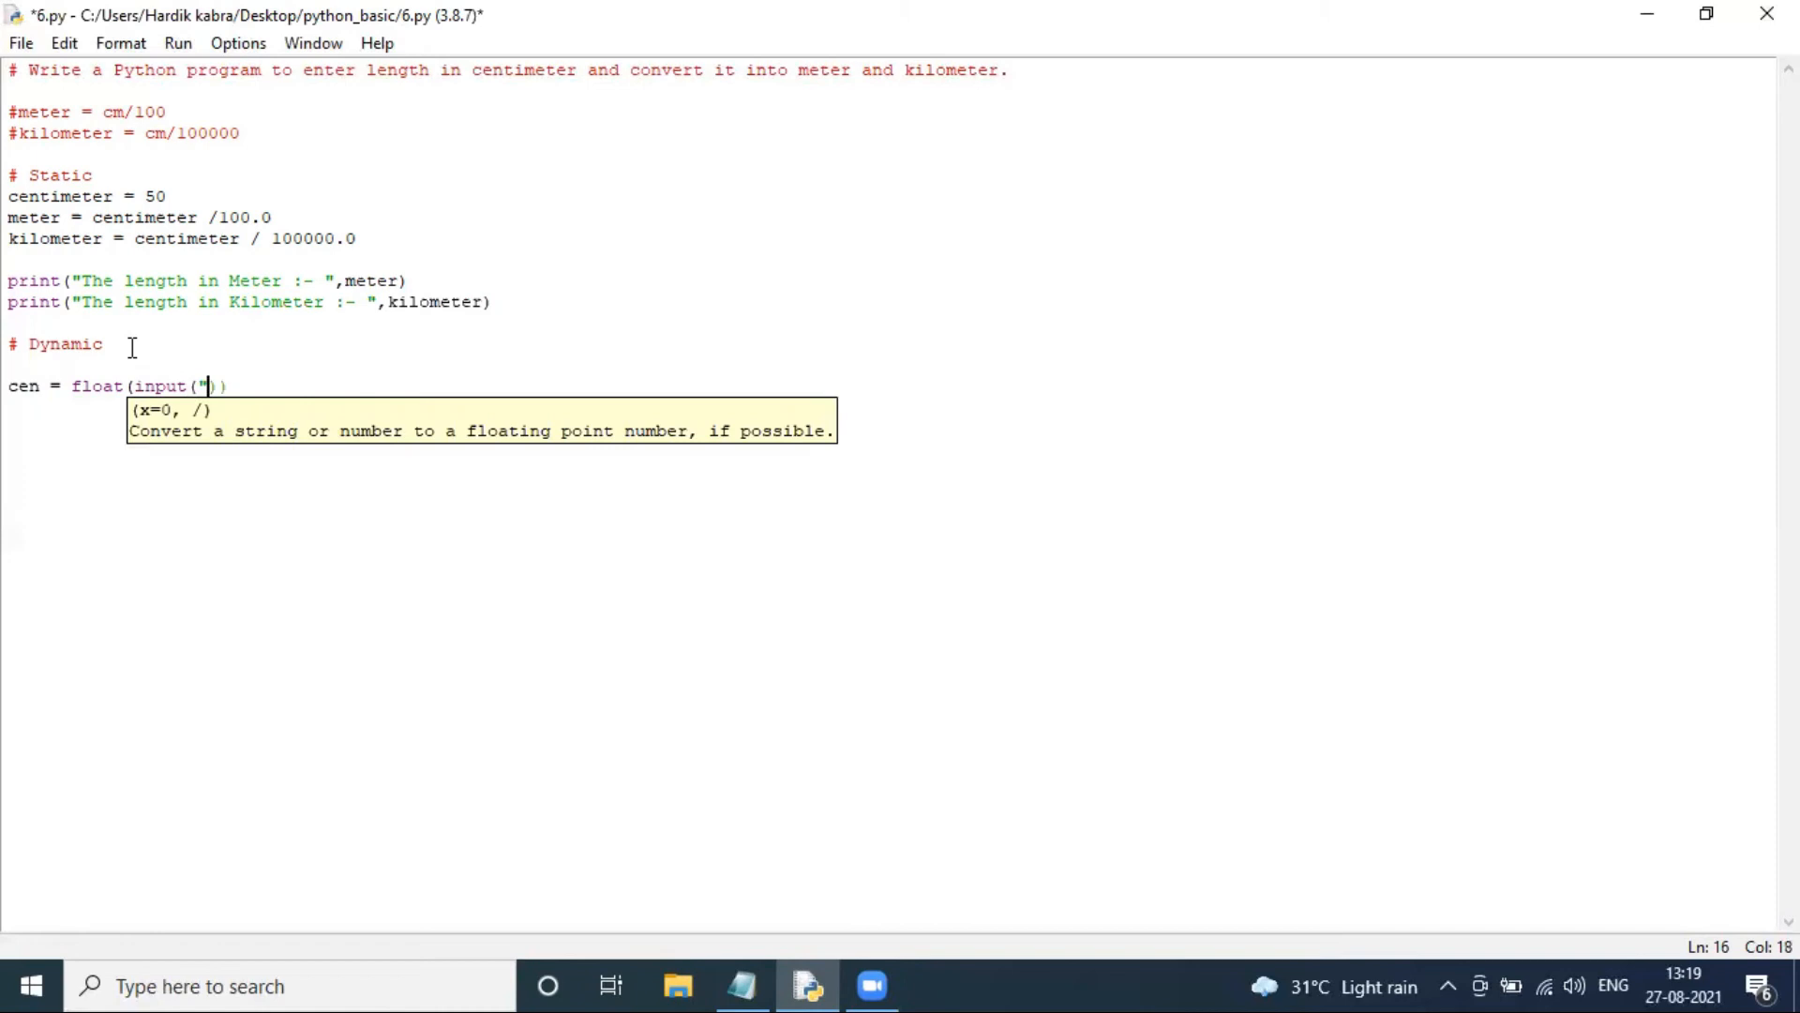
{"action": "type", "text": "Enter the lengt"}
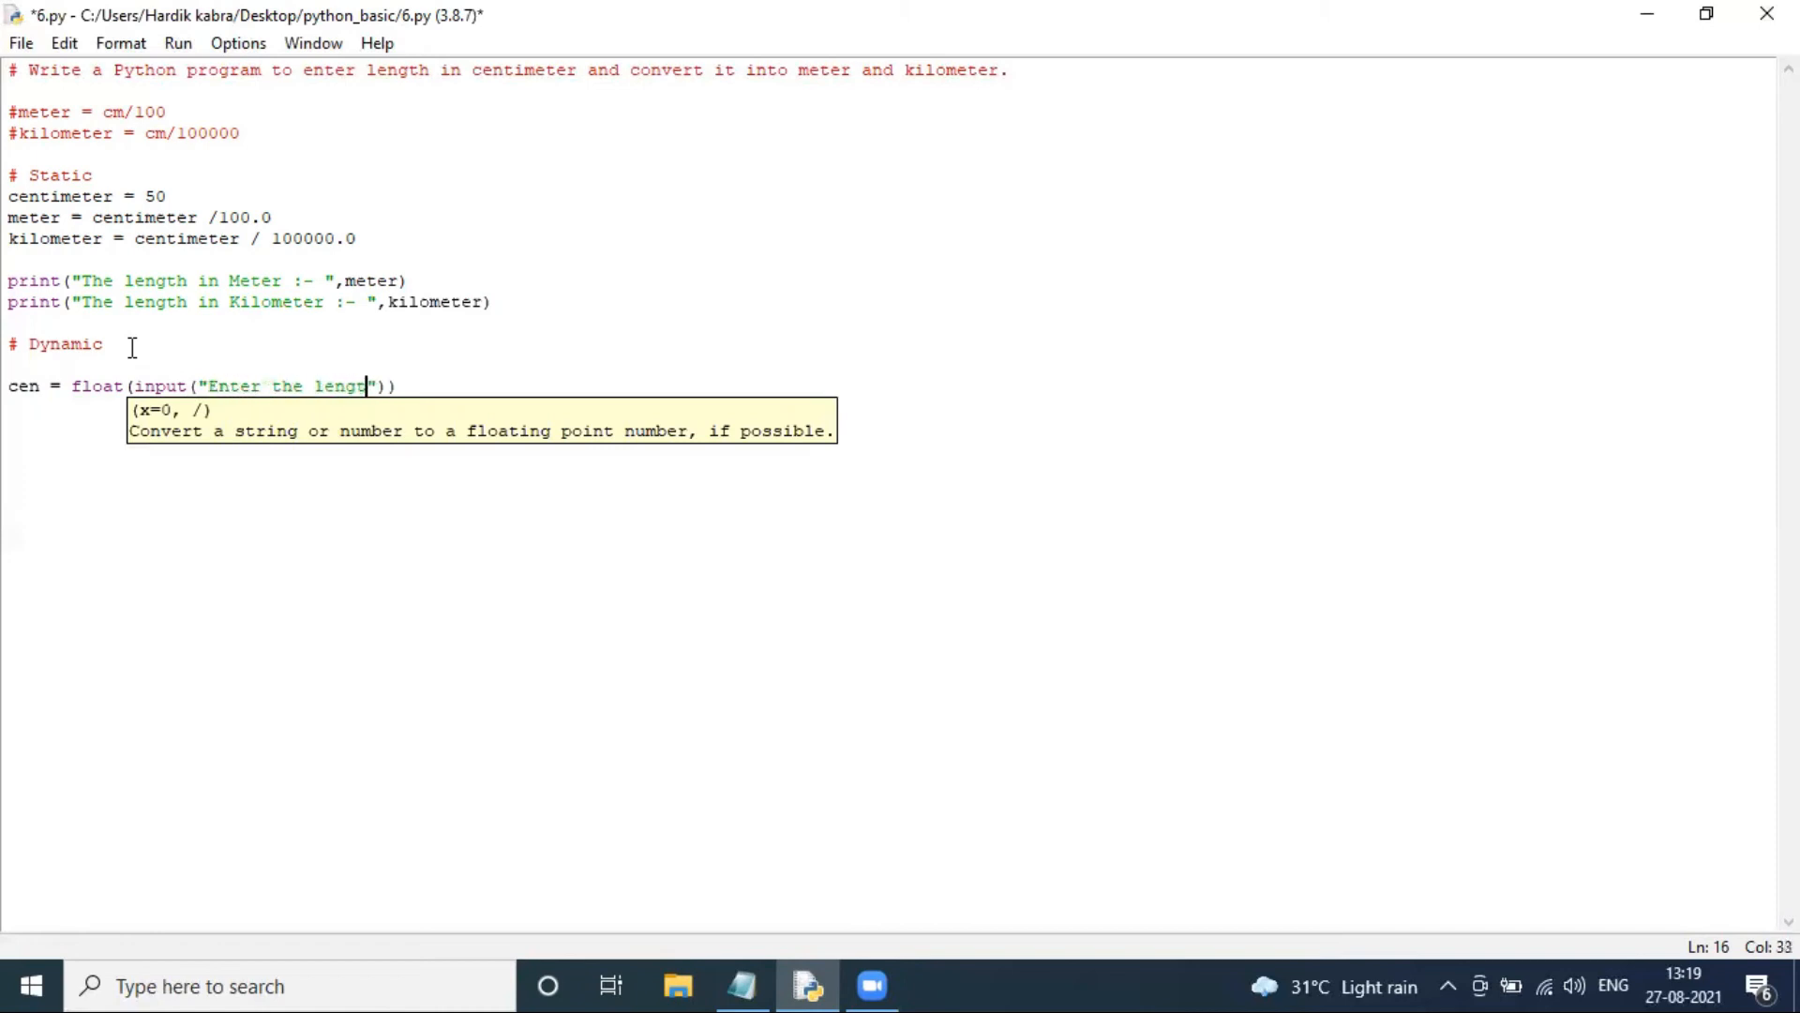
{"action": "type", "text": "in"}
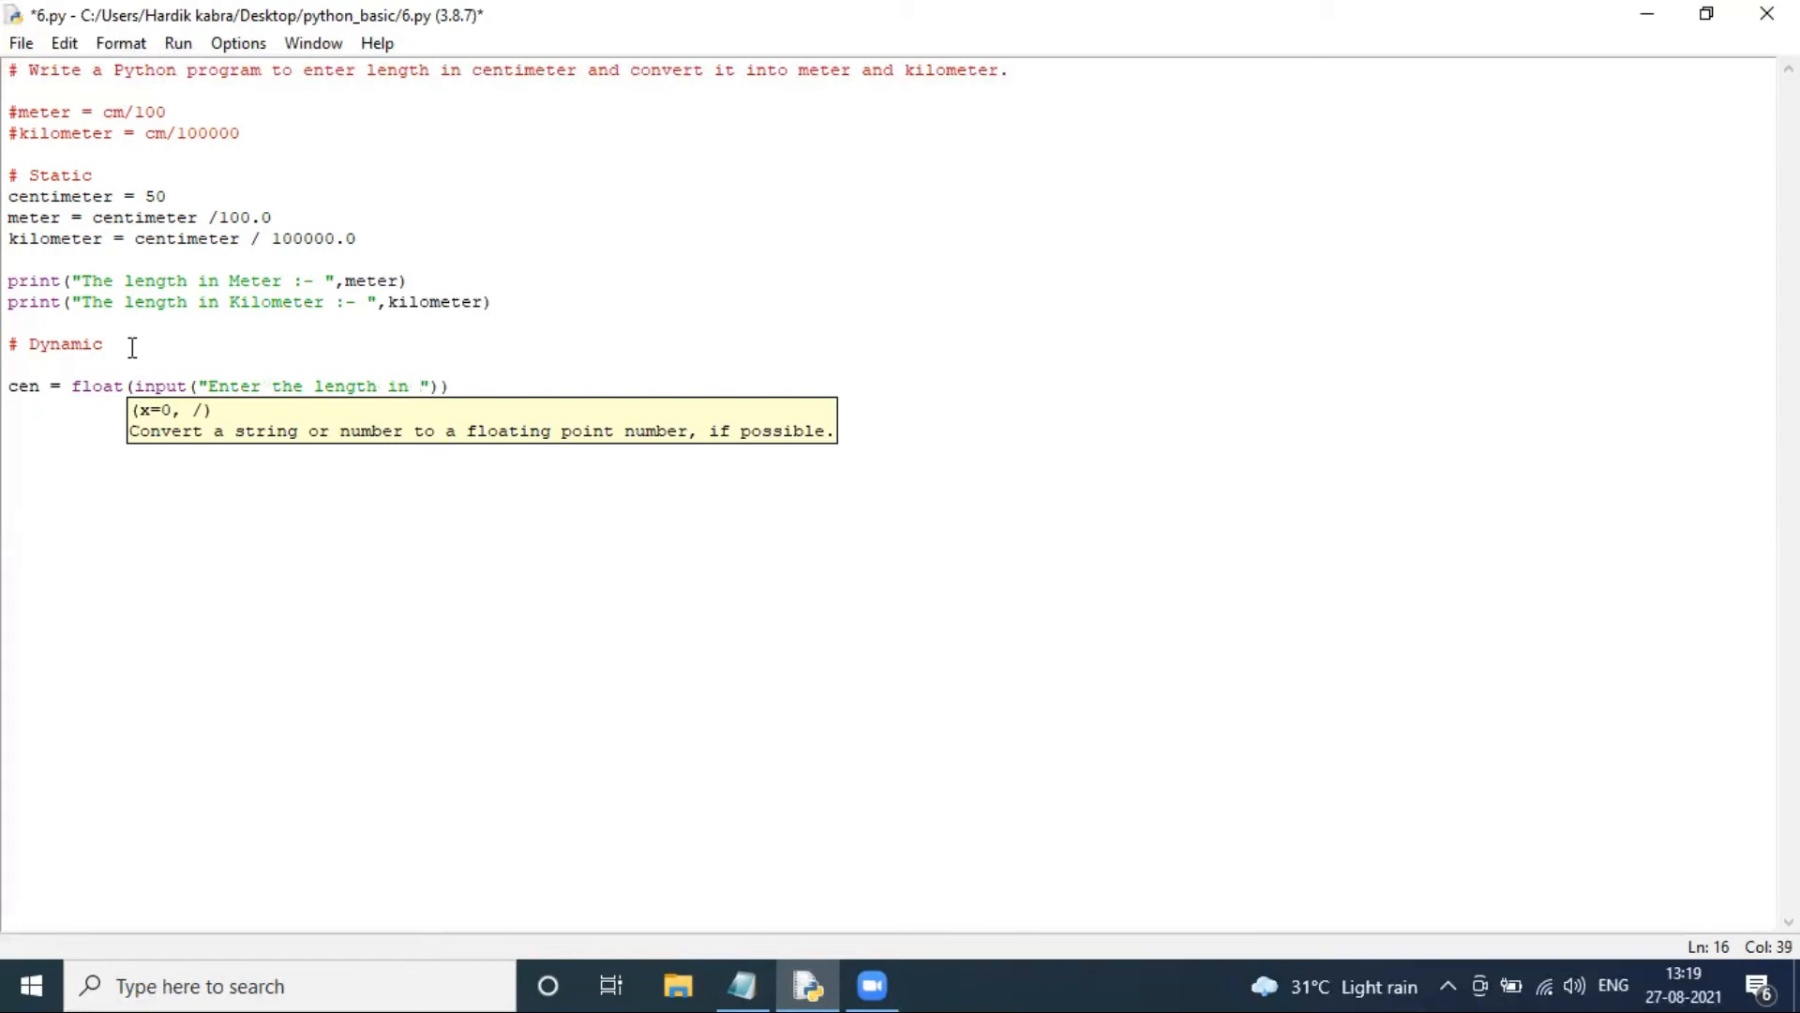
{"action": "type", "text": "Centimeter :-"}
{"action": "type", "text": "meter ="}
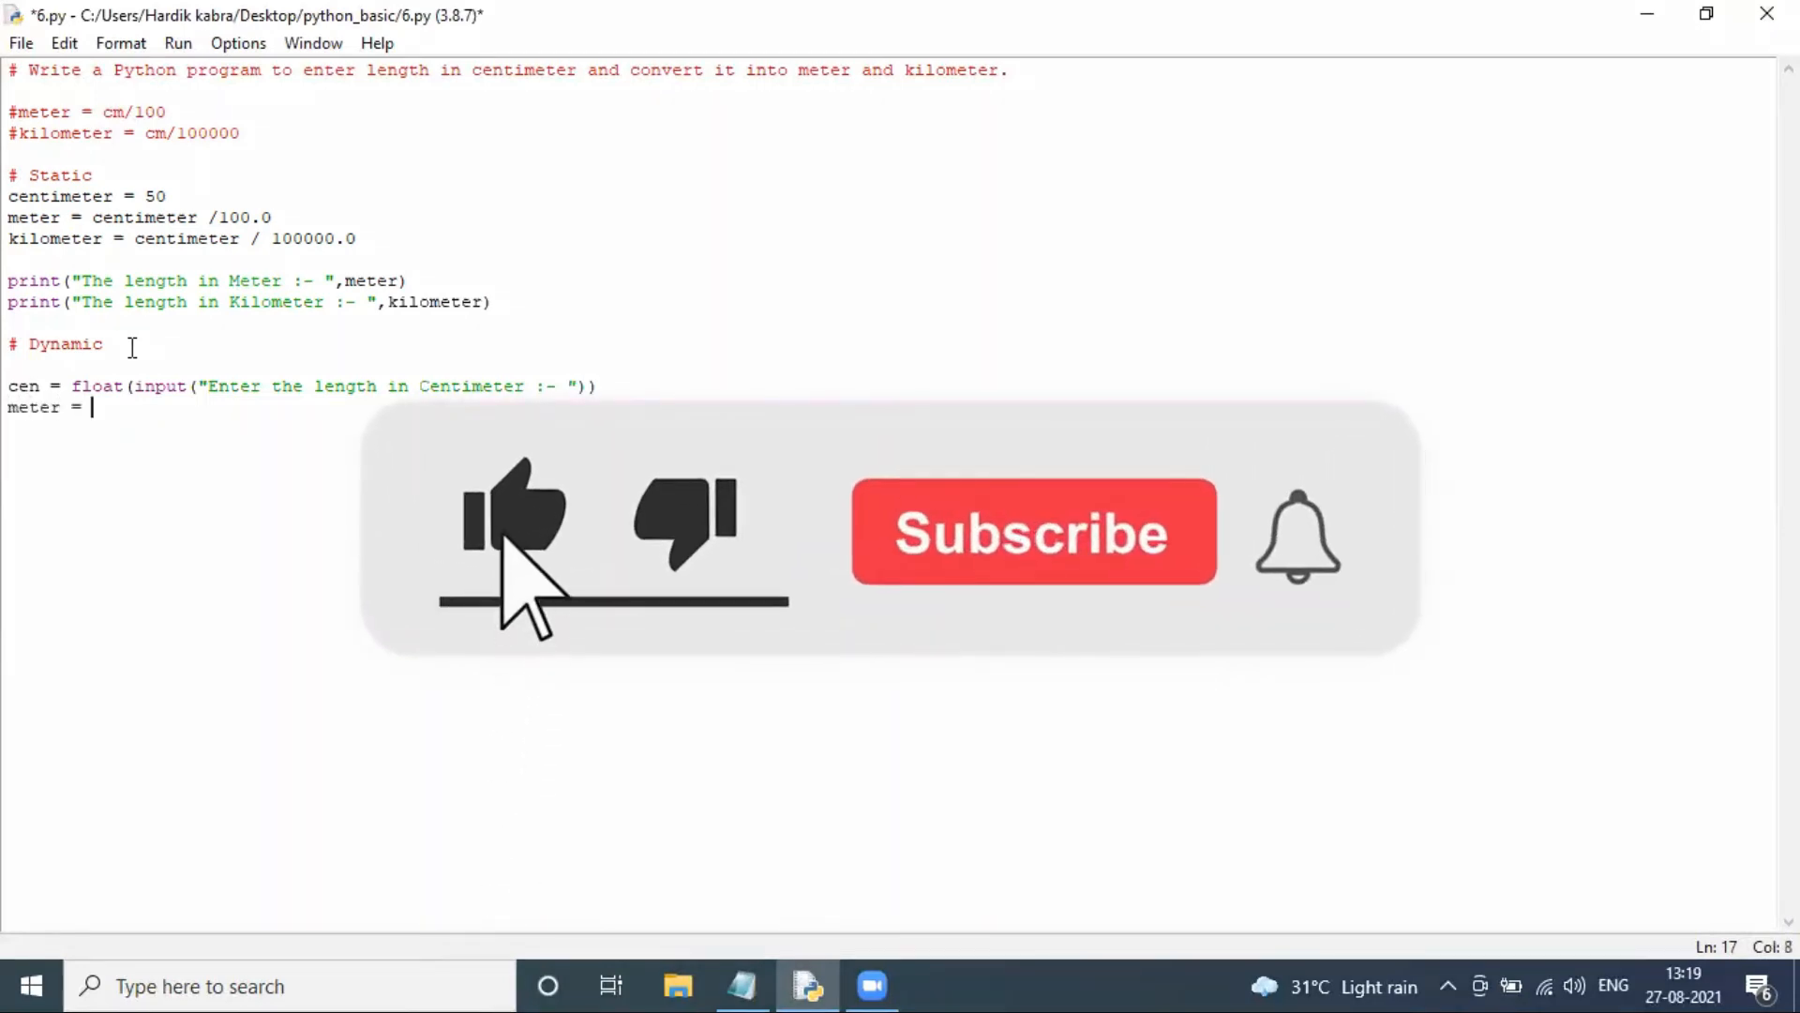
Step: Compute meter = cen/100.0 from the user's input
{"action": "type", "text": "cen"}
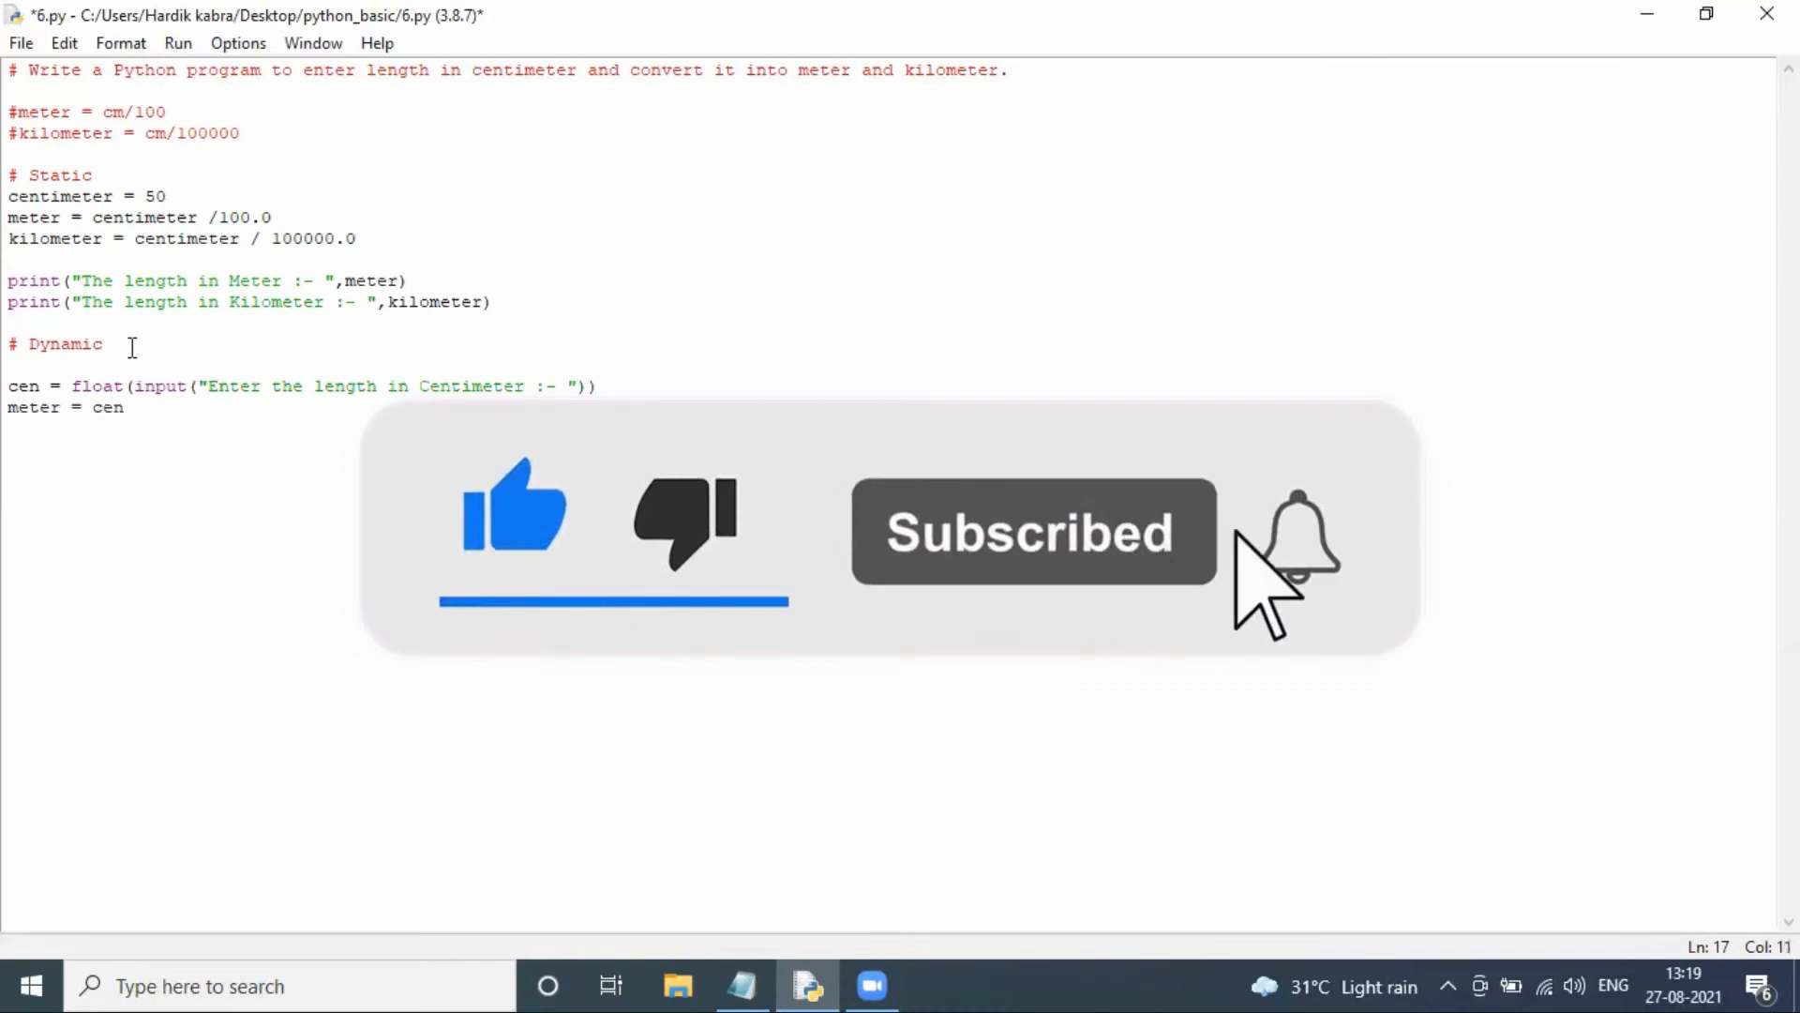
{"action": "type", "text": "/"}
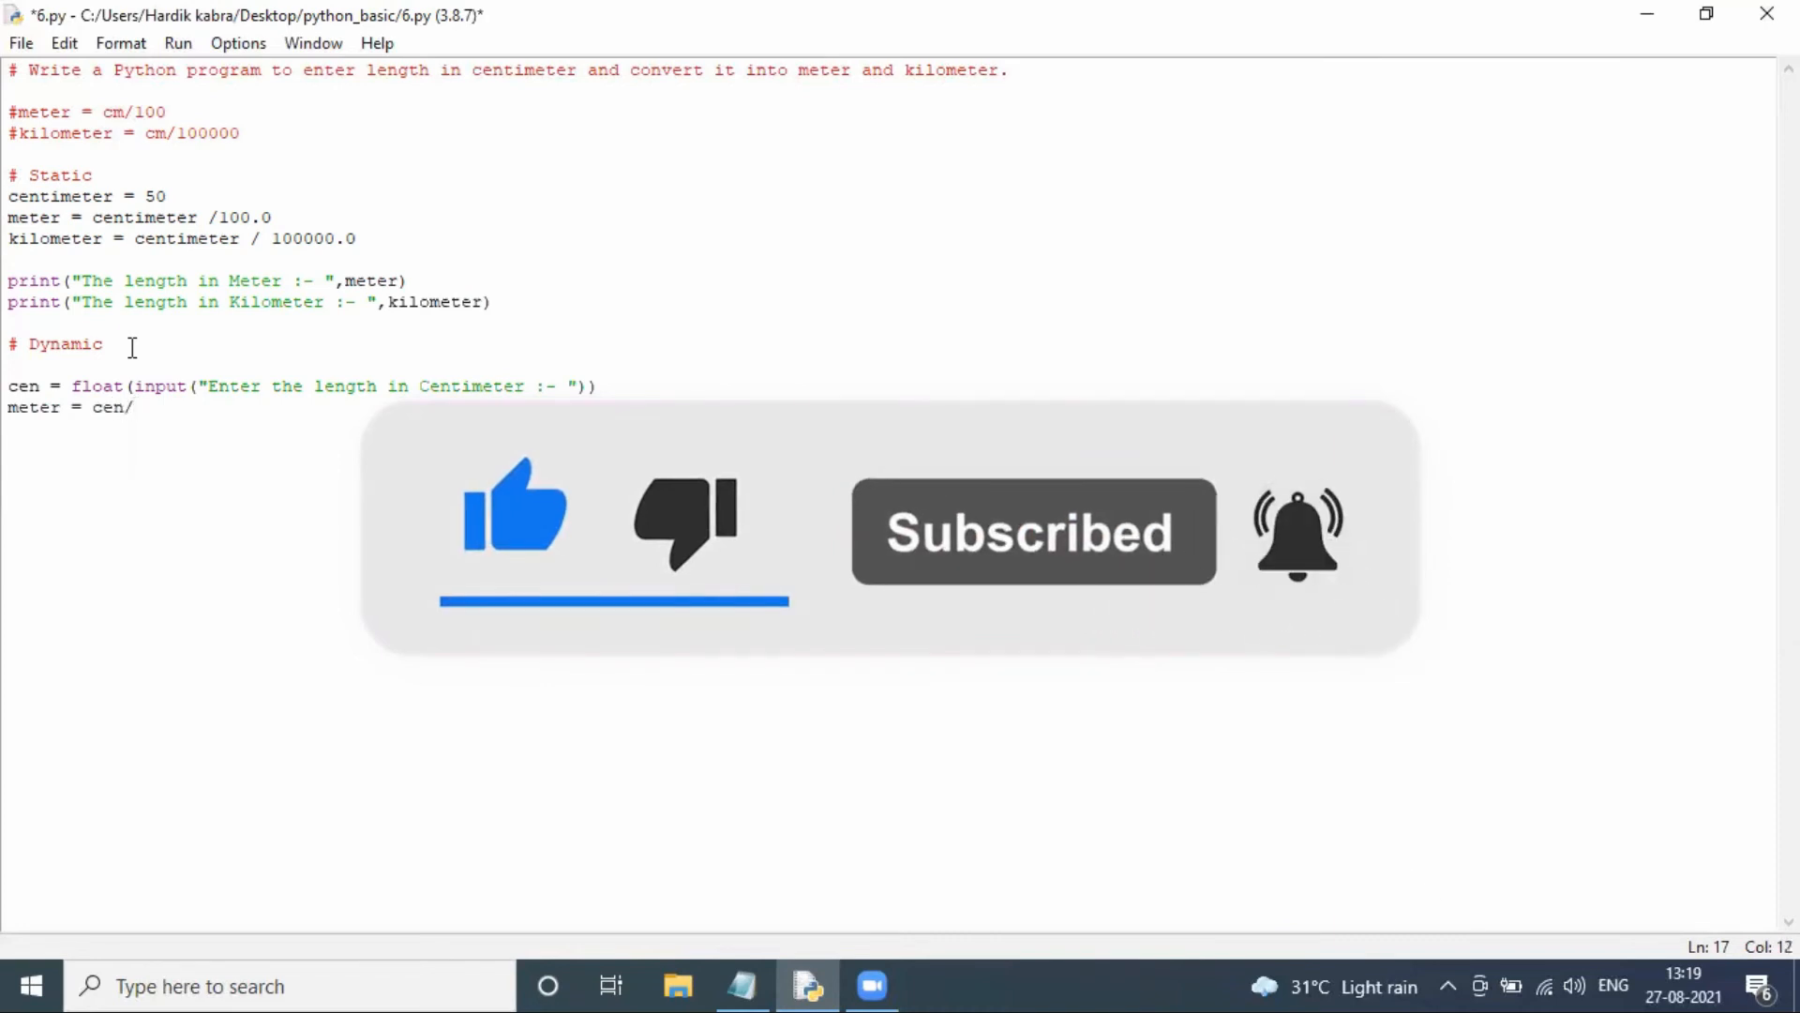
{"action": "type", "text": "100.0"}
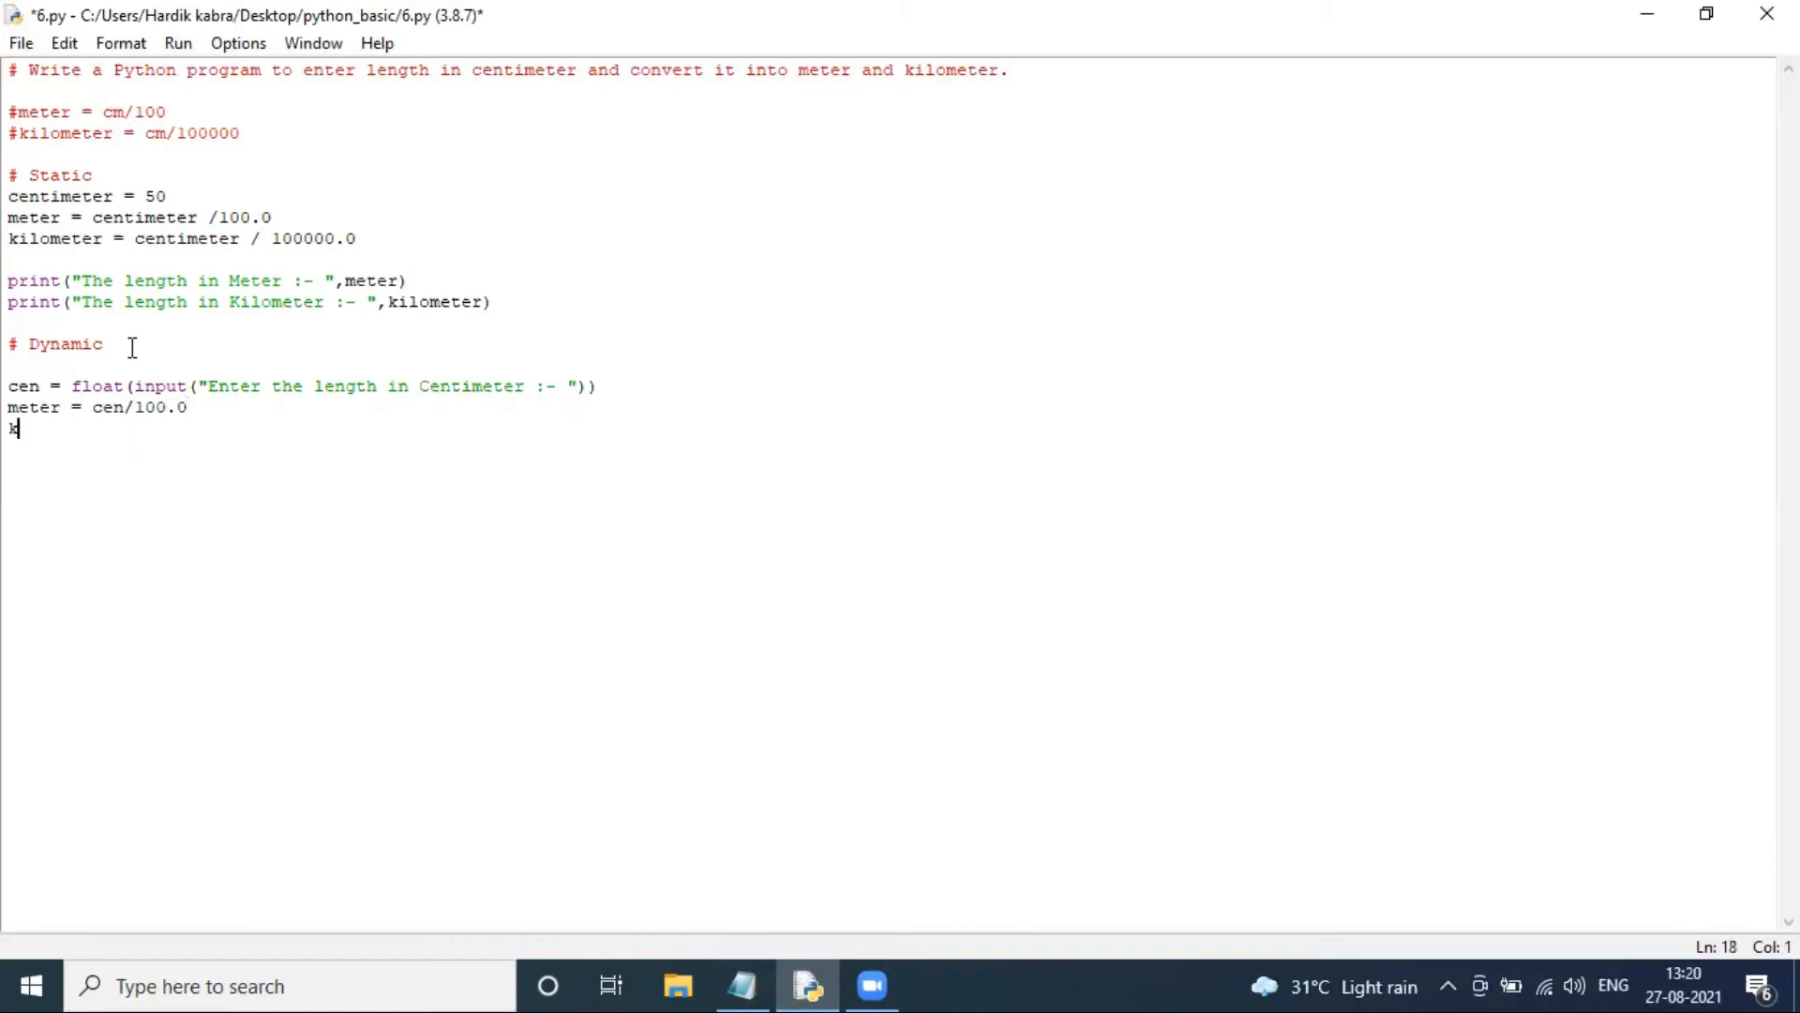
Step: Add the dynamic kilometer calculation kilo = cen/100000.0
{"action": "type", "text": "kilo ="}
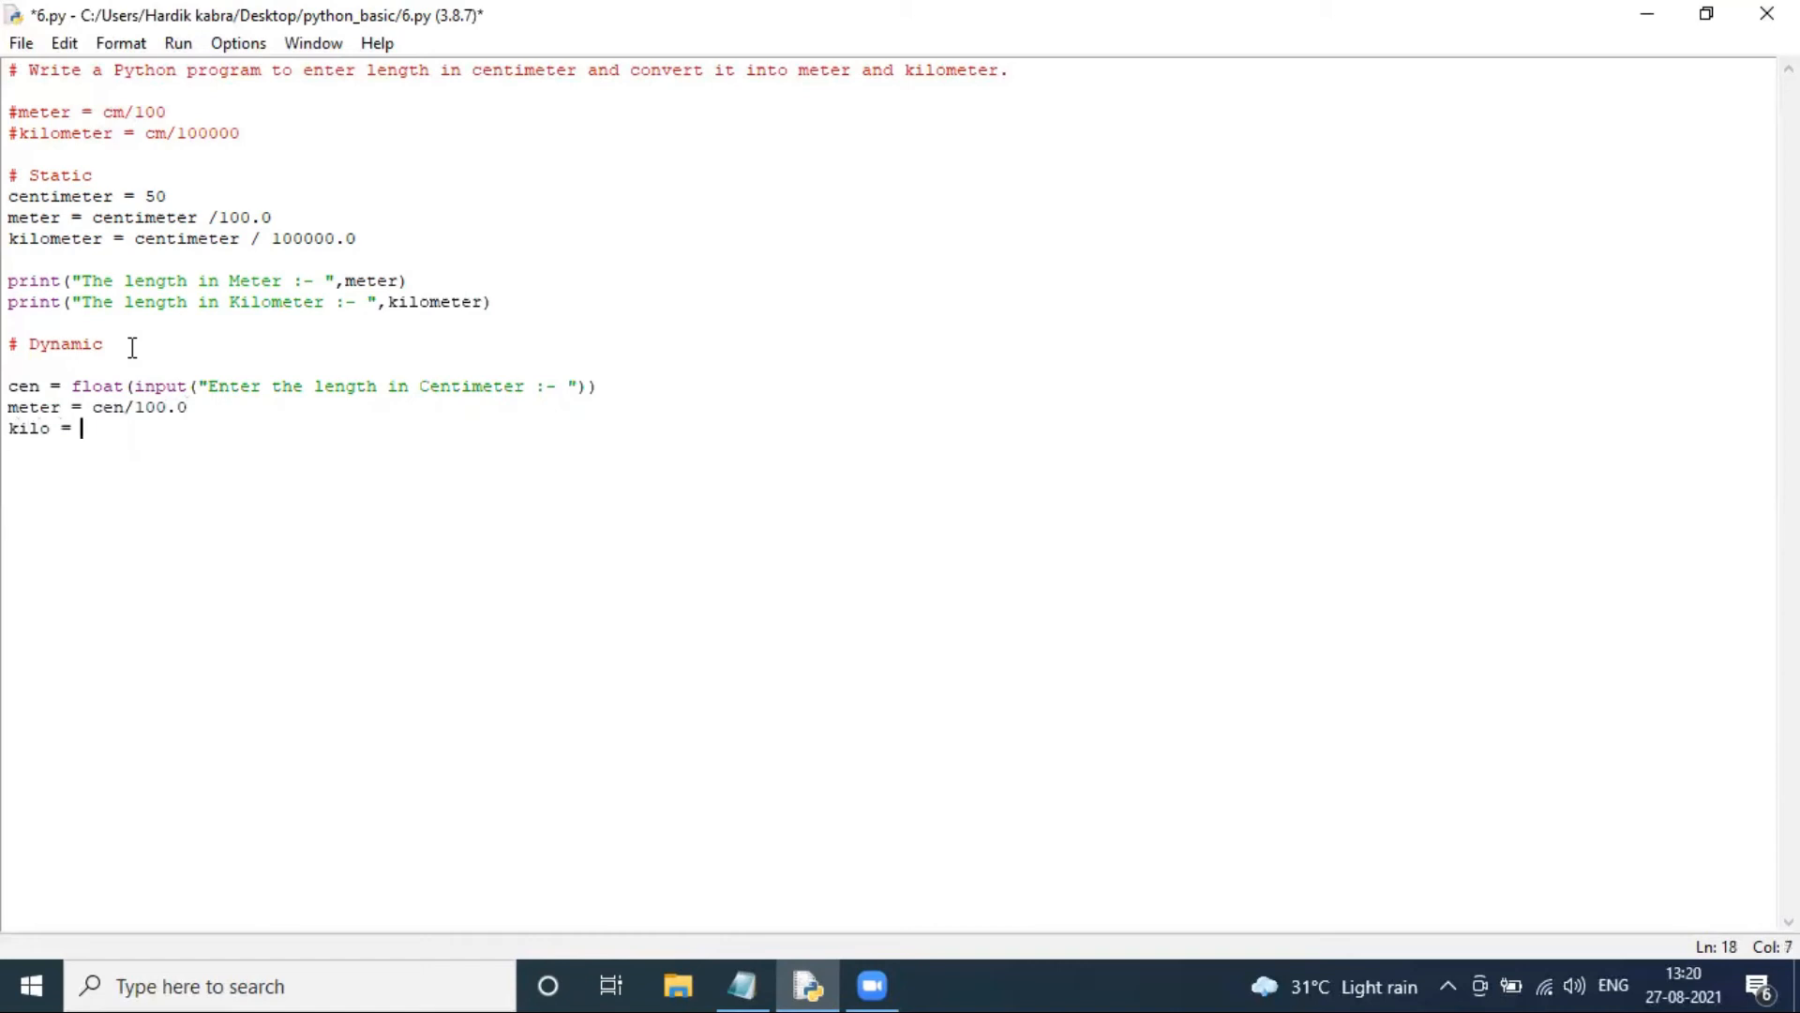
{"action": "type", "text": "ce"}
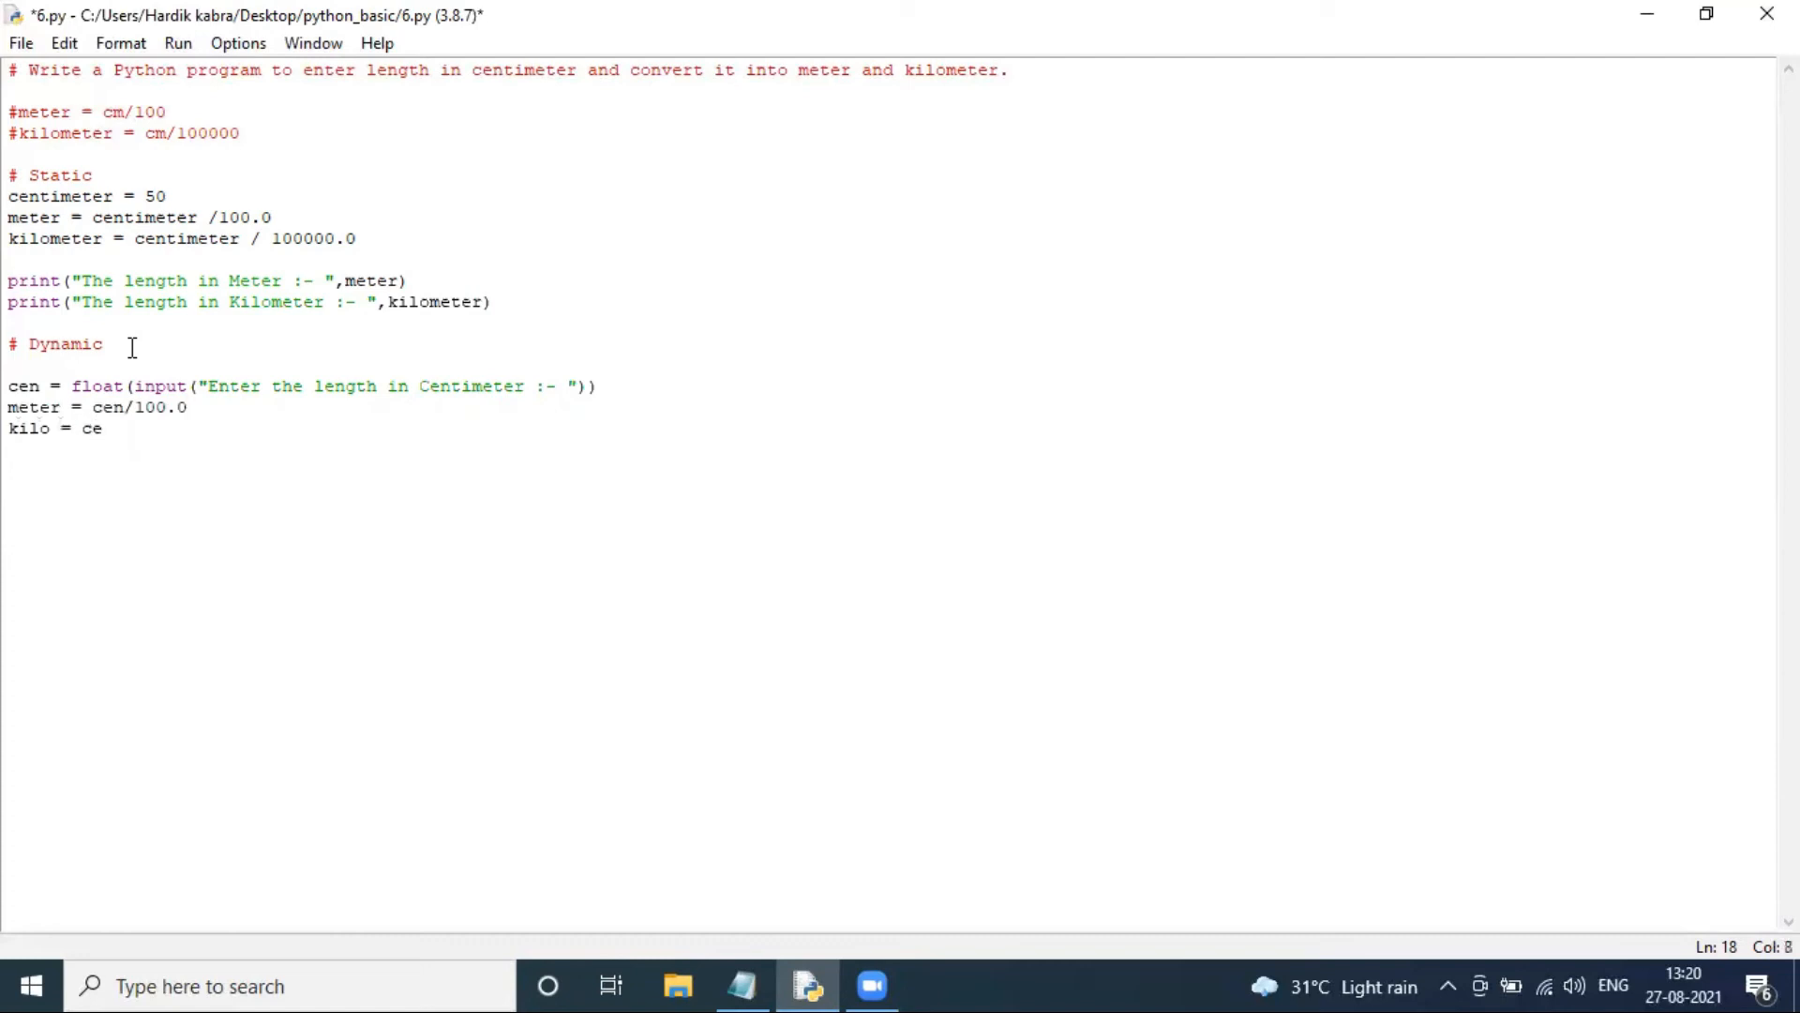
{"action": "type", "text": "n/1"}
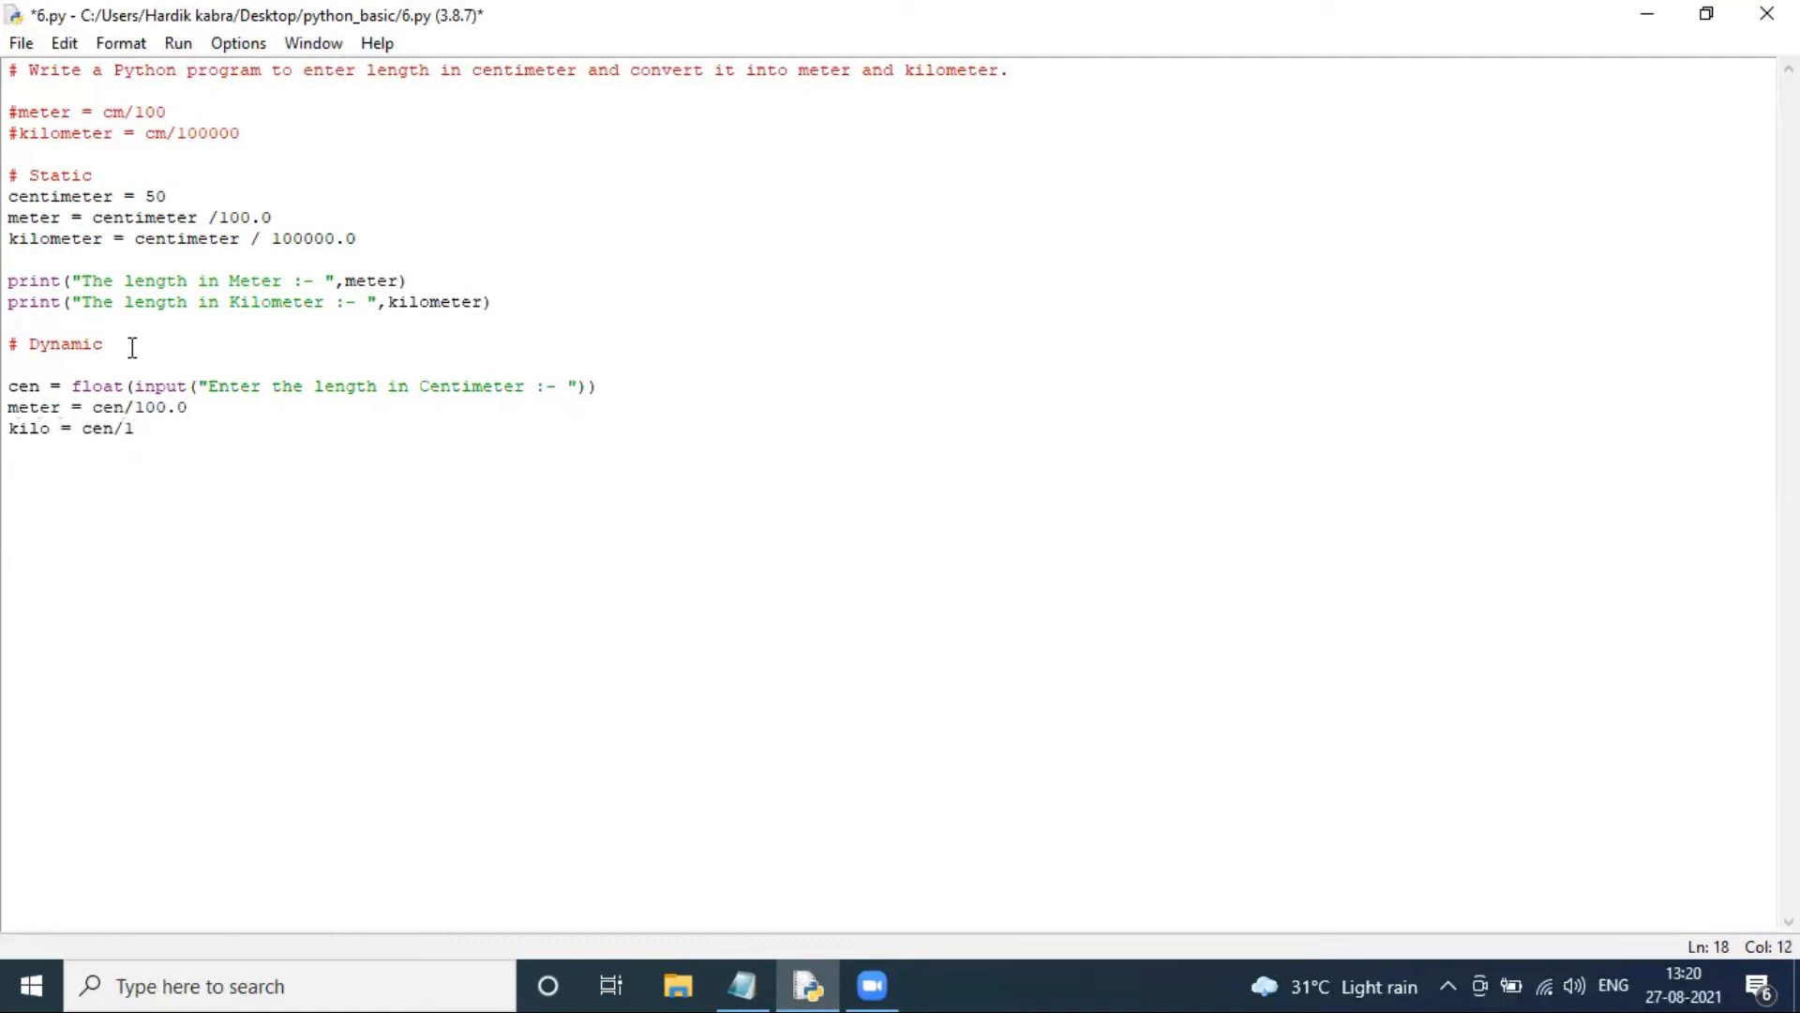
{"action": "type", "text": "00000.0"}
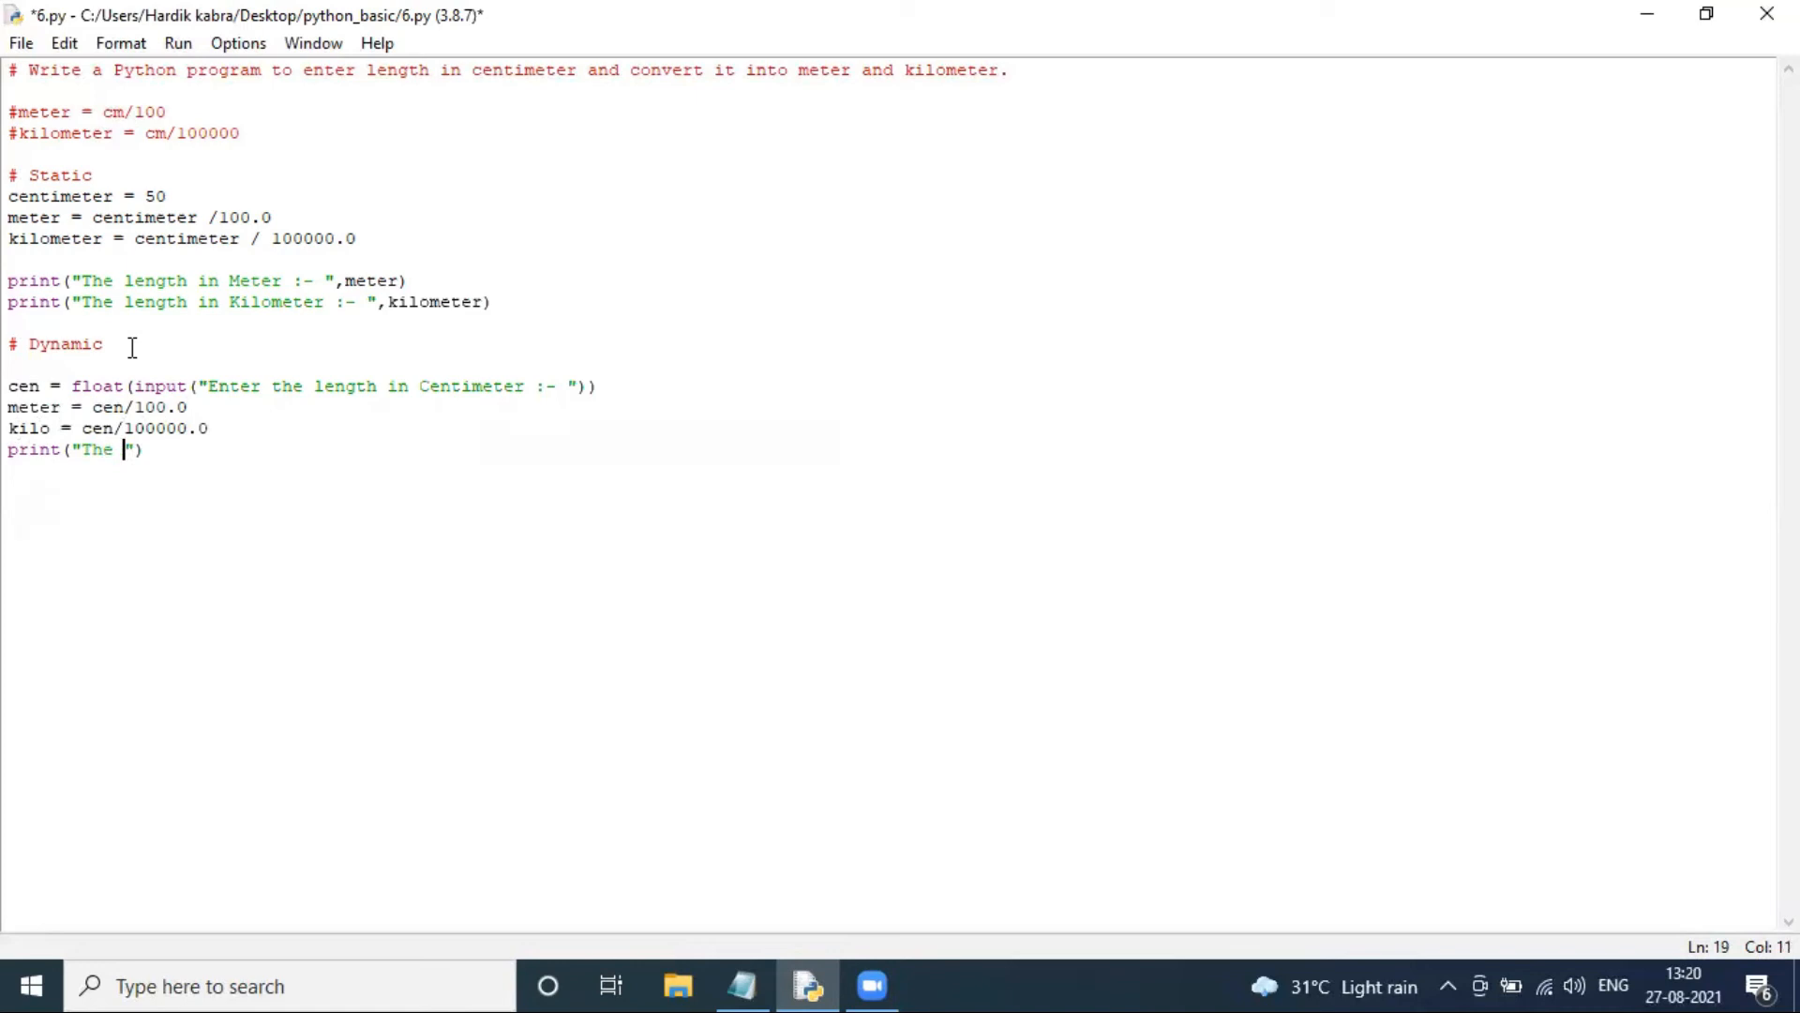
Step: Add print lines showing the meter and kilo results, then save the script
{"action": "type", "text": "Length in Meter is :-"}
{"action": "type", "text": "print"}
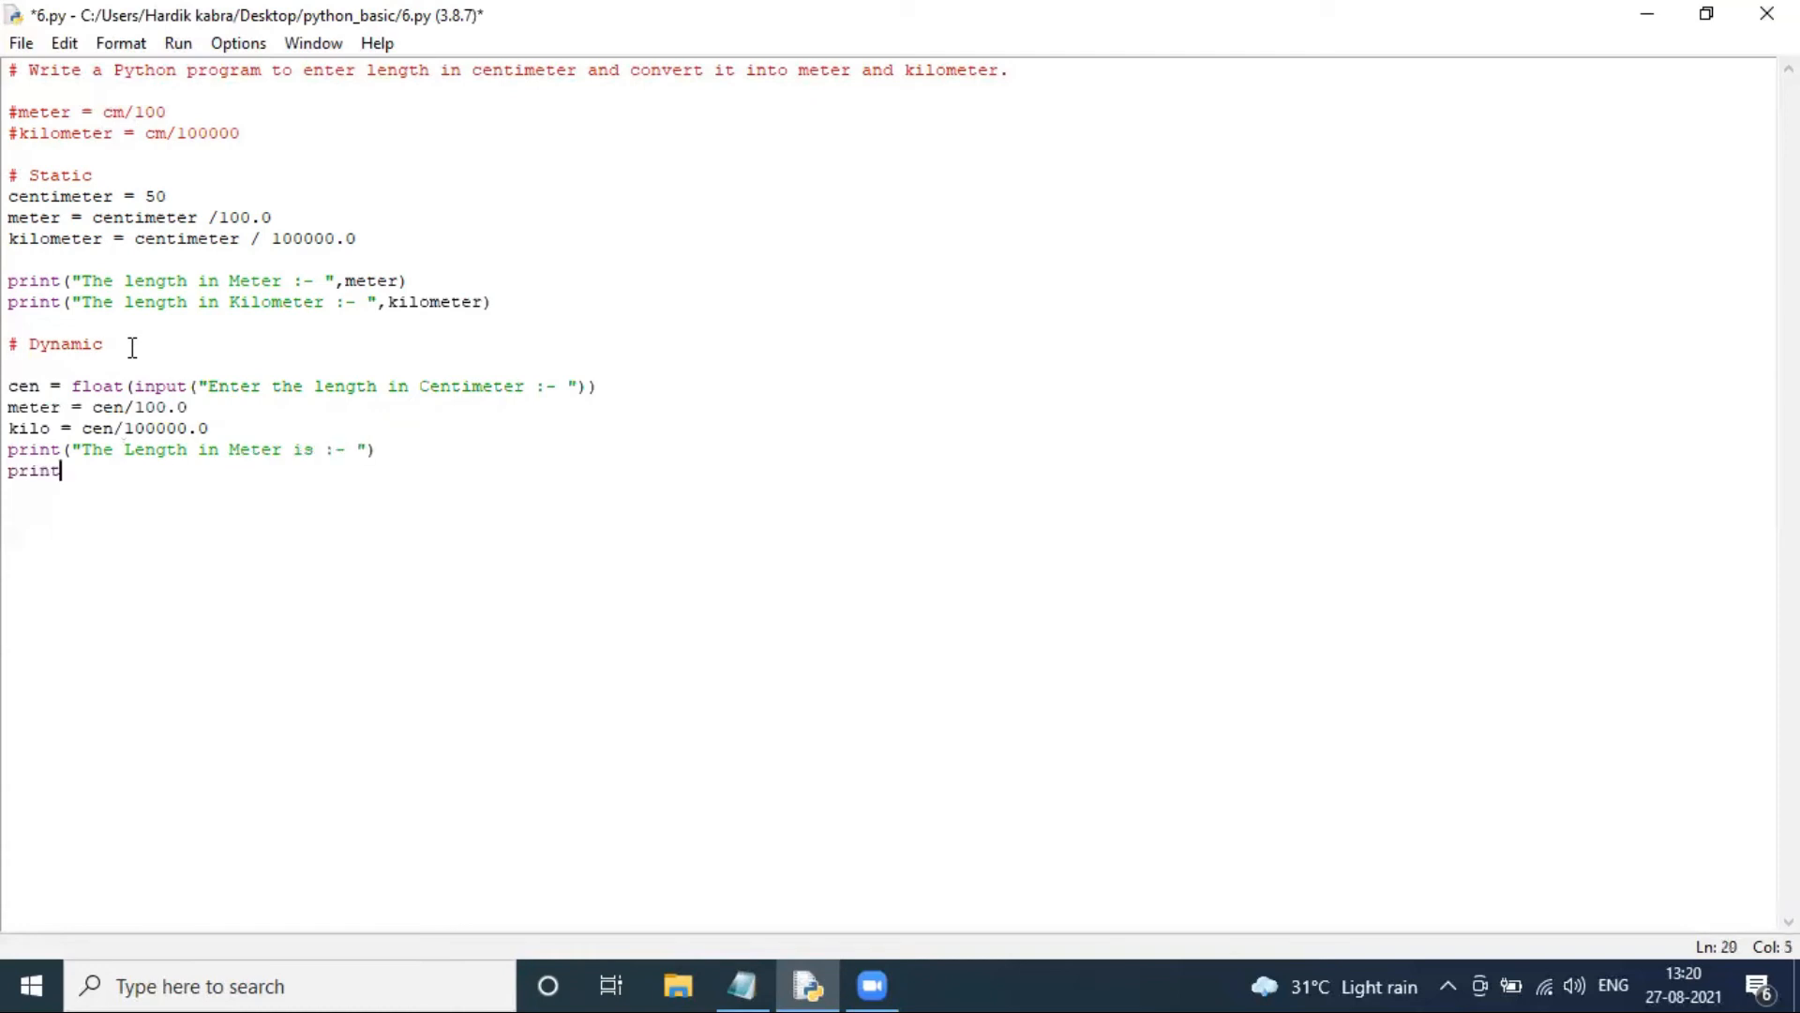
{"action": "type", "text": "(\"\")"}
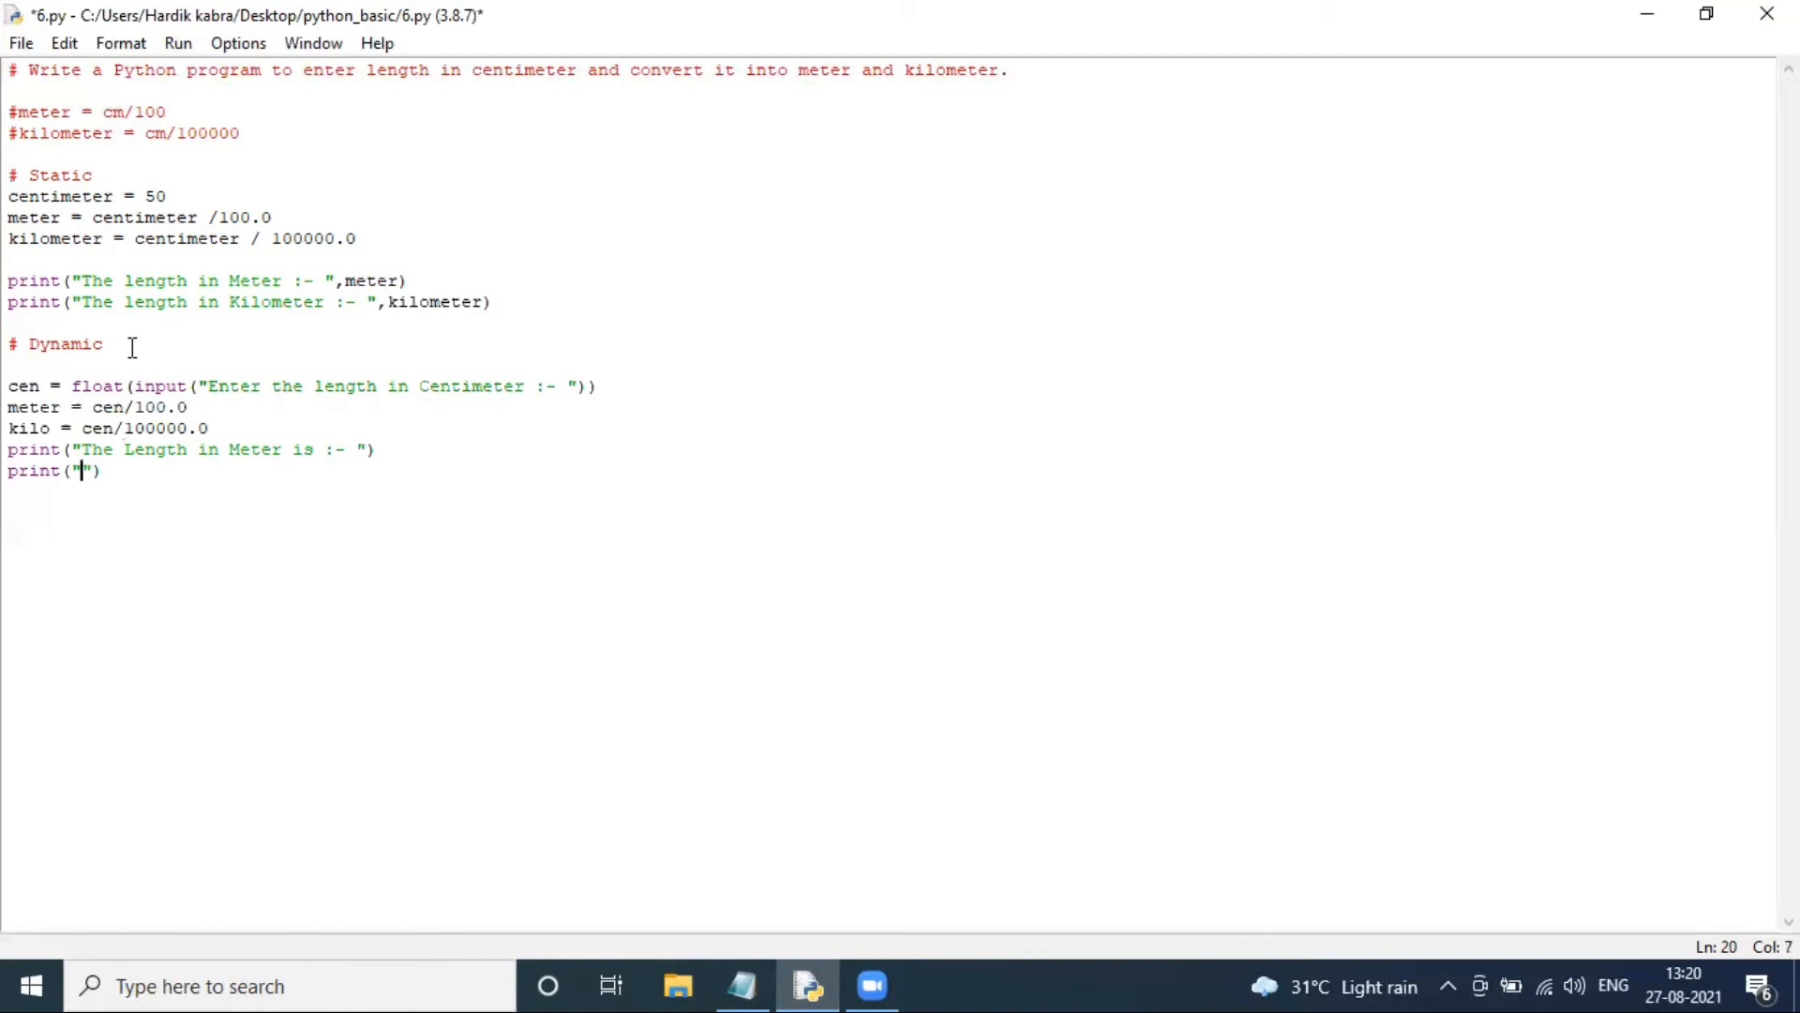
{"action": "type", "text": "The Length in Kilometer is :-"}
{"action": "left_click", "coordinate": [189, 449]}
{"action": "type", "text": ","}
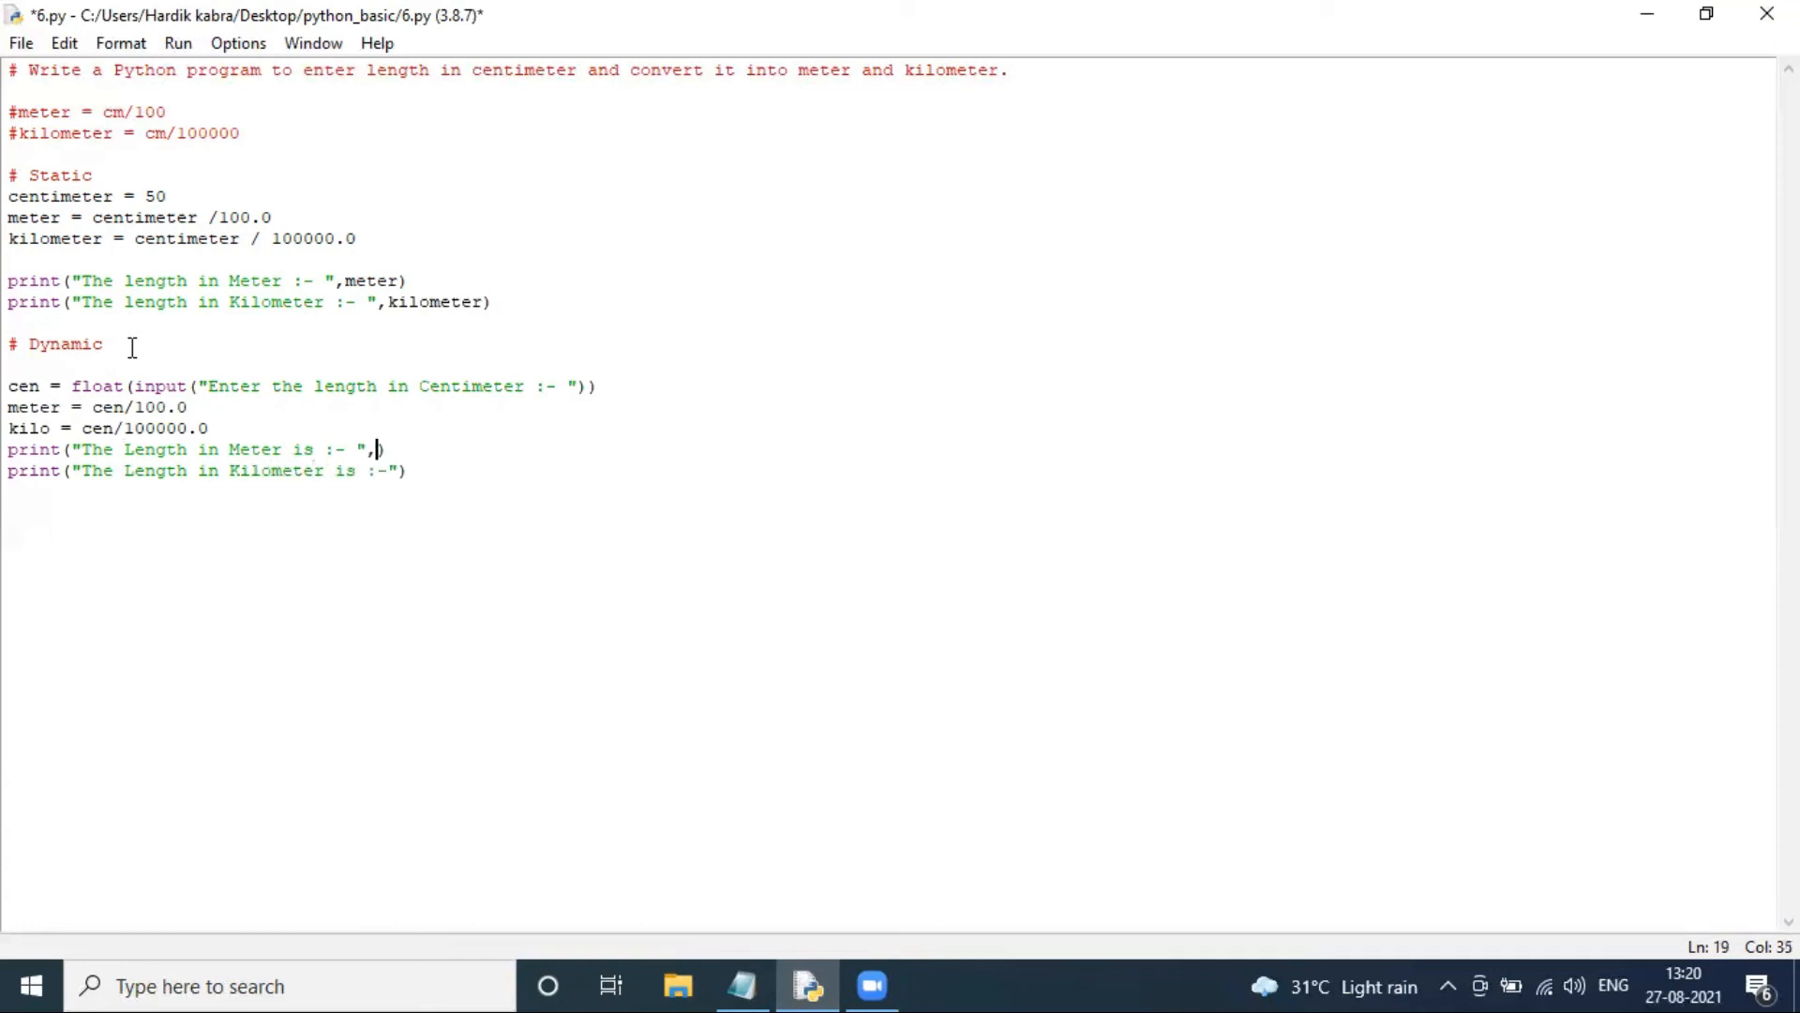
{"action": "type", "text": "meter"}
{"action": "left_click", "coordinate": [890, 469]}
{"action": "type", "text": ","}
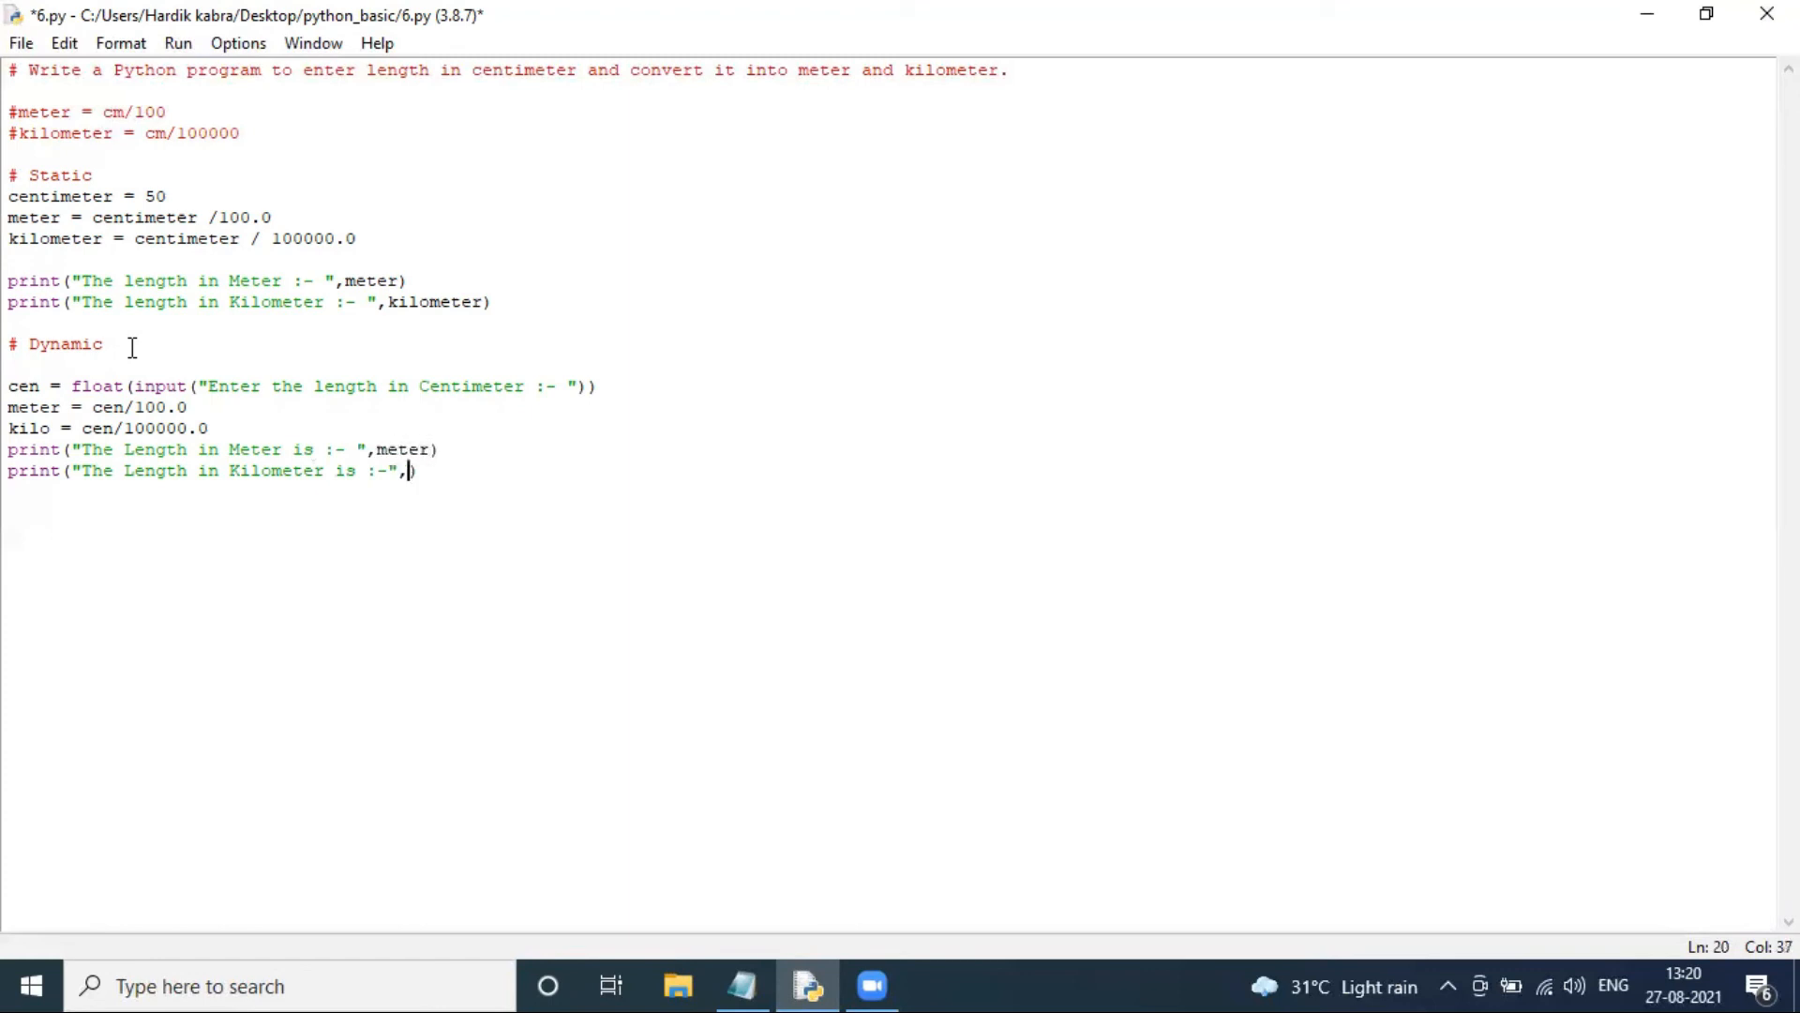
{"action": "type", "text": "kilo"}
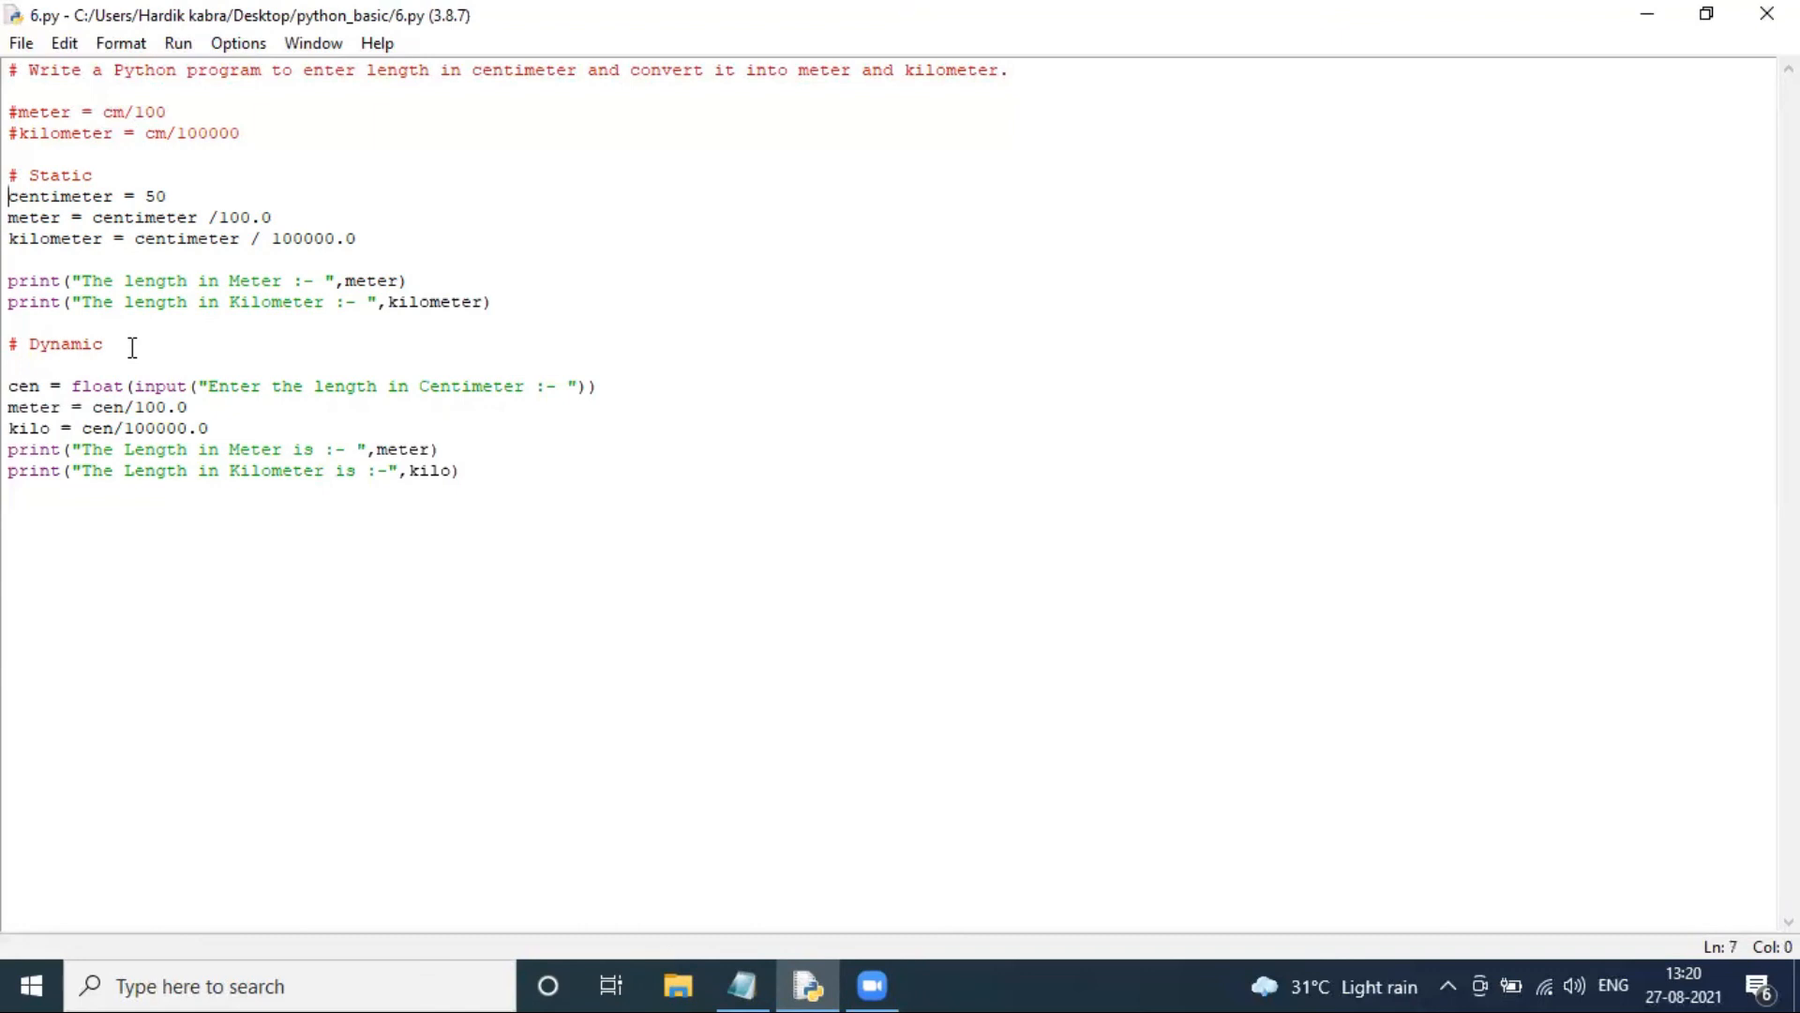
Step: Wrap the Static block in triple quotes, save, run, and convert 100 centimeters
{"action": "type", "text": "\"\"\""}
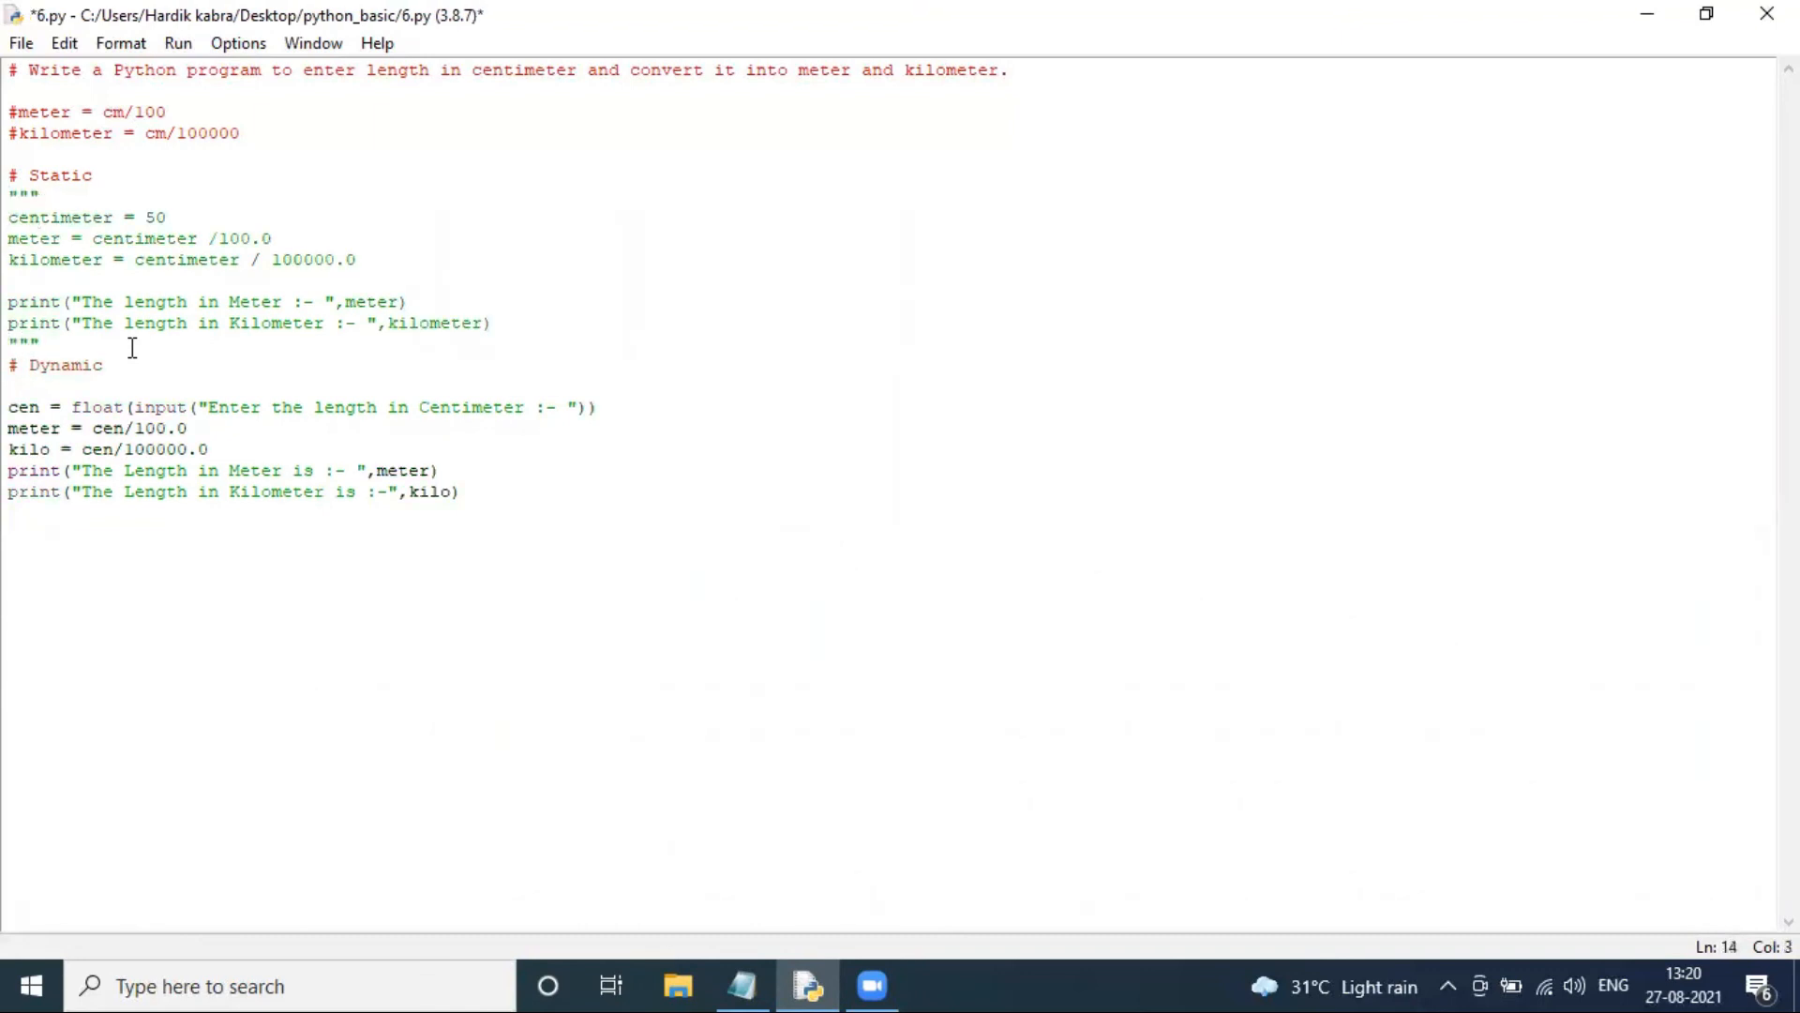
{"action": "key", "text": "ctrl+s"}
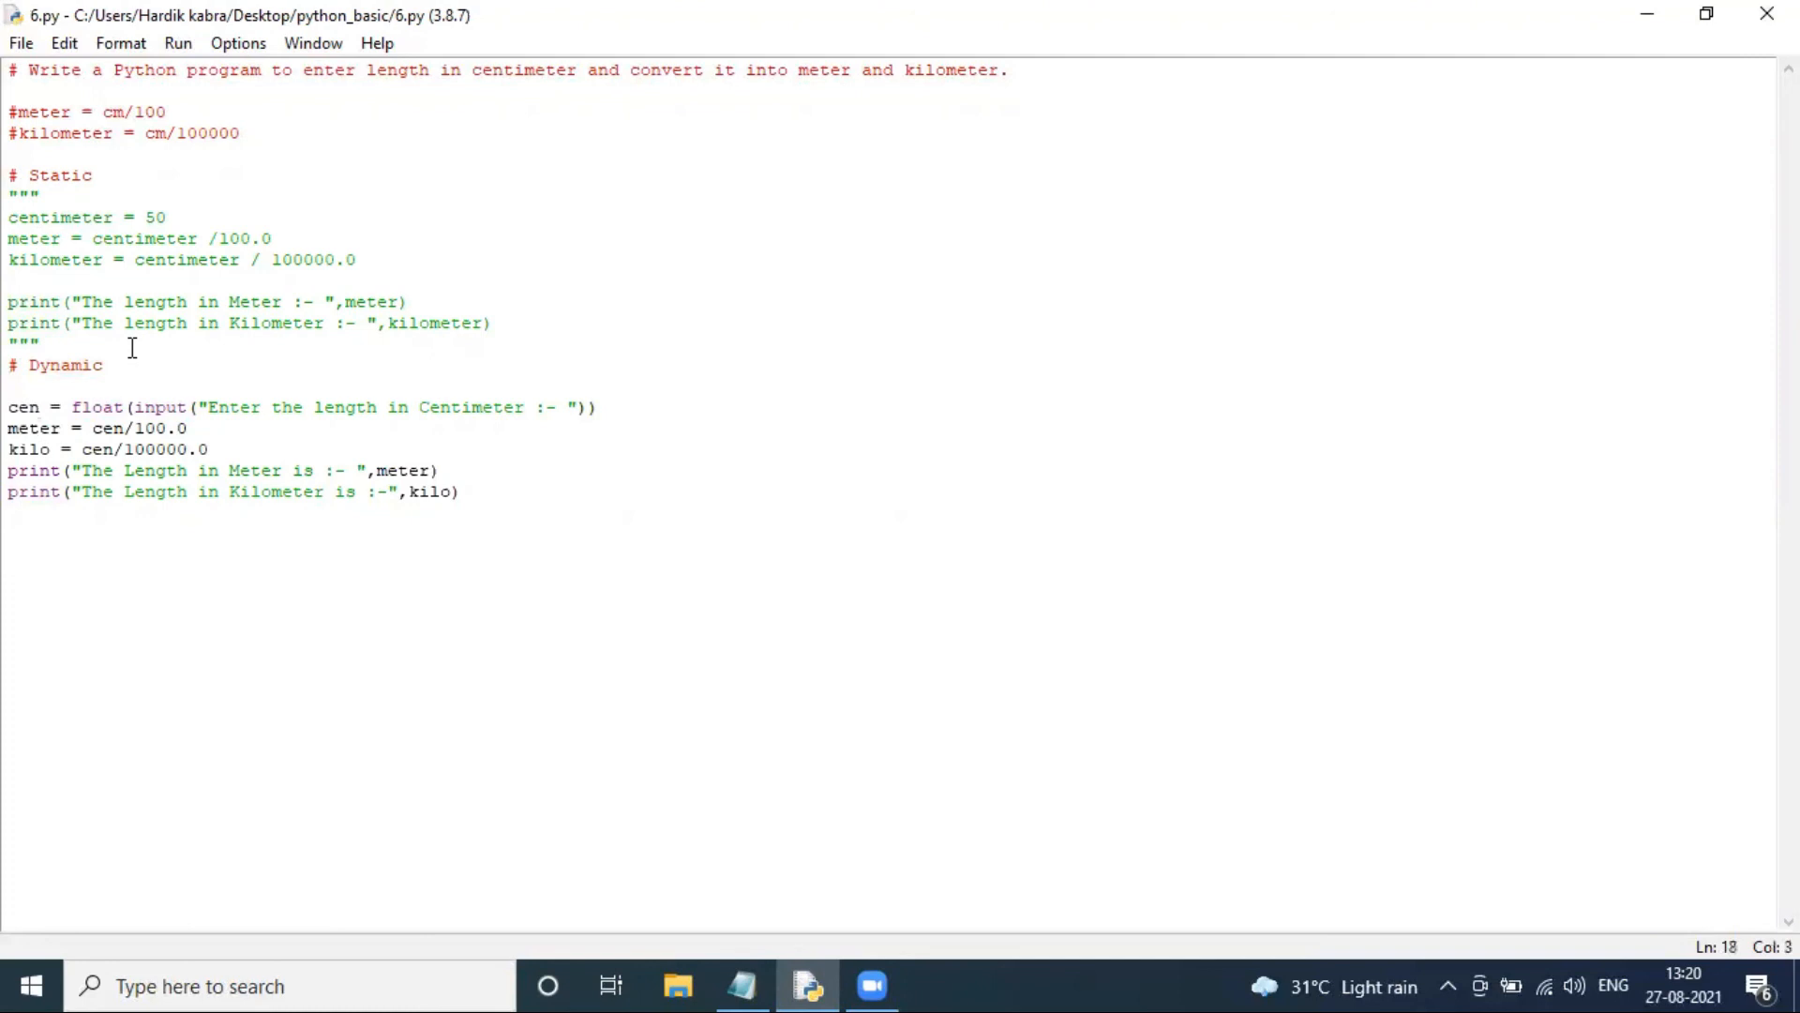
{"action": "key", "text": "F5"}
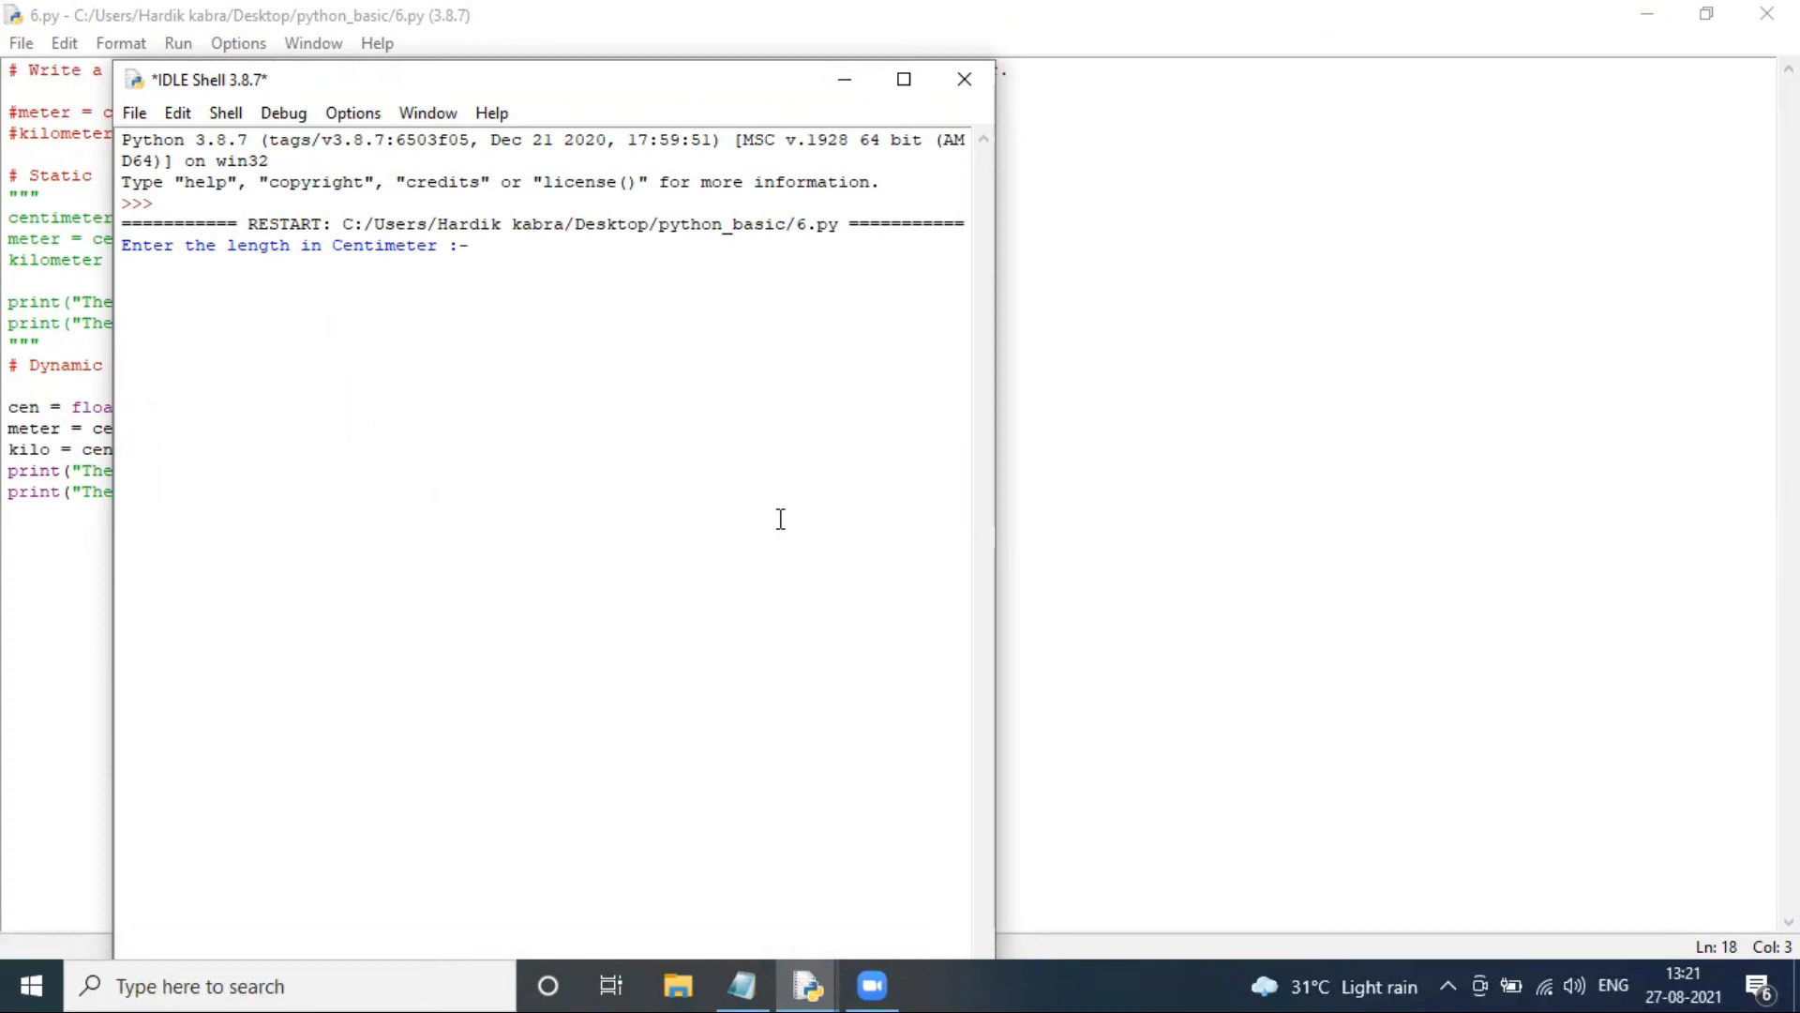
{"action": "type", "text": "100"}
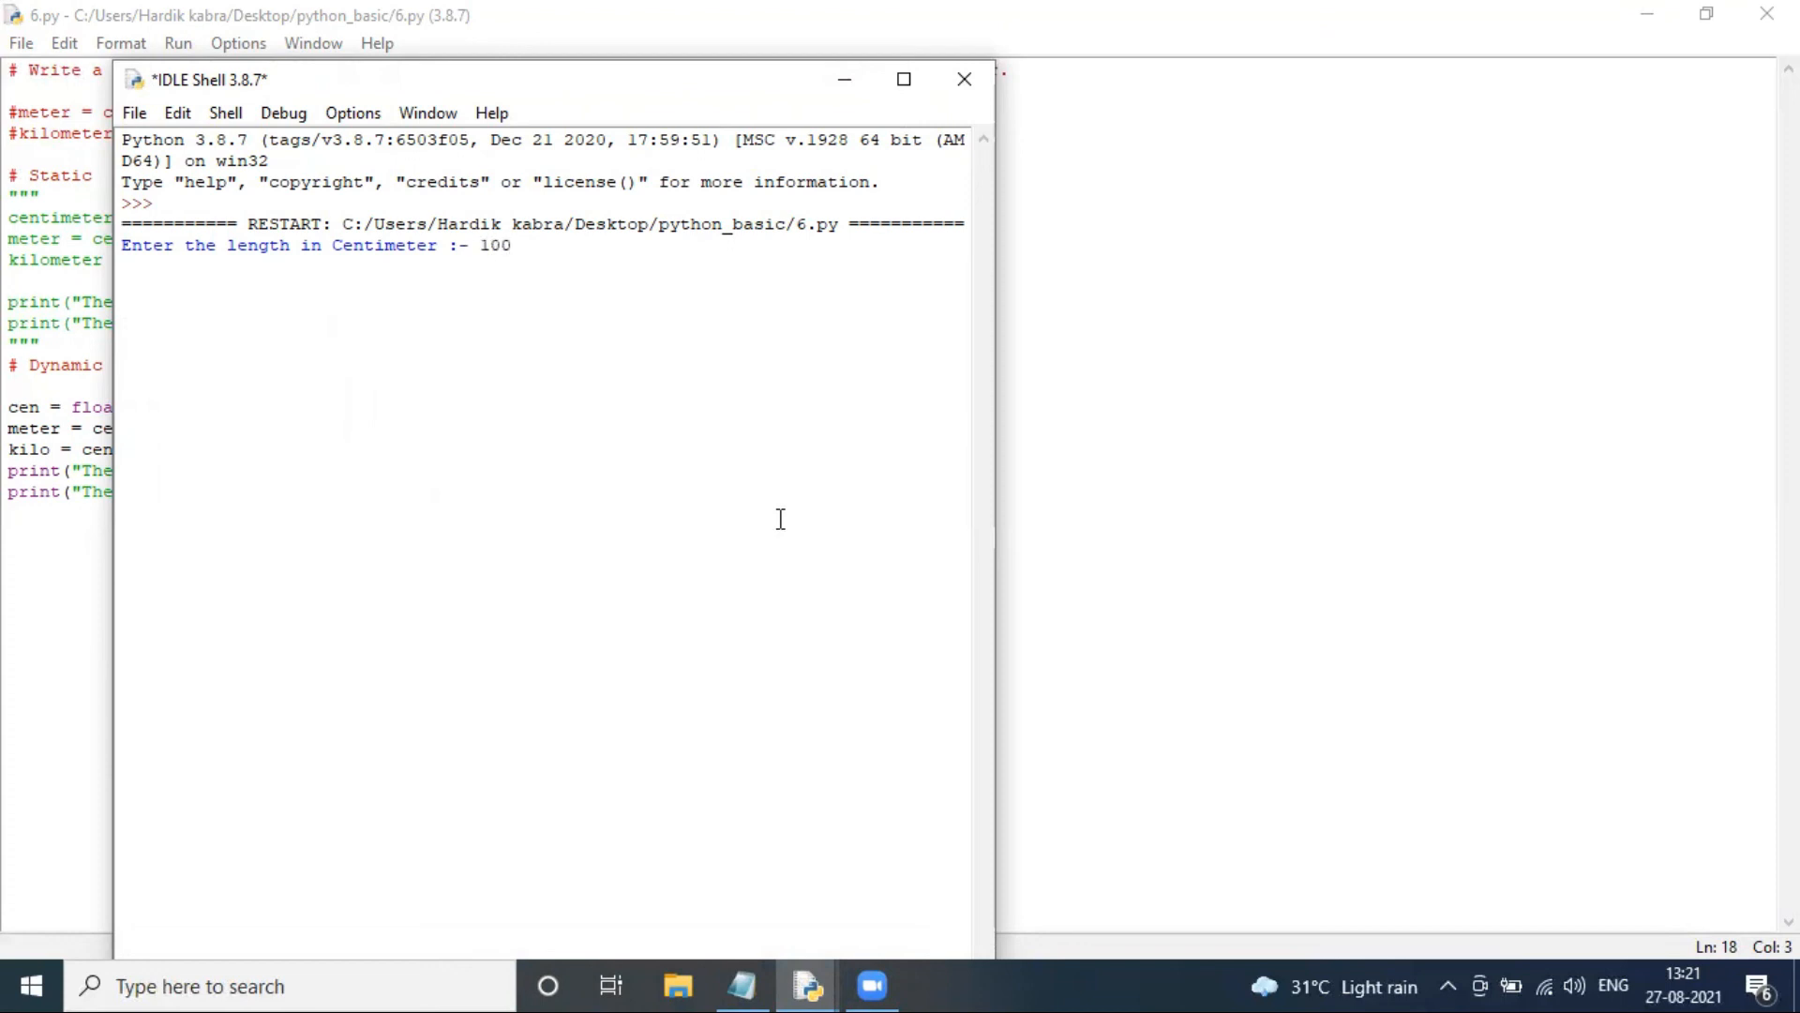
{"action": "key", "text": "enter"}
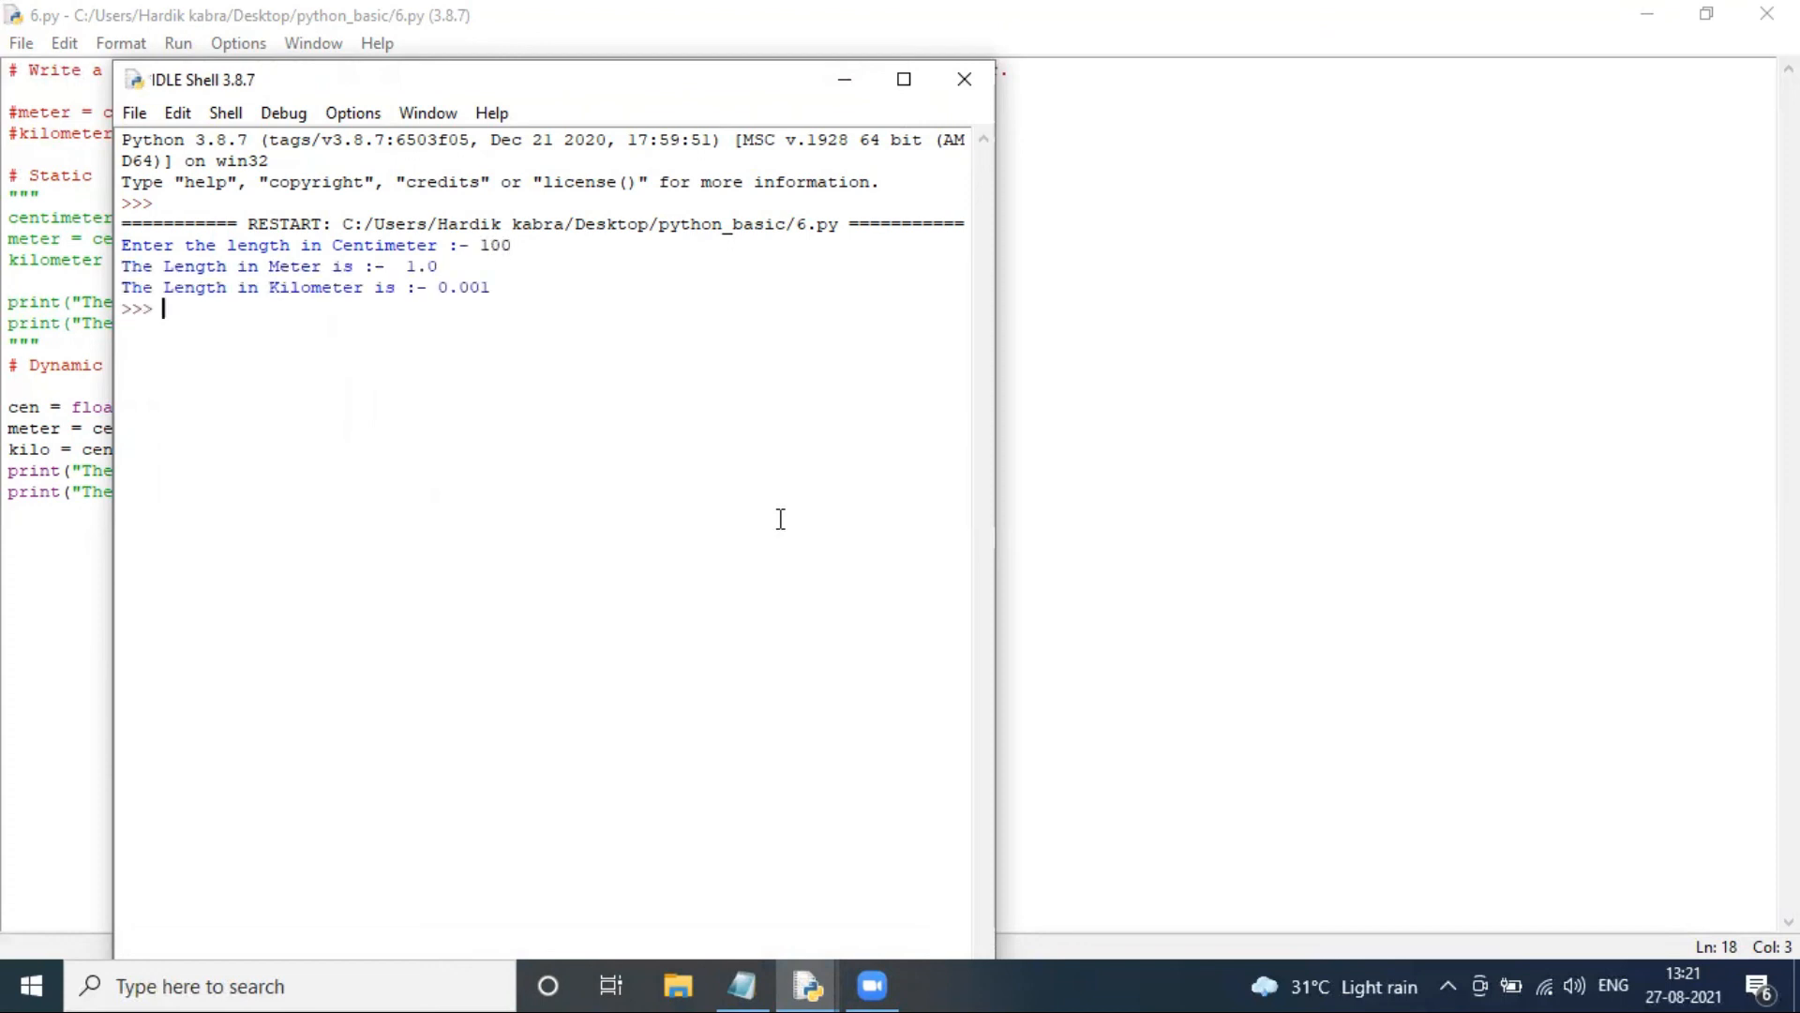